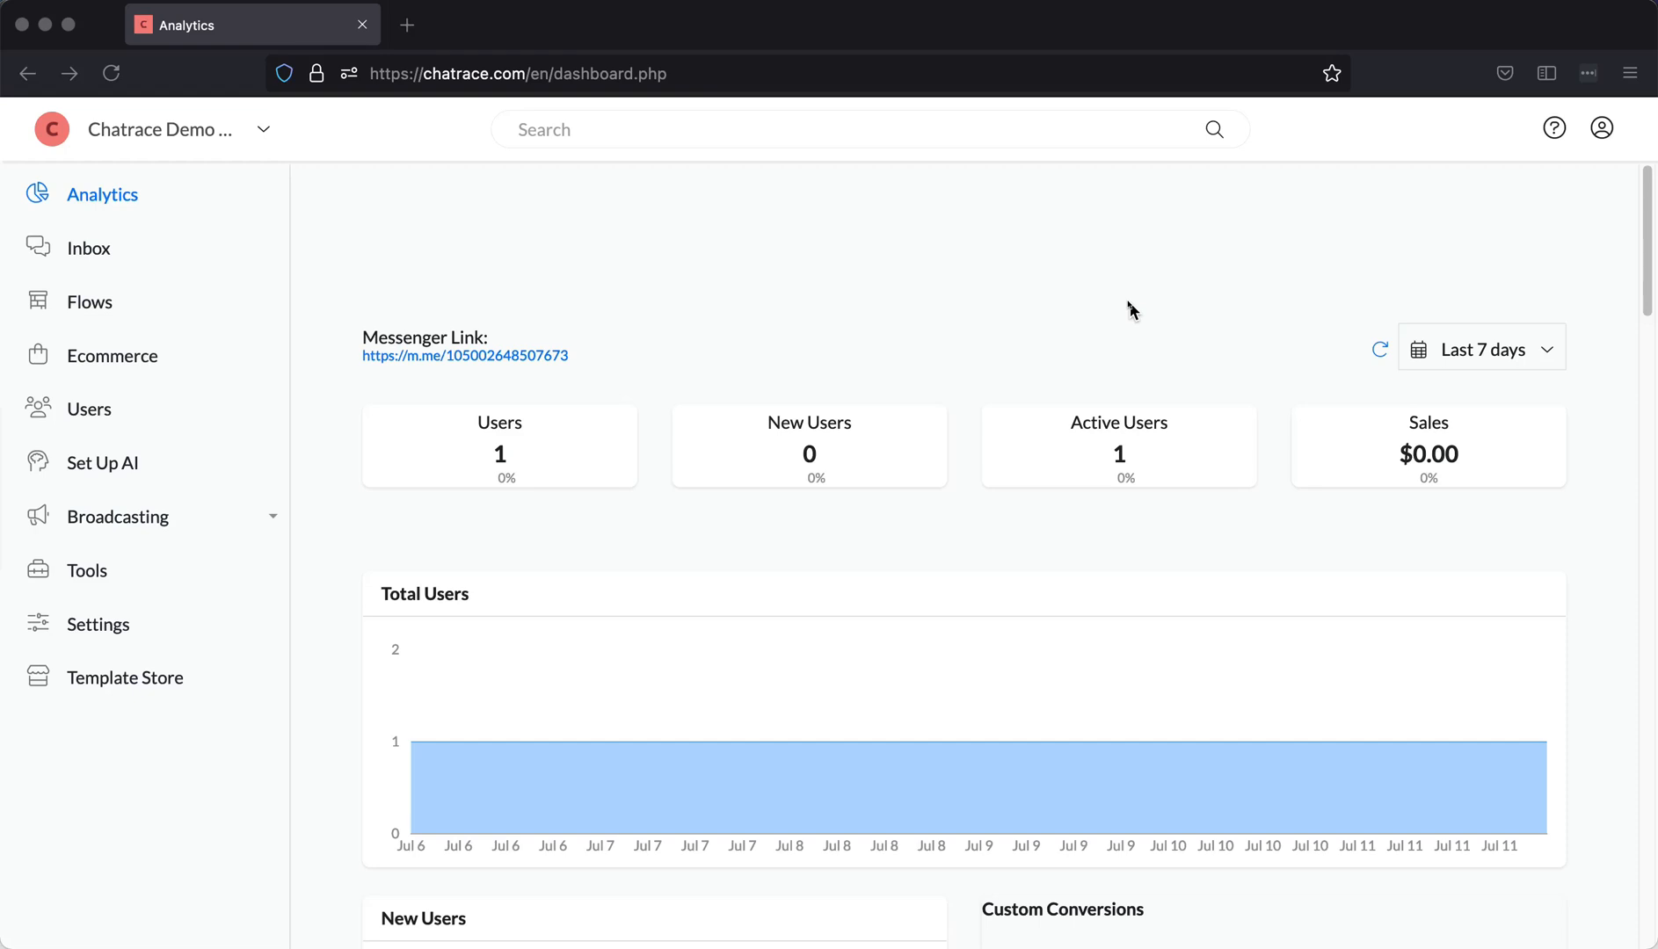
mouse_move(736, 570)
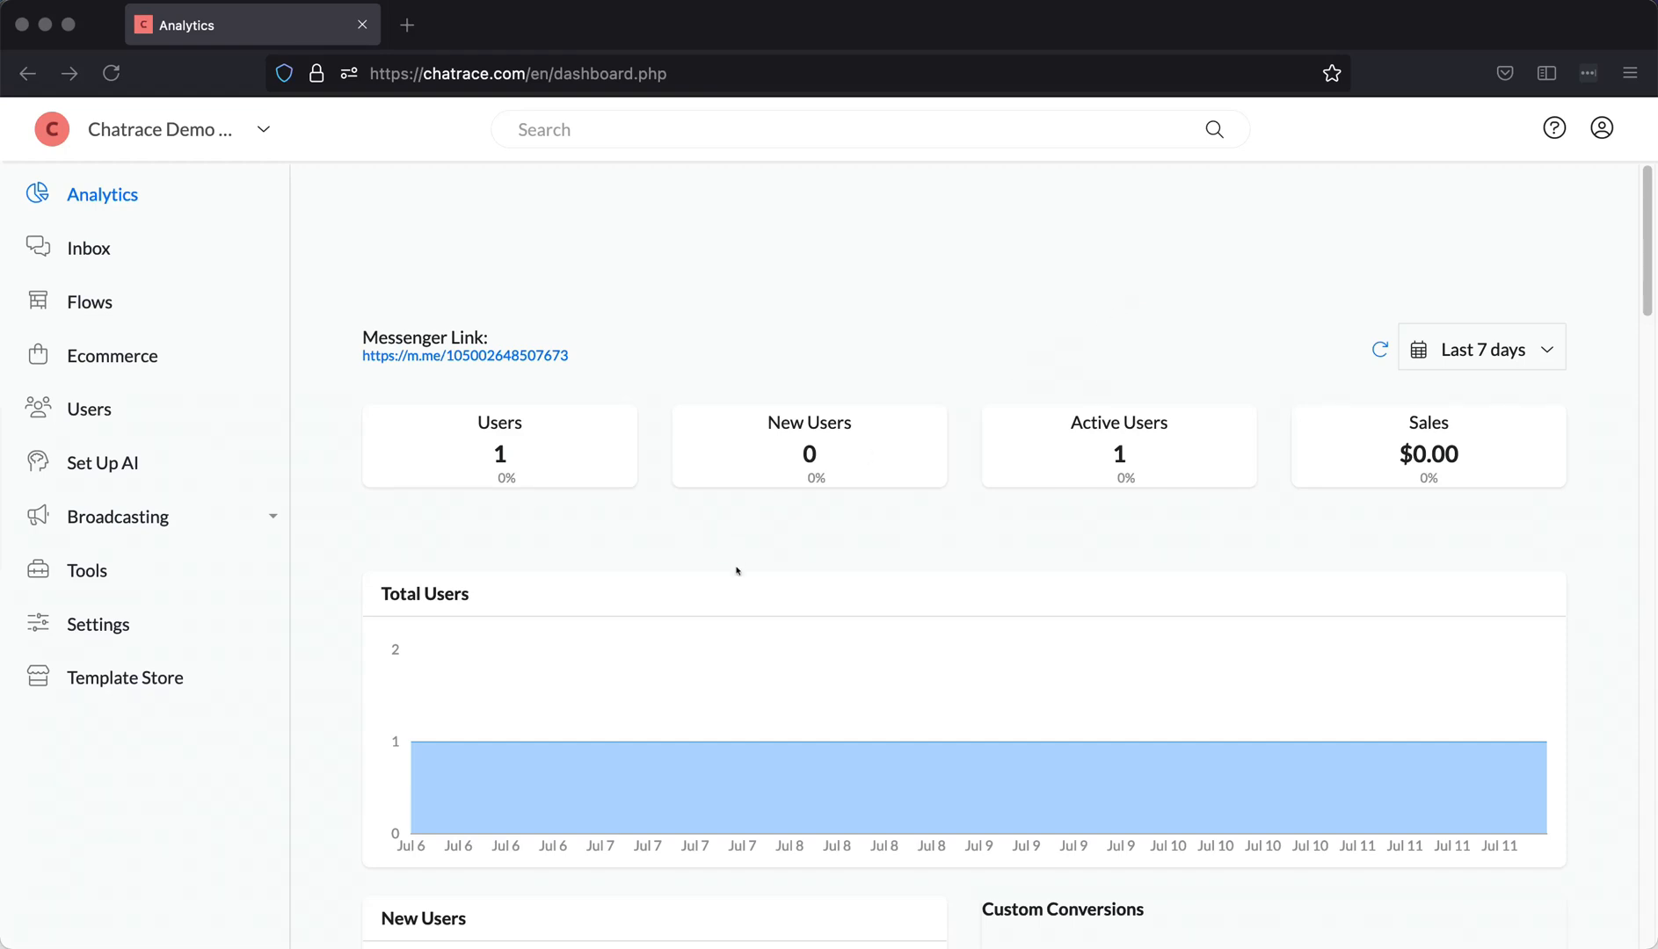
mouse_move(161, 742)
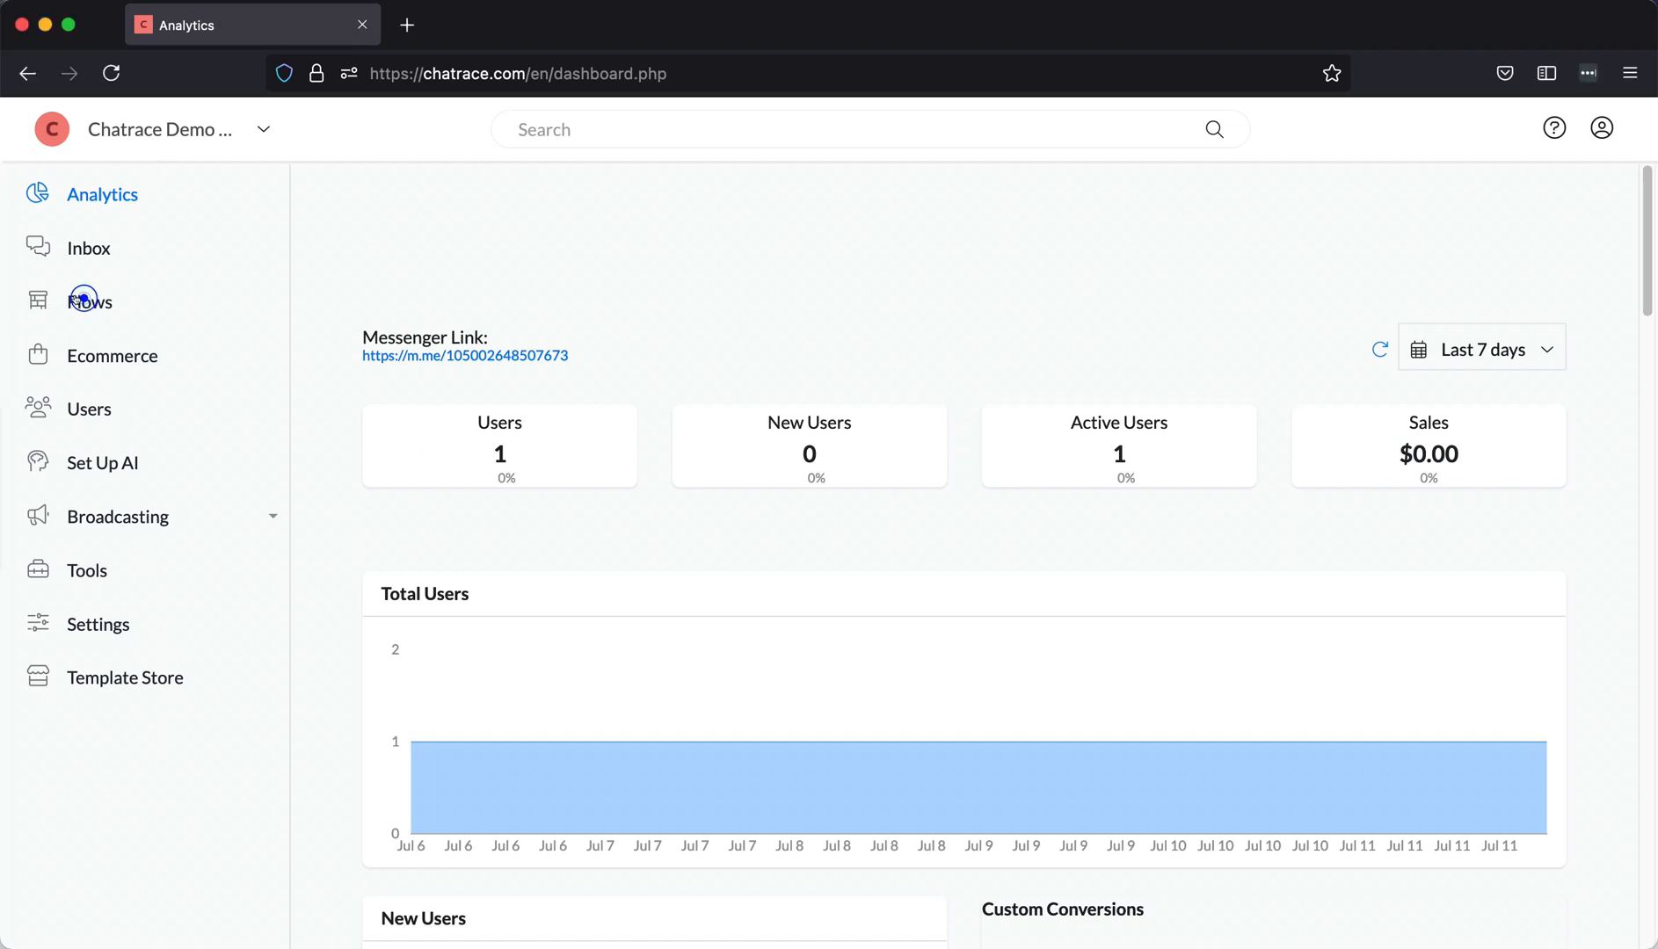
Create a new flow named 'Get User Data' from the Flows list
left_click(89, 302)
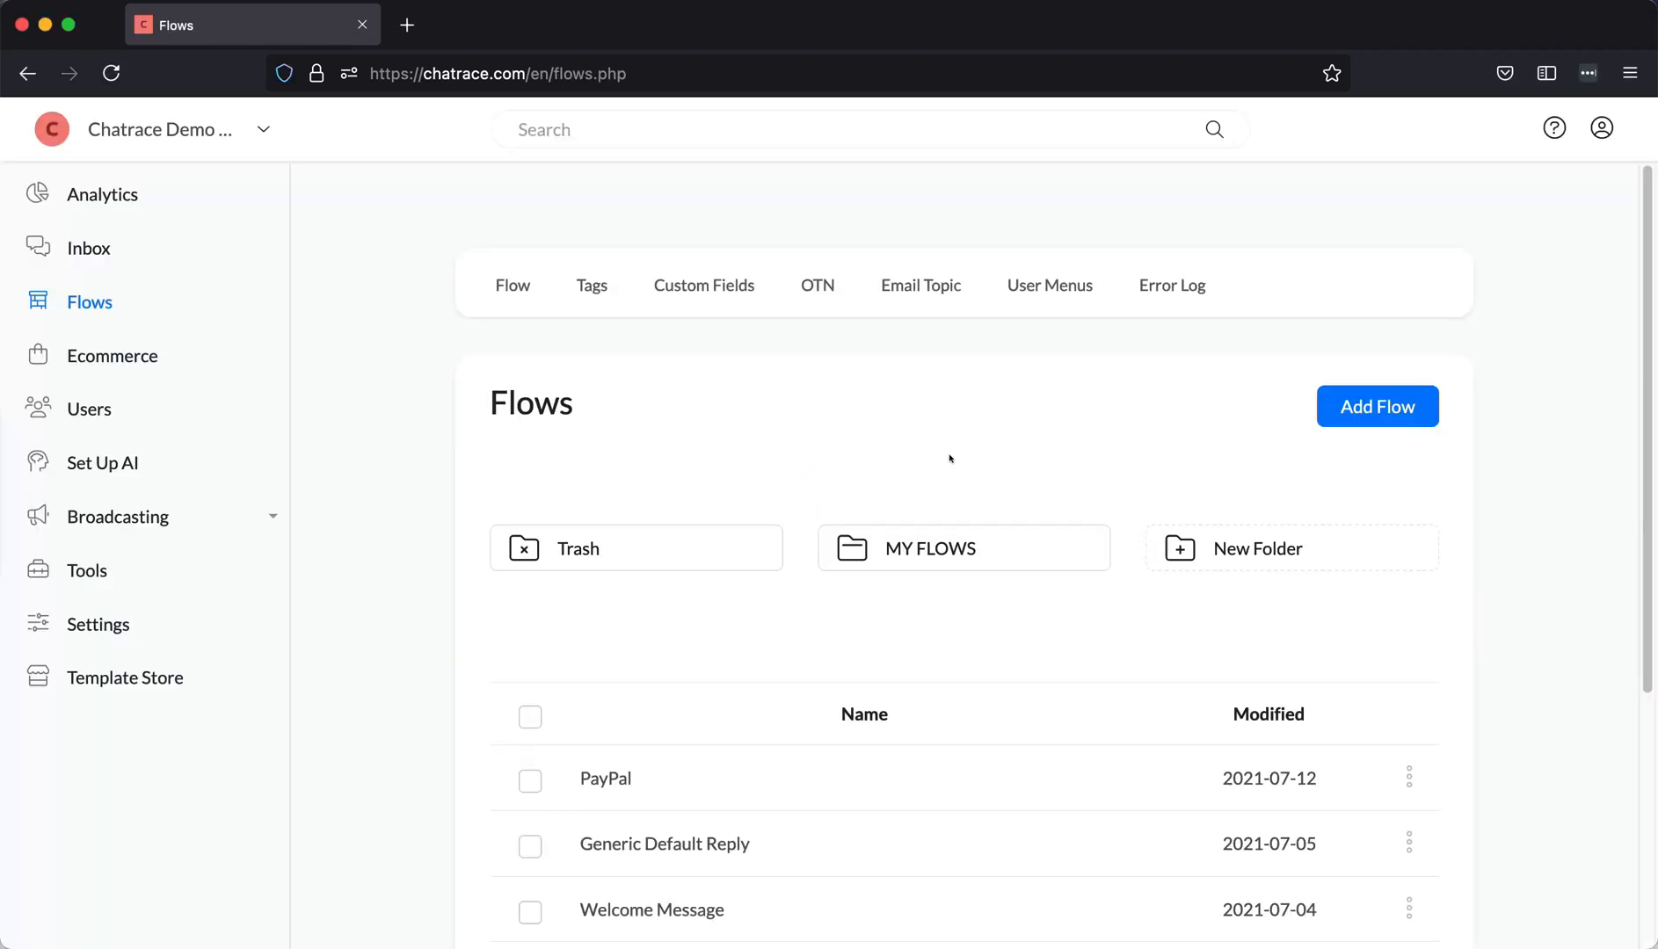
left_click(1376, 406)
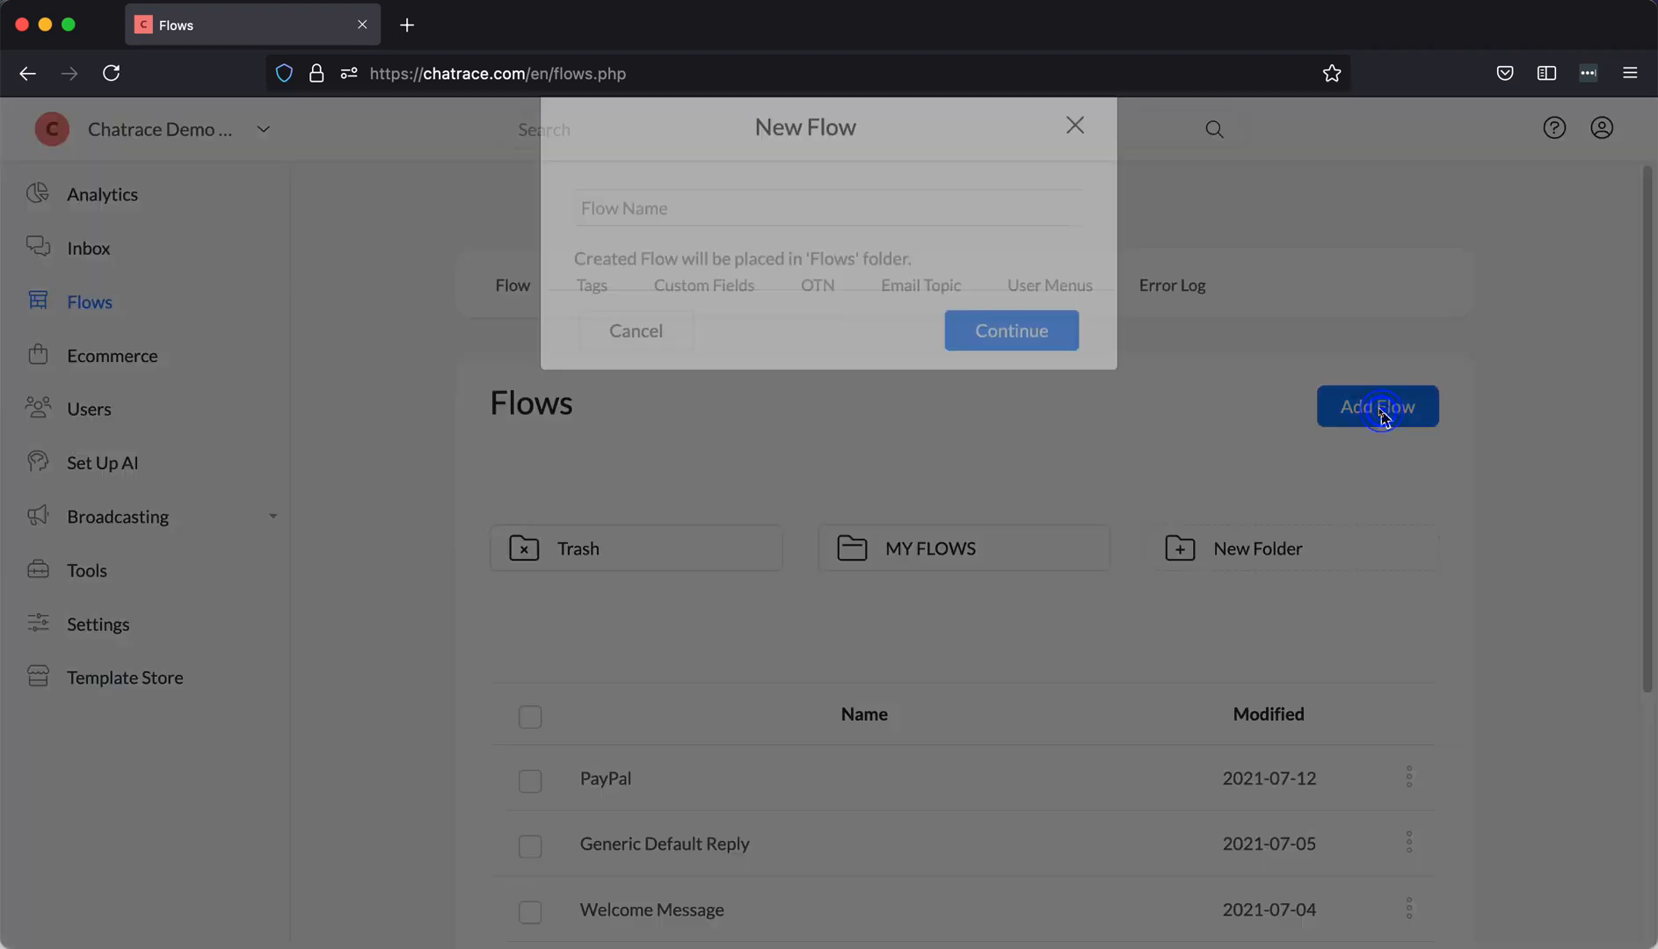
type("Get User Data")
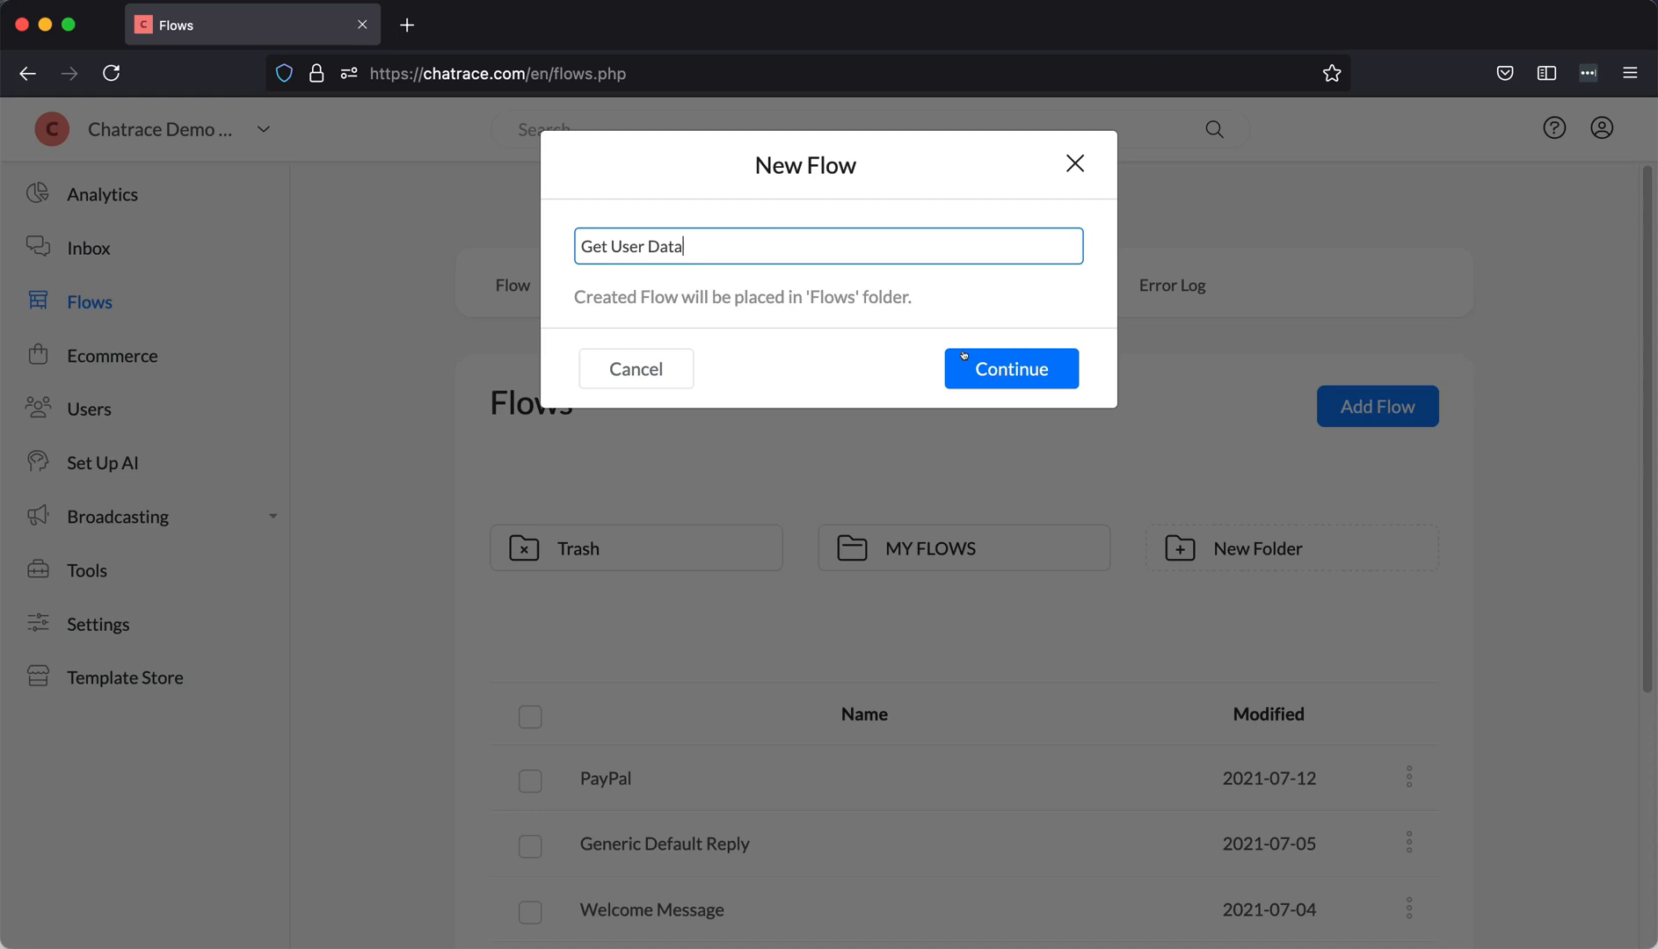
left_click(1008, 369)
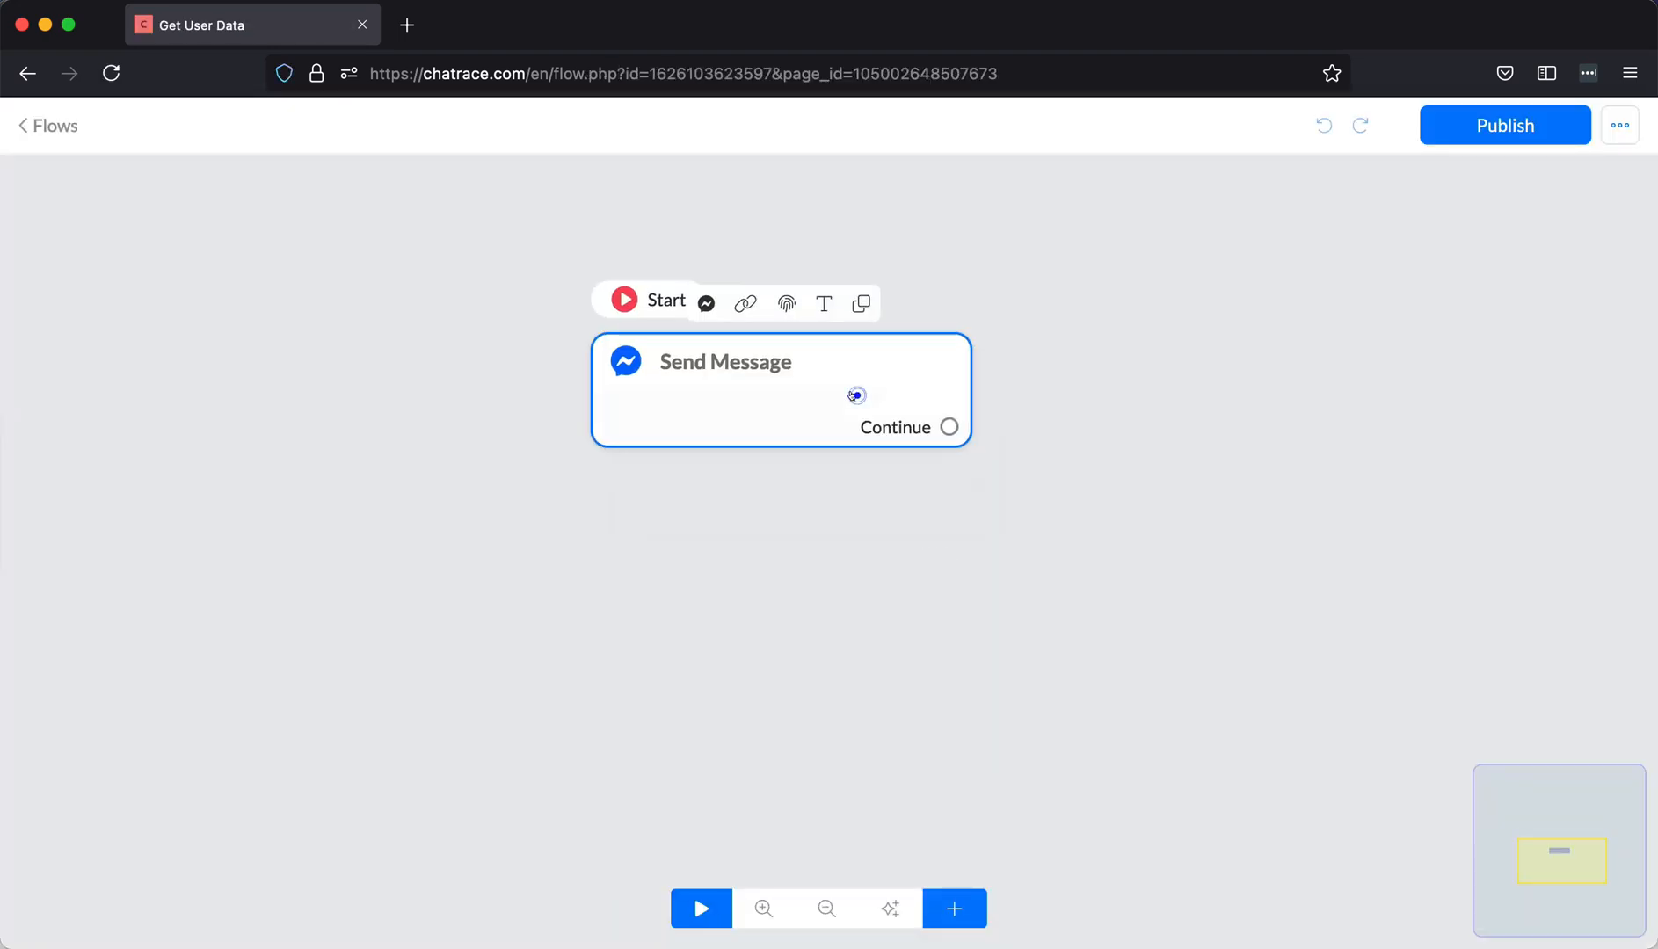
Add a Get User Data question: 'Hi, {{first_name}}! 👋 What is your email address? Please type it below'
left_click(726, 361)
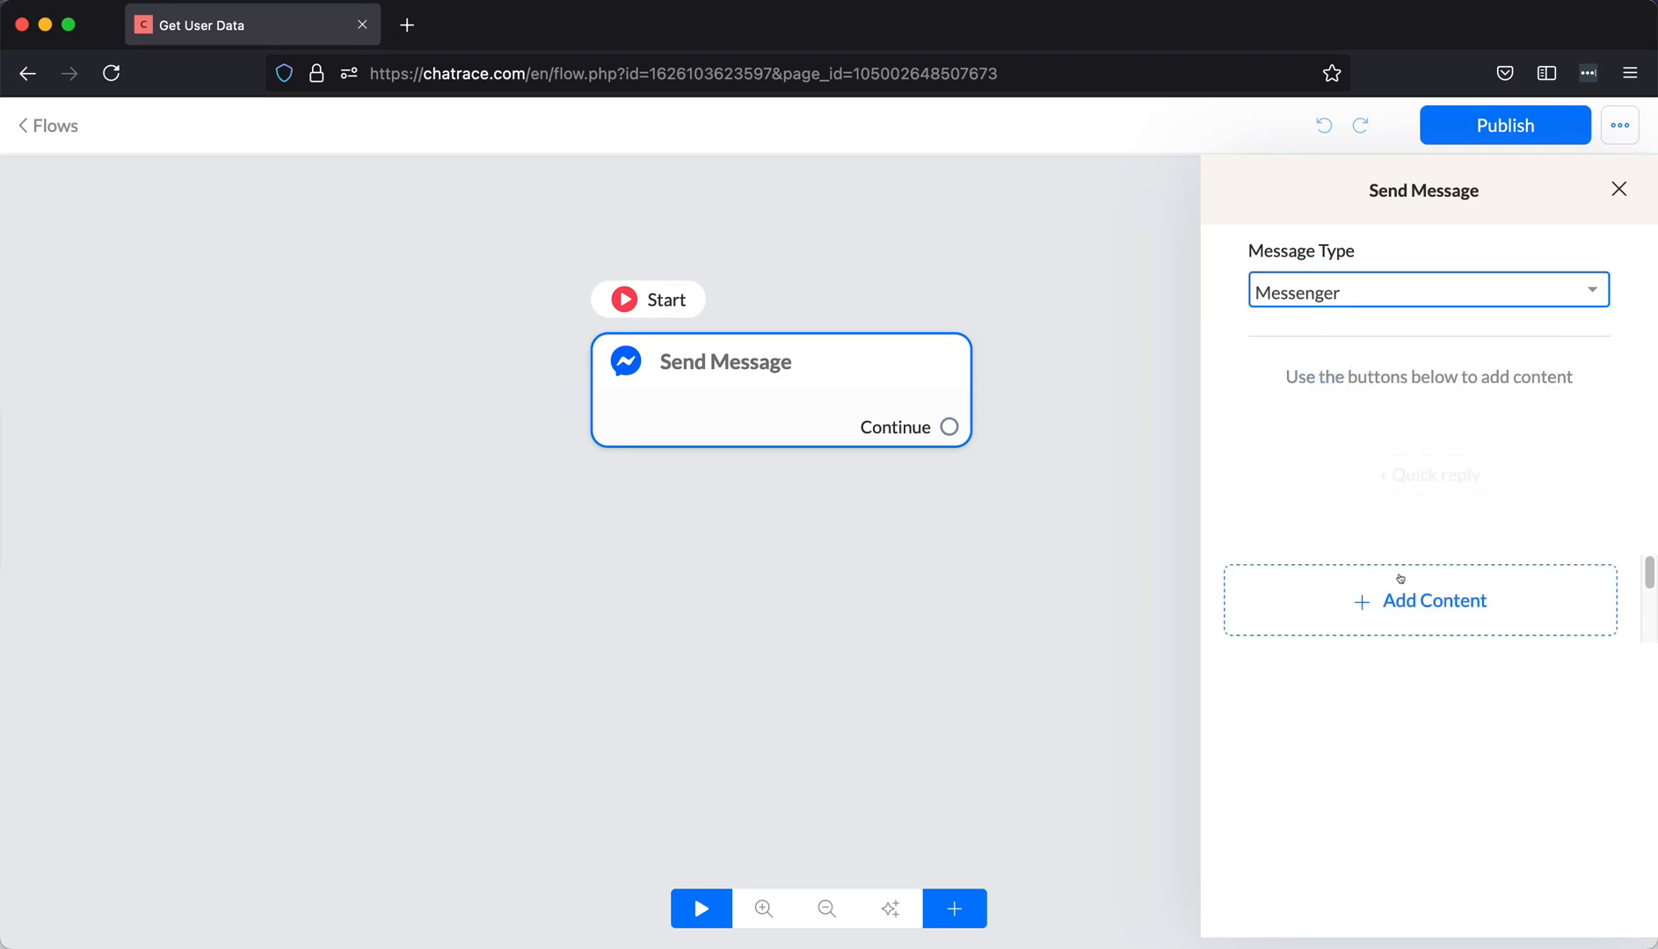
left_click(1420, 601)
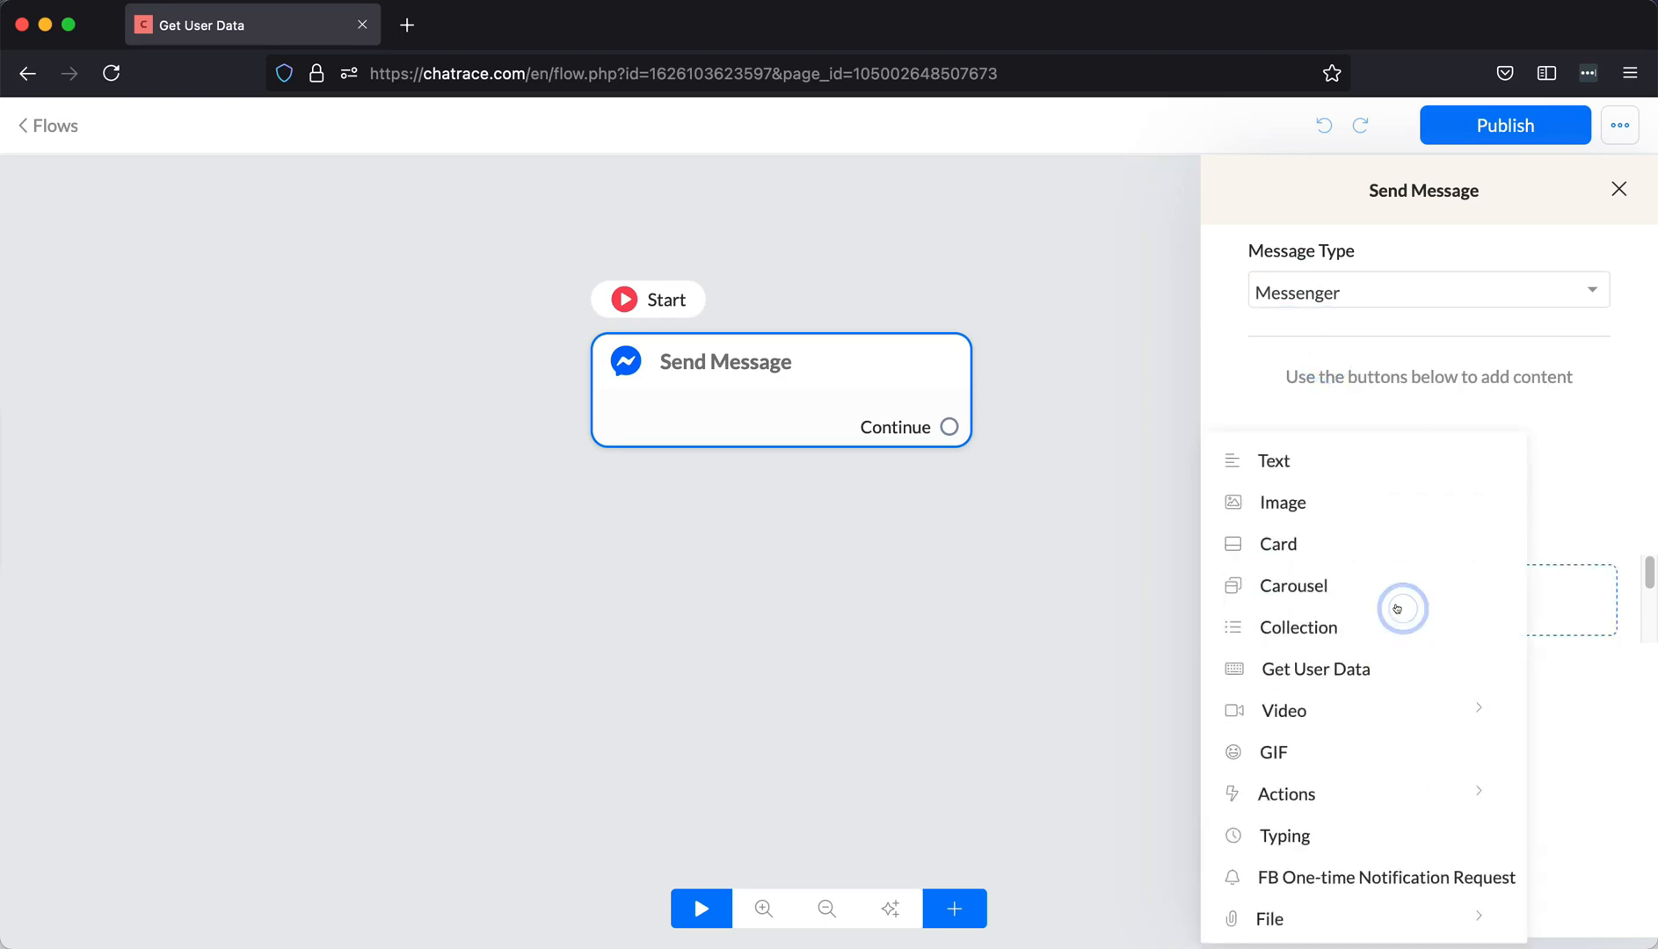
left_click(1315, 669)
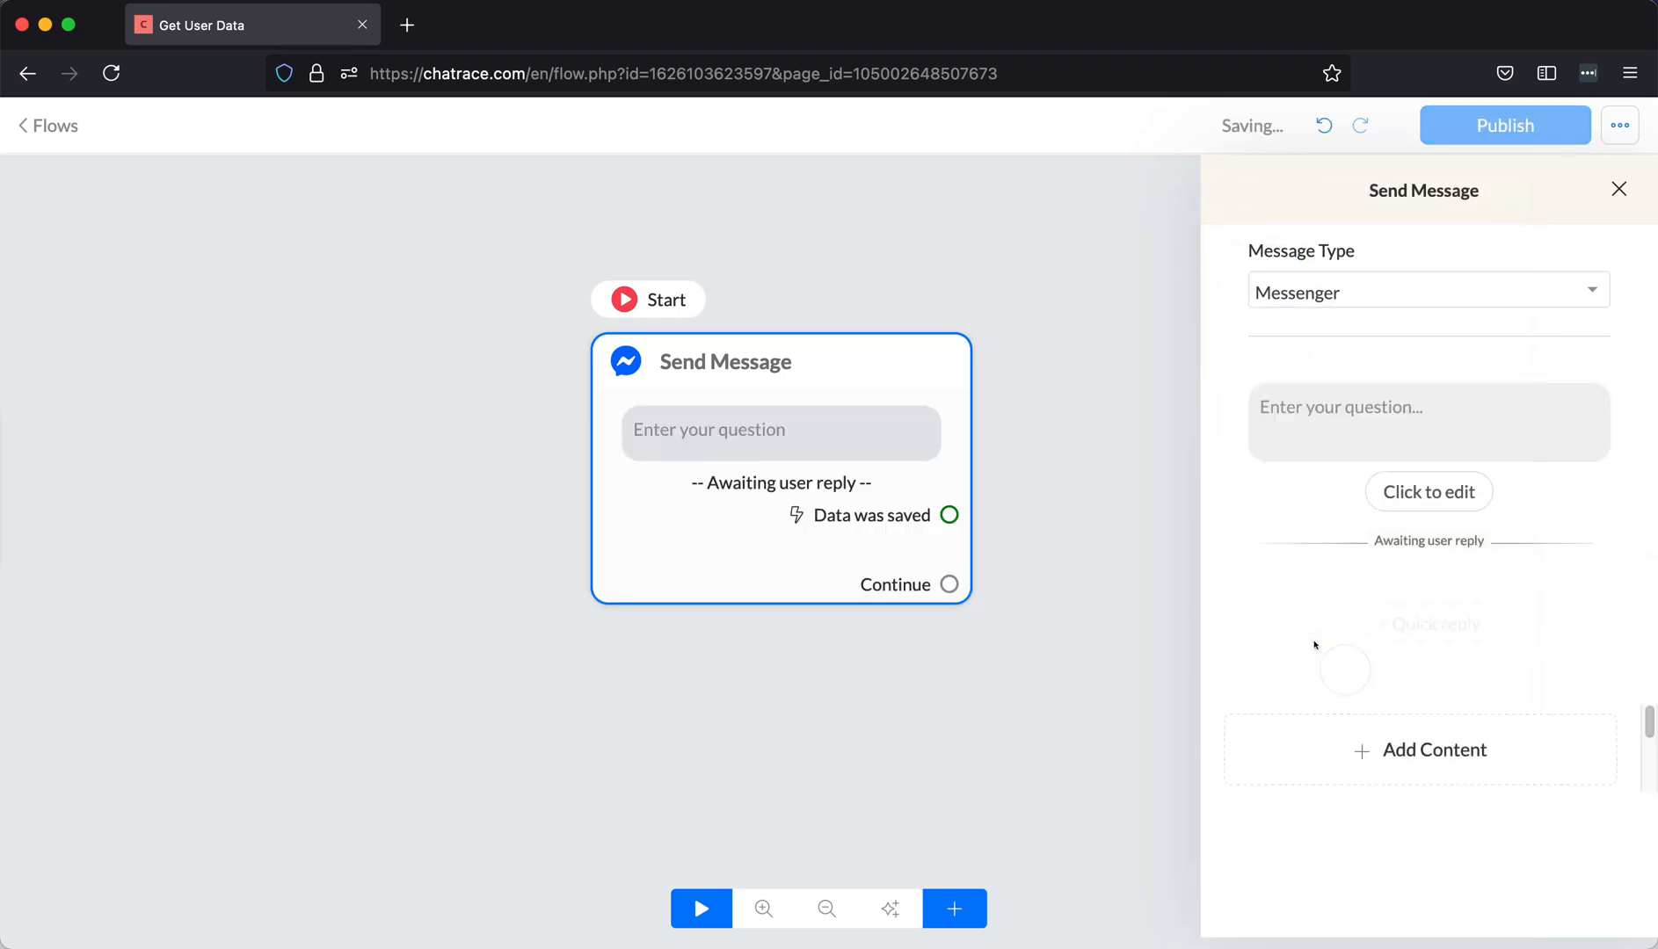
left_click(1427, 423)
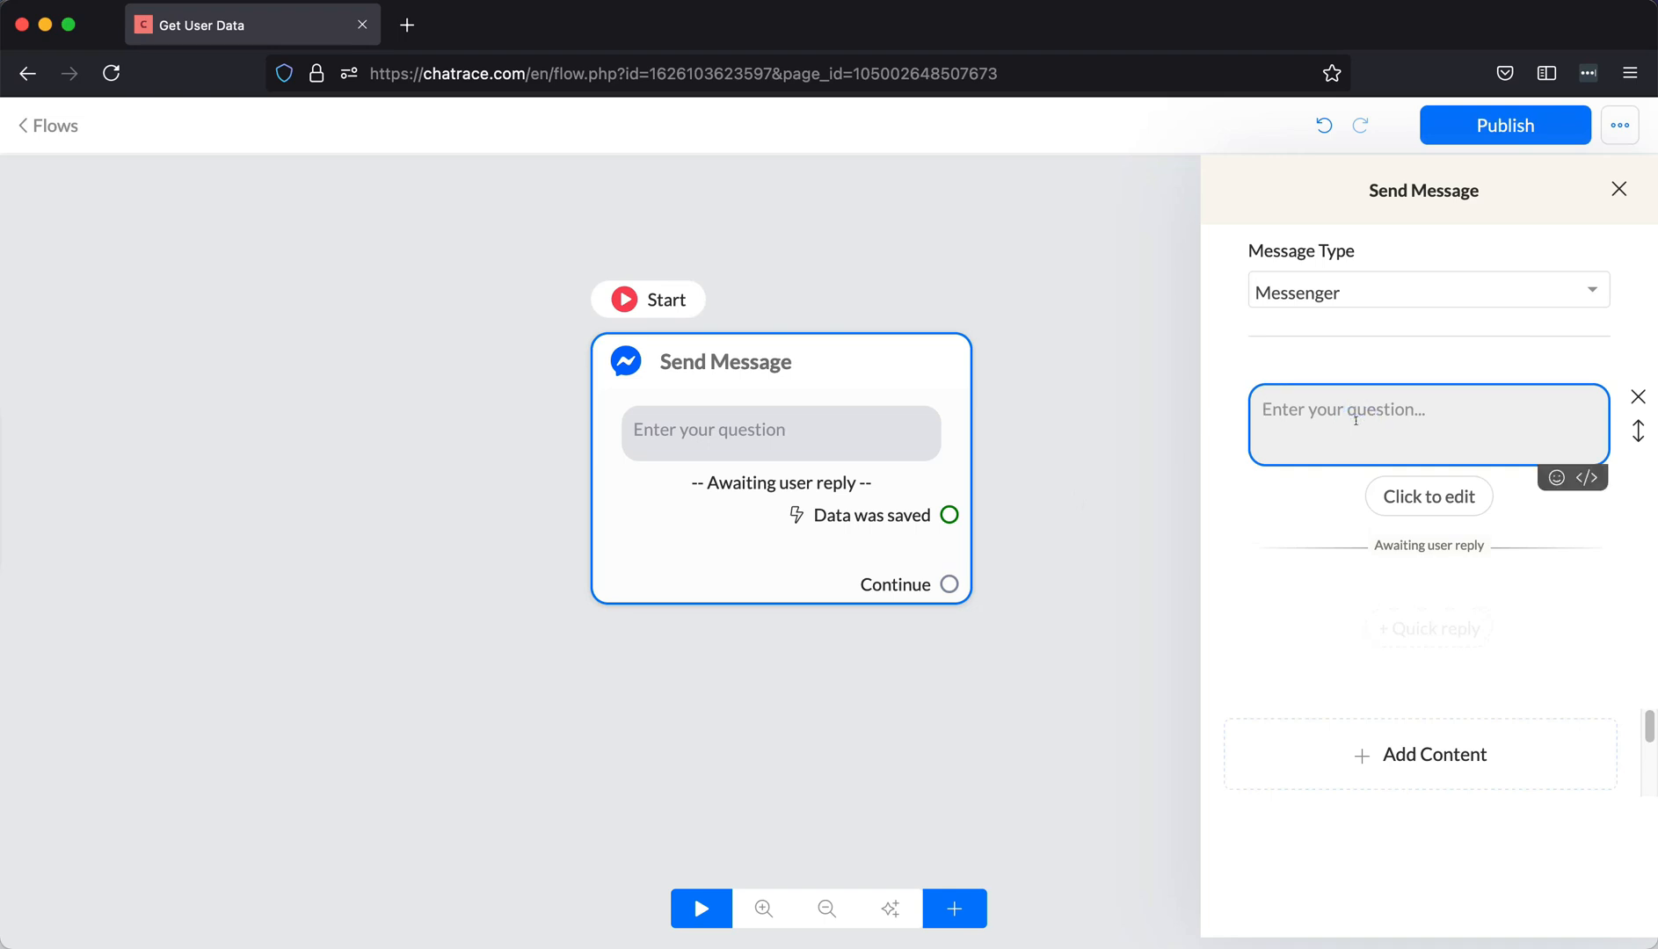
type("Hi,")
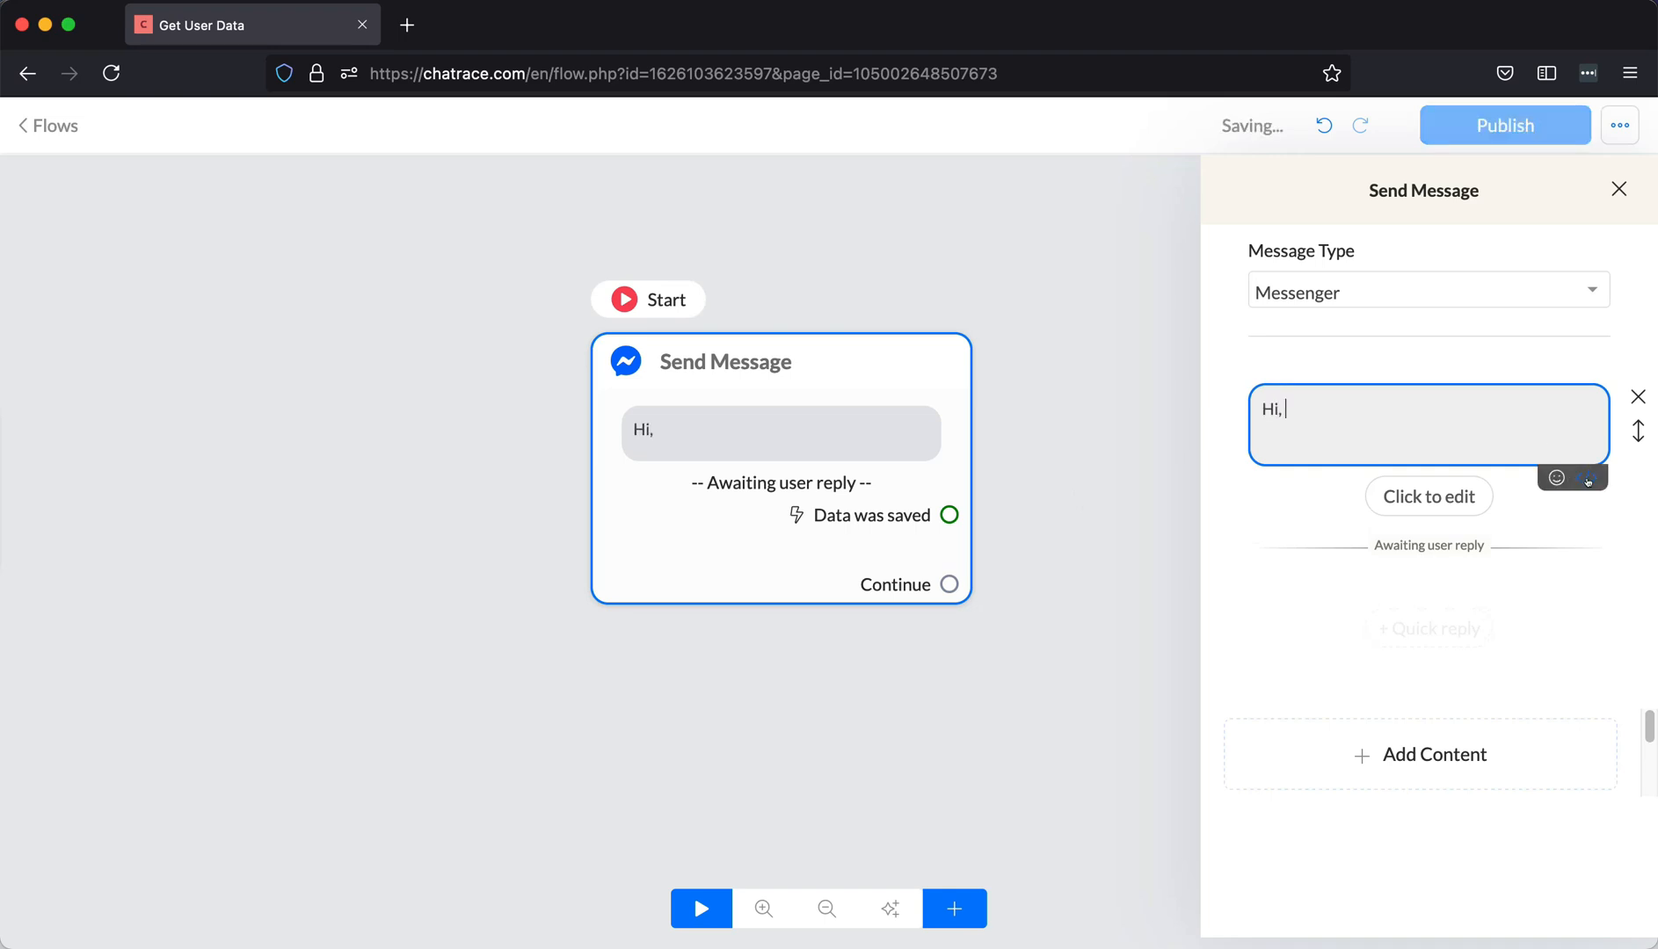
type("{{first_name}}! 👋 What is your email address? Please type it below")
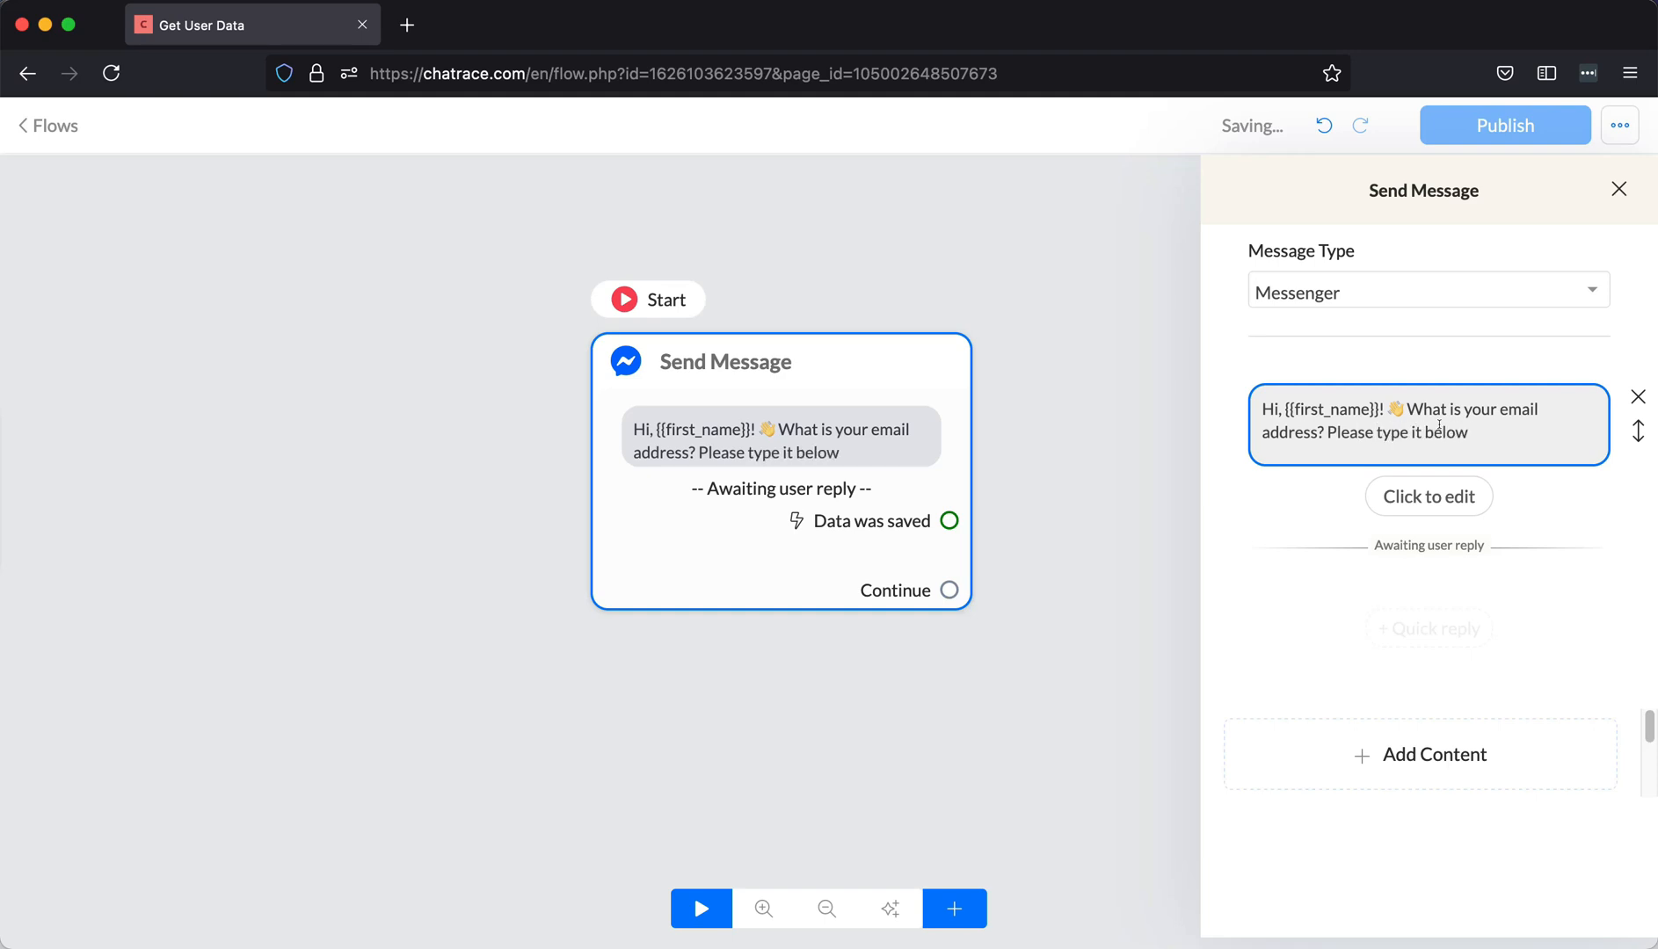
Set the email question to expect Email replies saved to the Email field, without skip text
left_click(1428, 496)
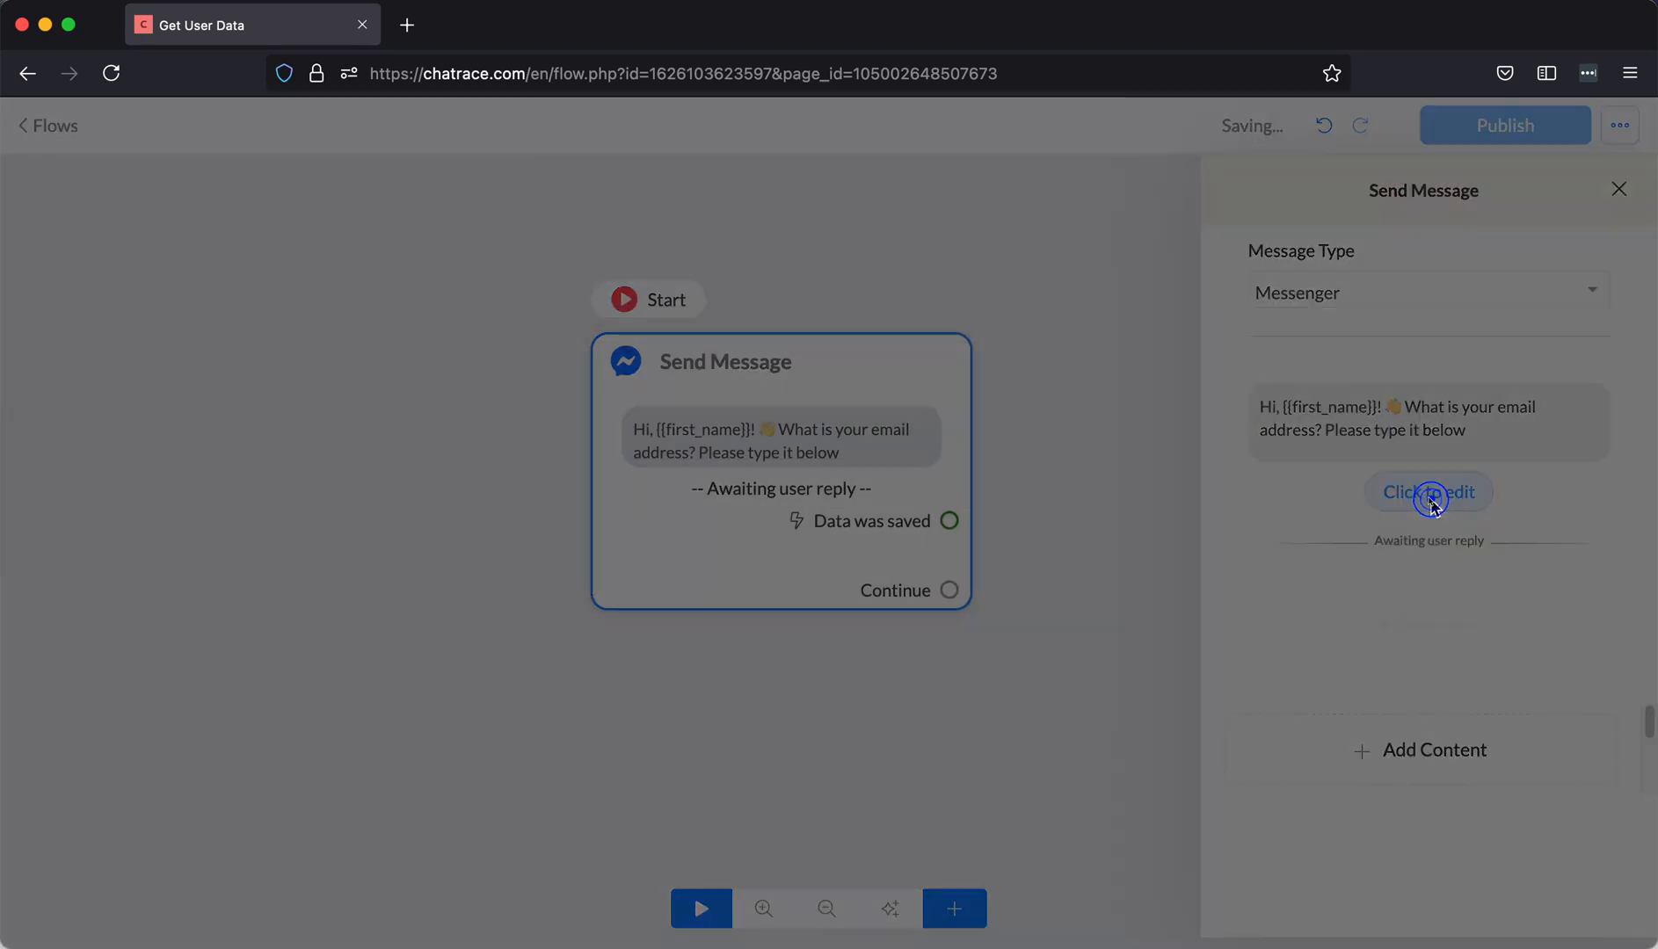
left_click(1429, 491)
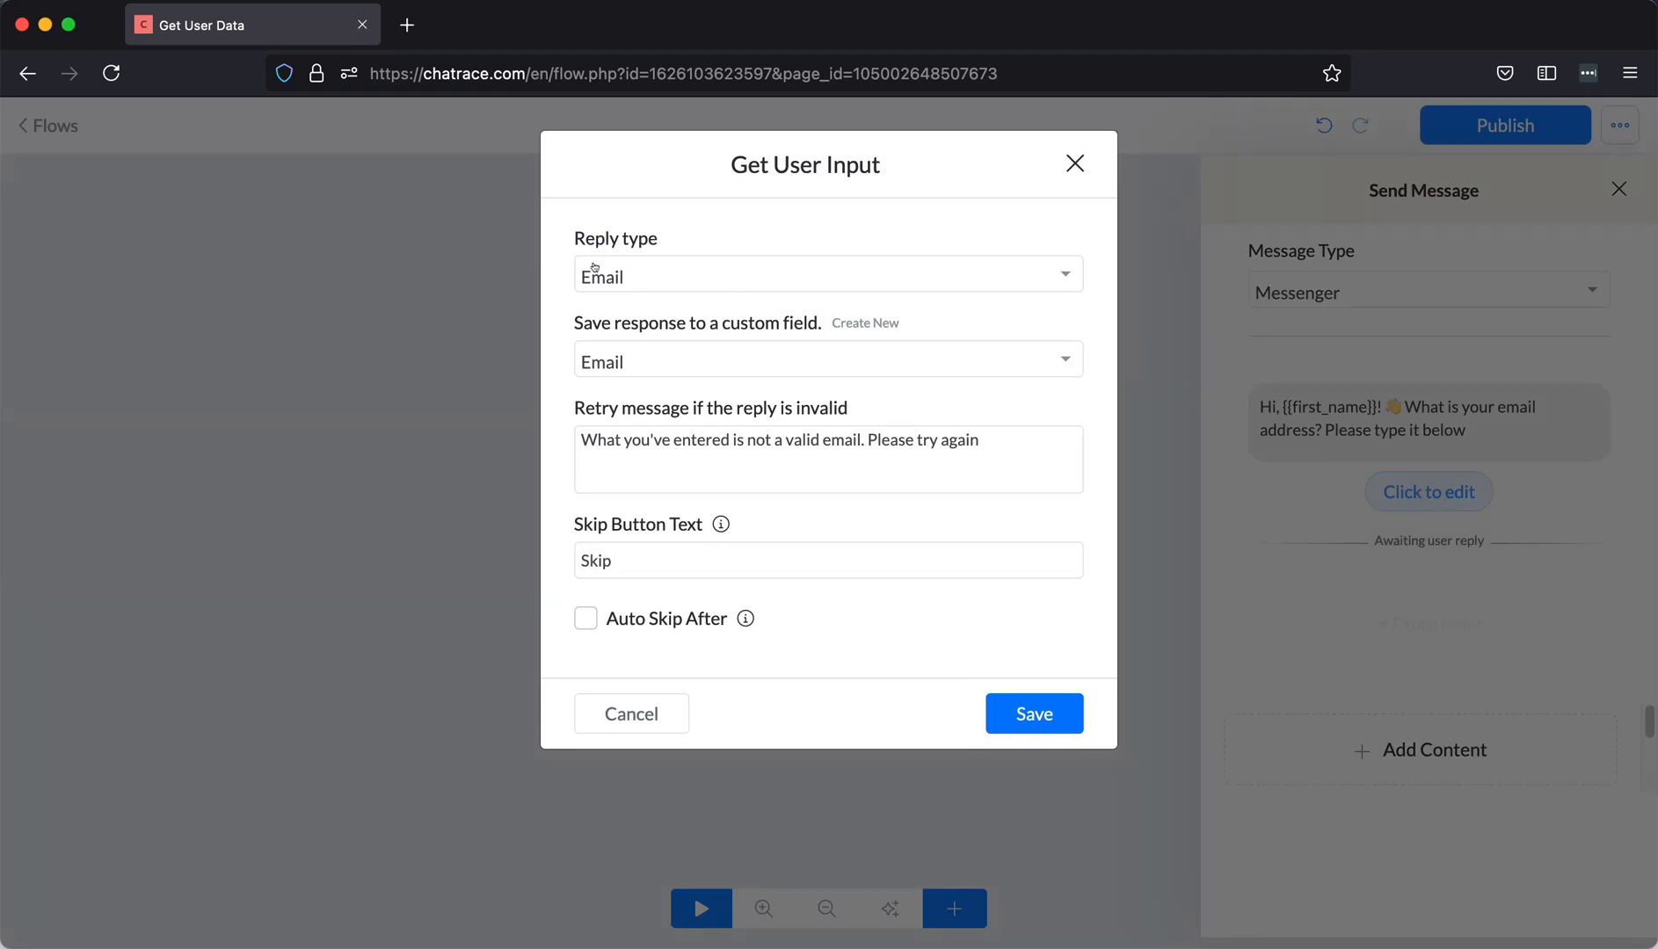
left_click(829, 274)
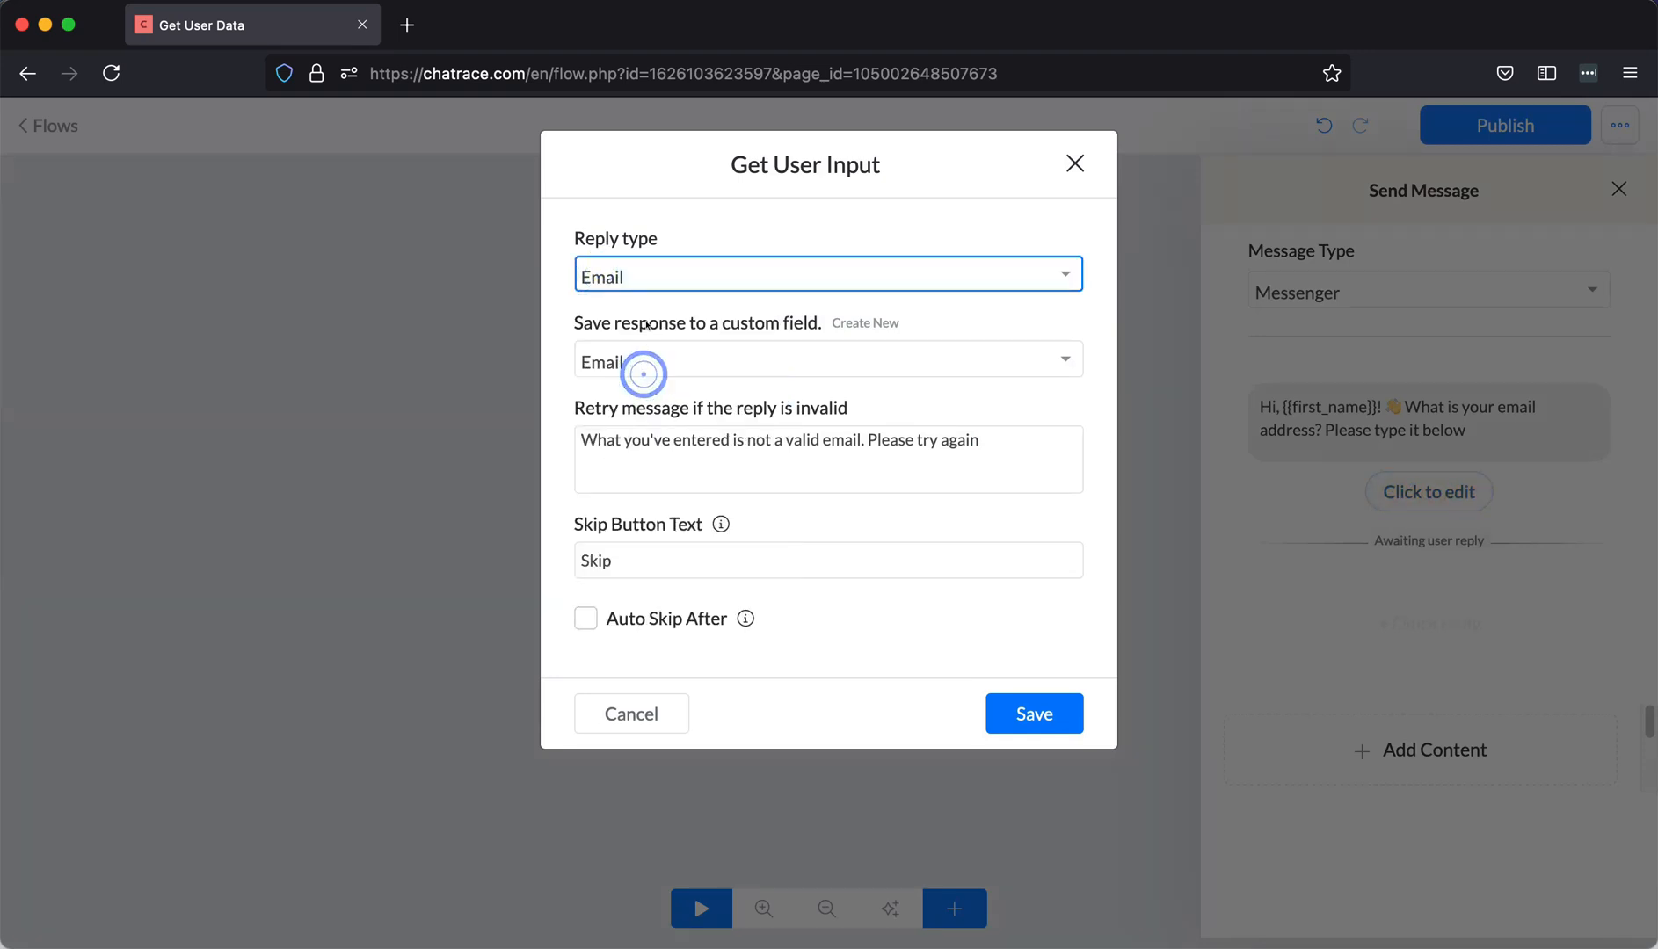
left_click(829, 359)
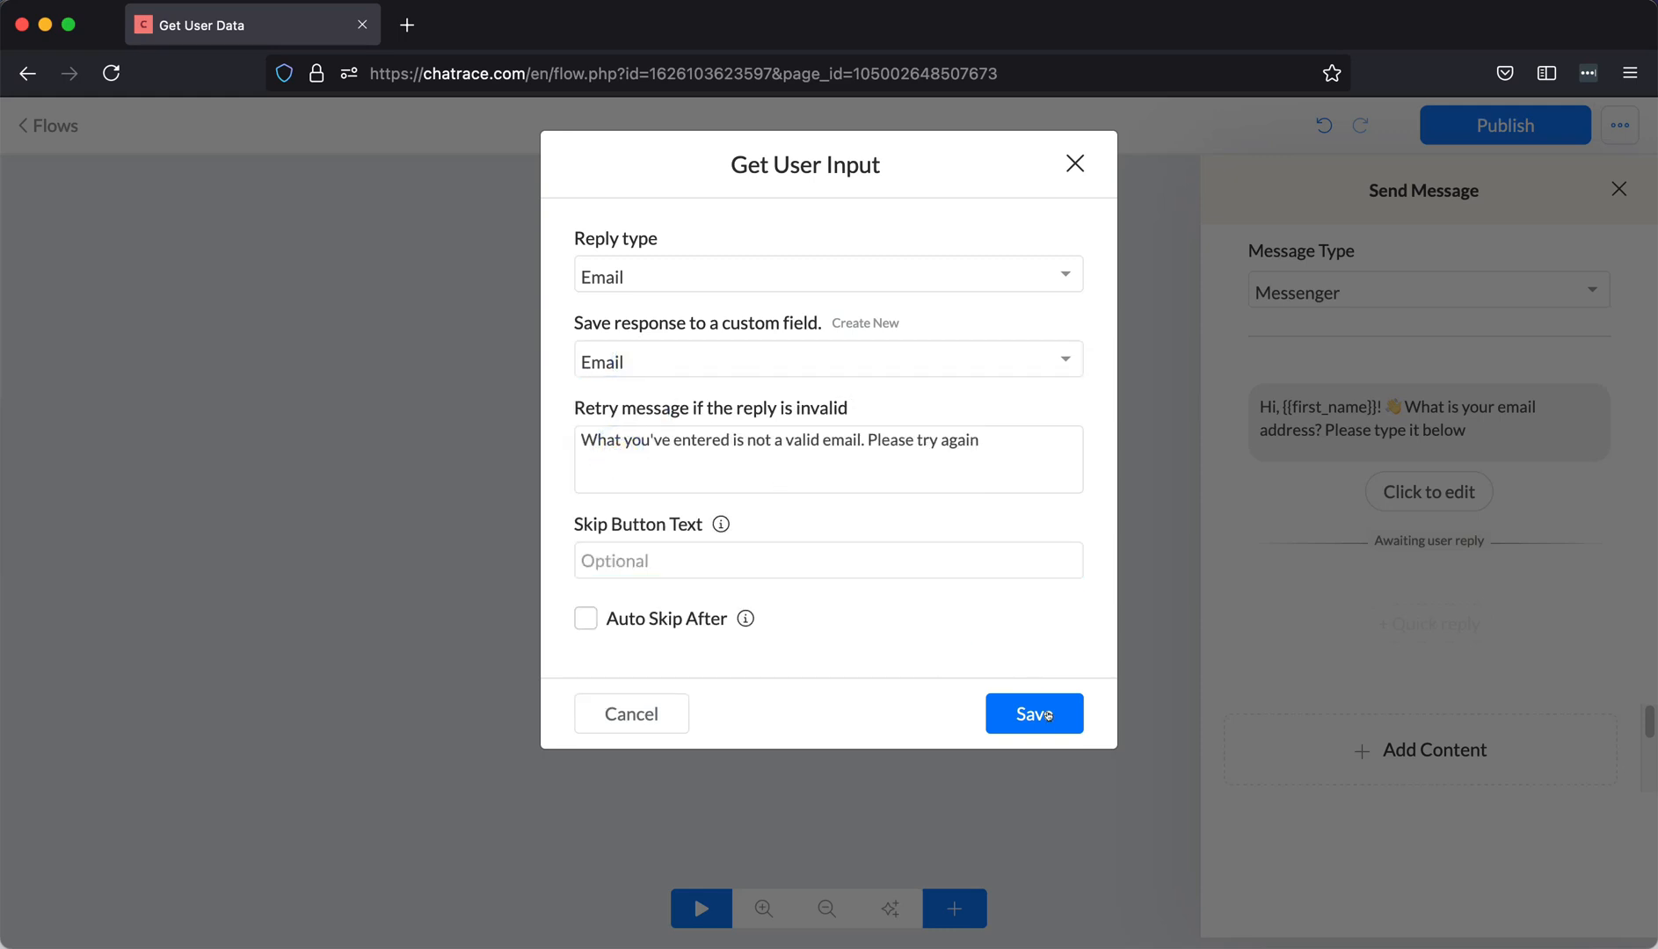
left_click(1032, 713)
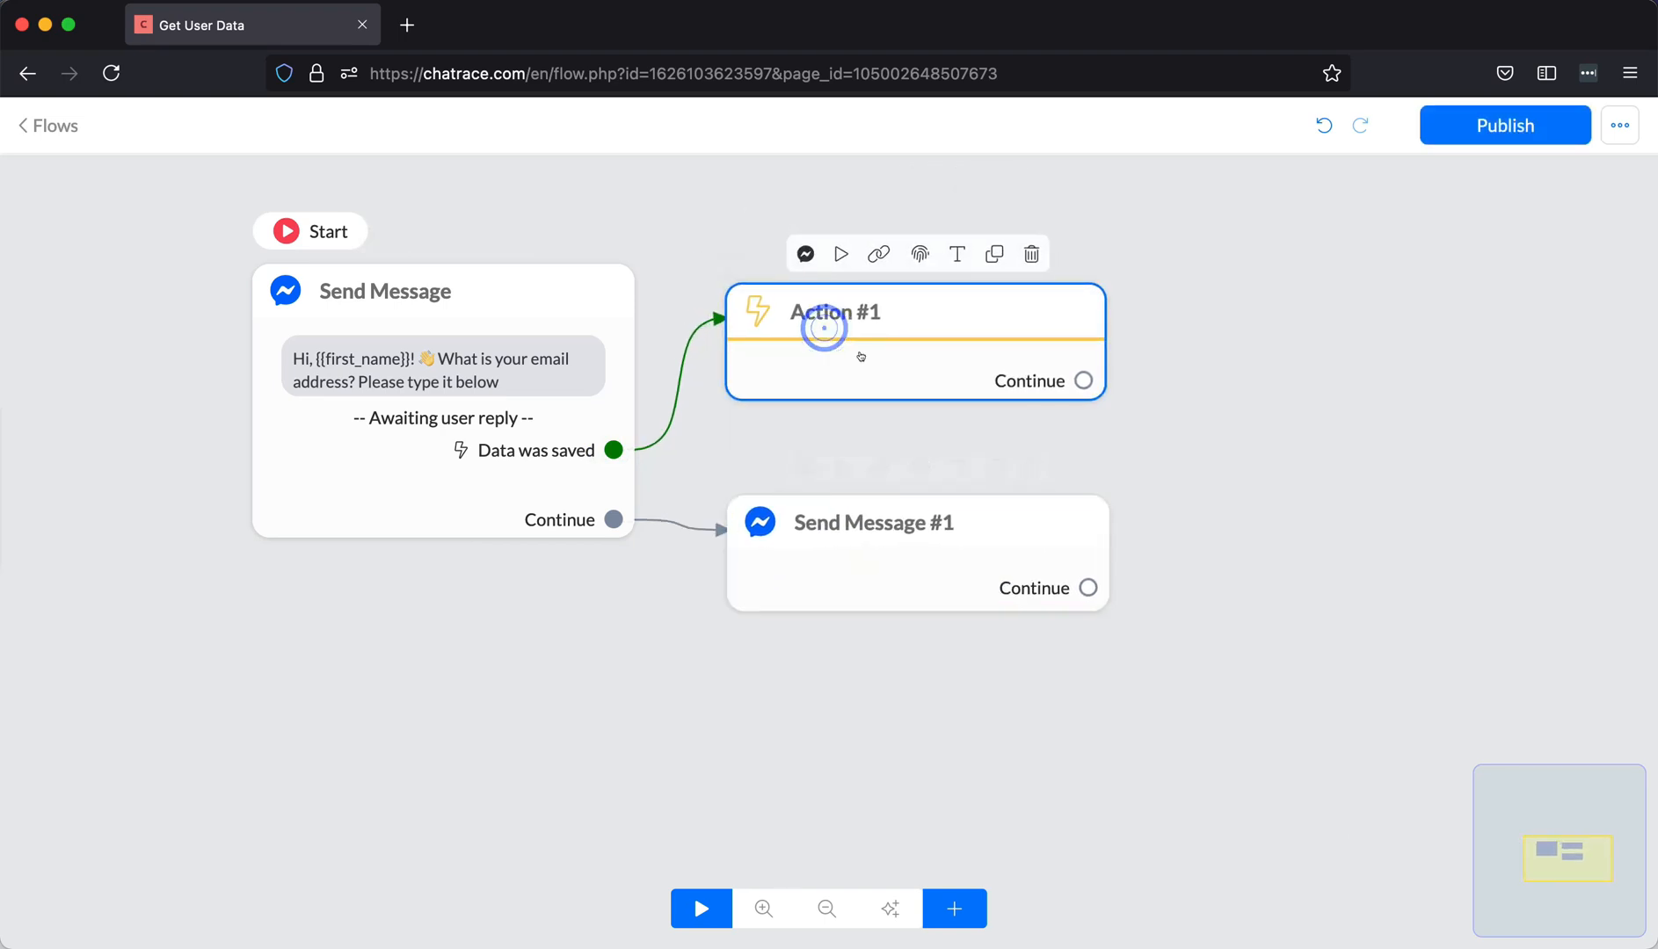
Add a Set Email Opt-In action to Action #1
left_click(823, 328)
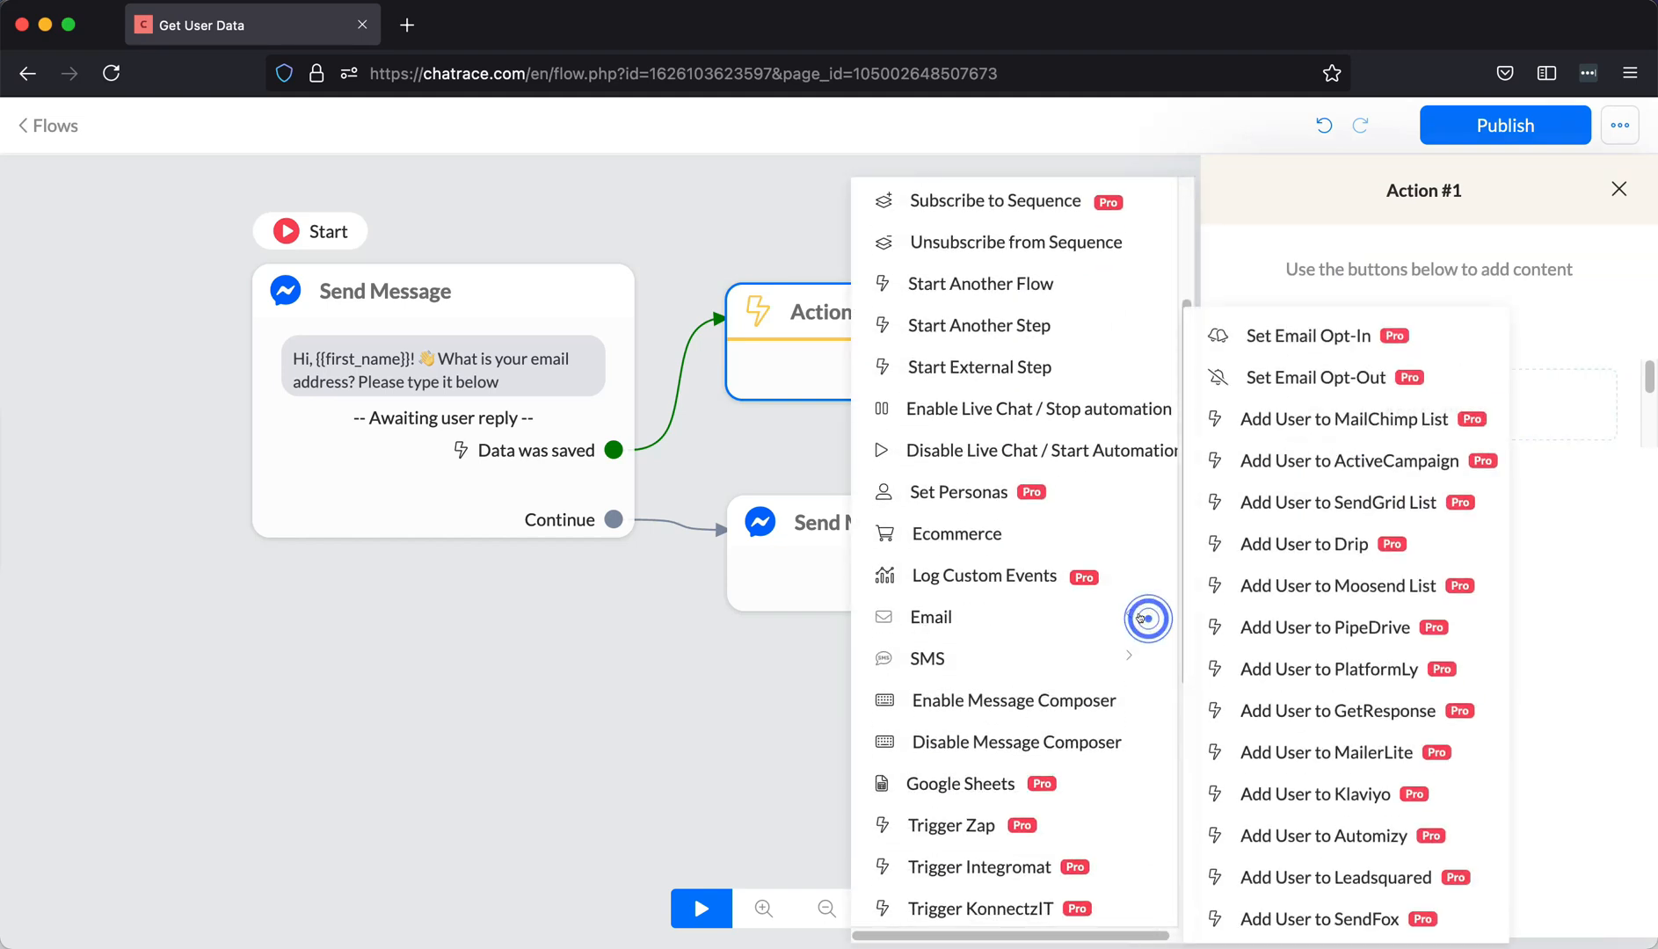
left_click(1318, 335)
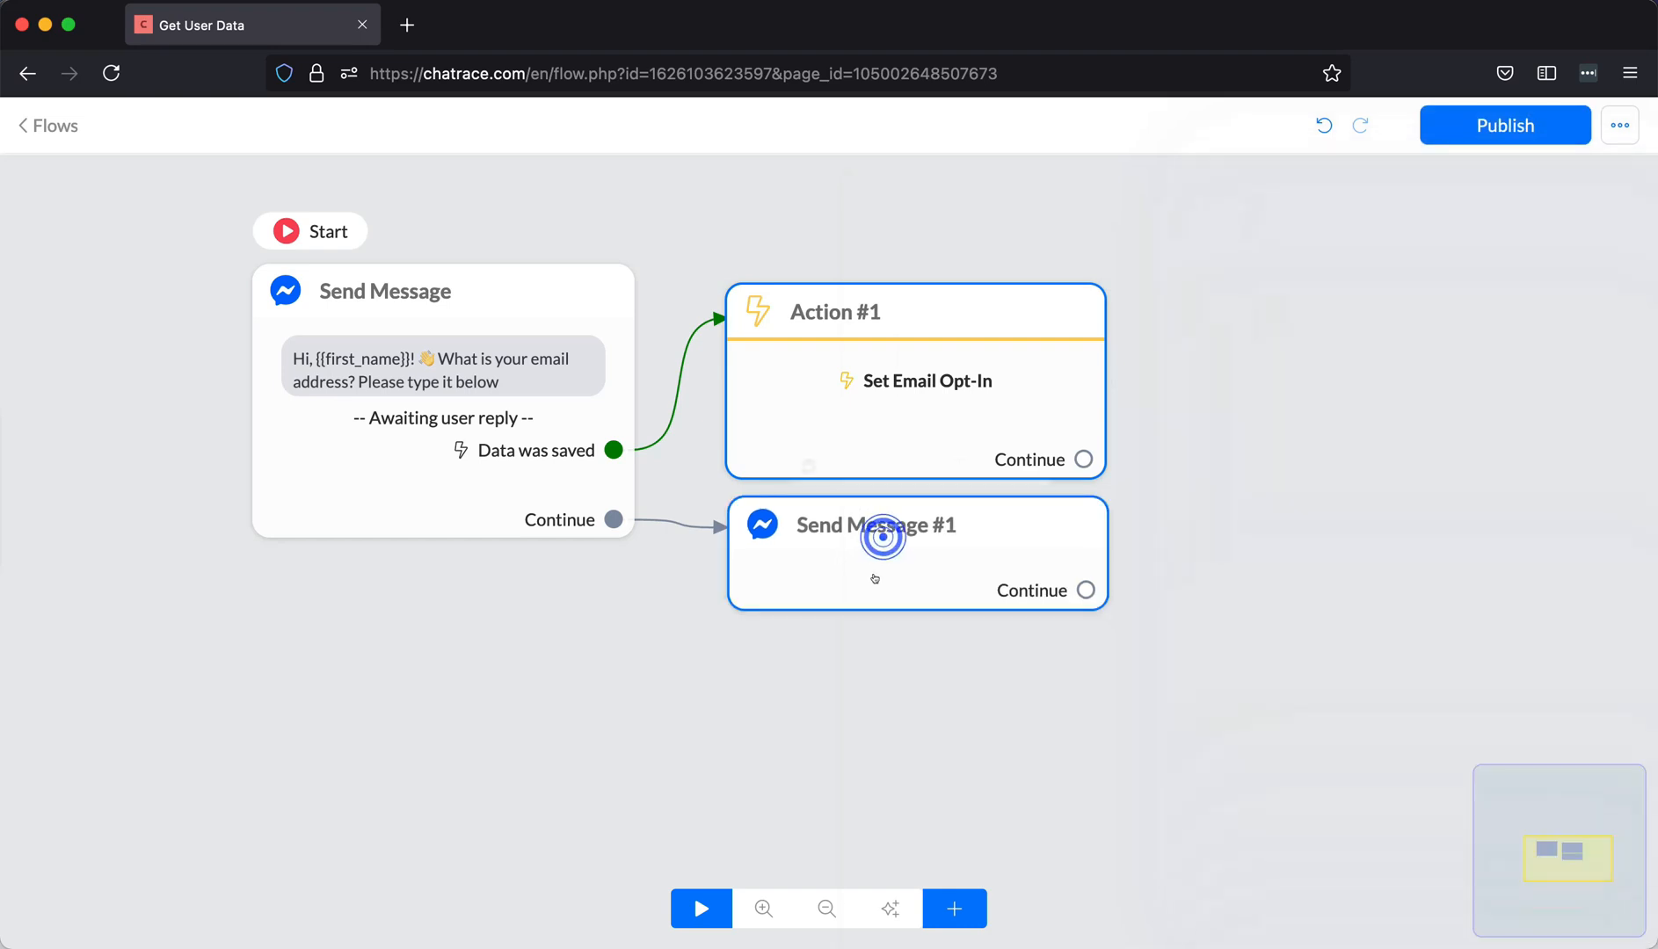
Make Send Message #1 ask 'Thank you! 🙏 How about your mobile number?'
left_click(881, 527)
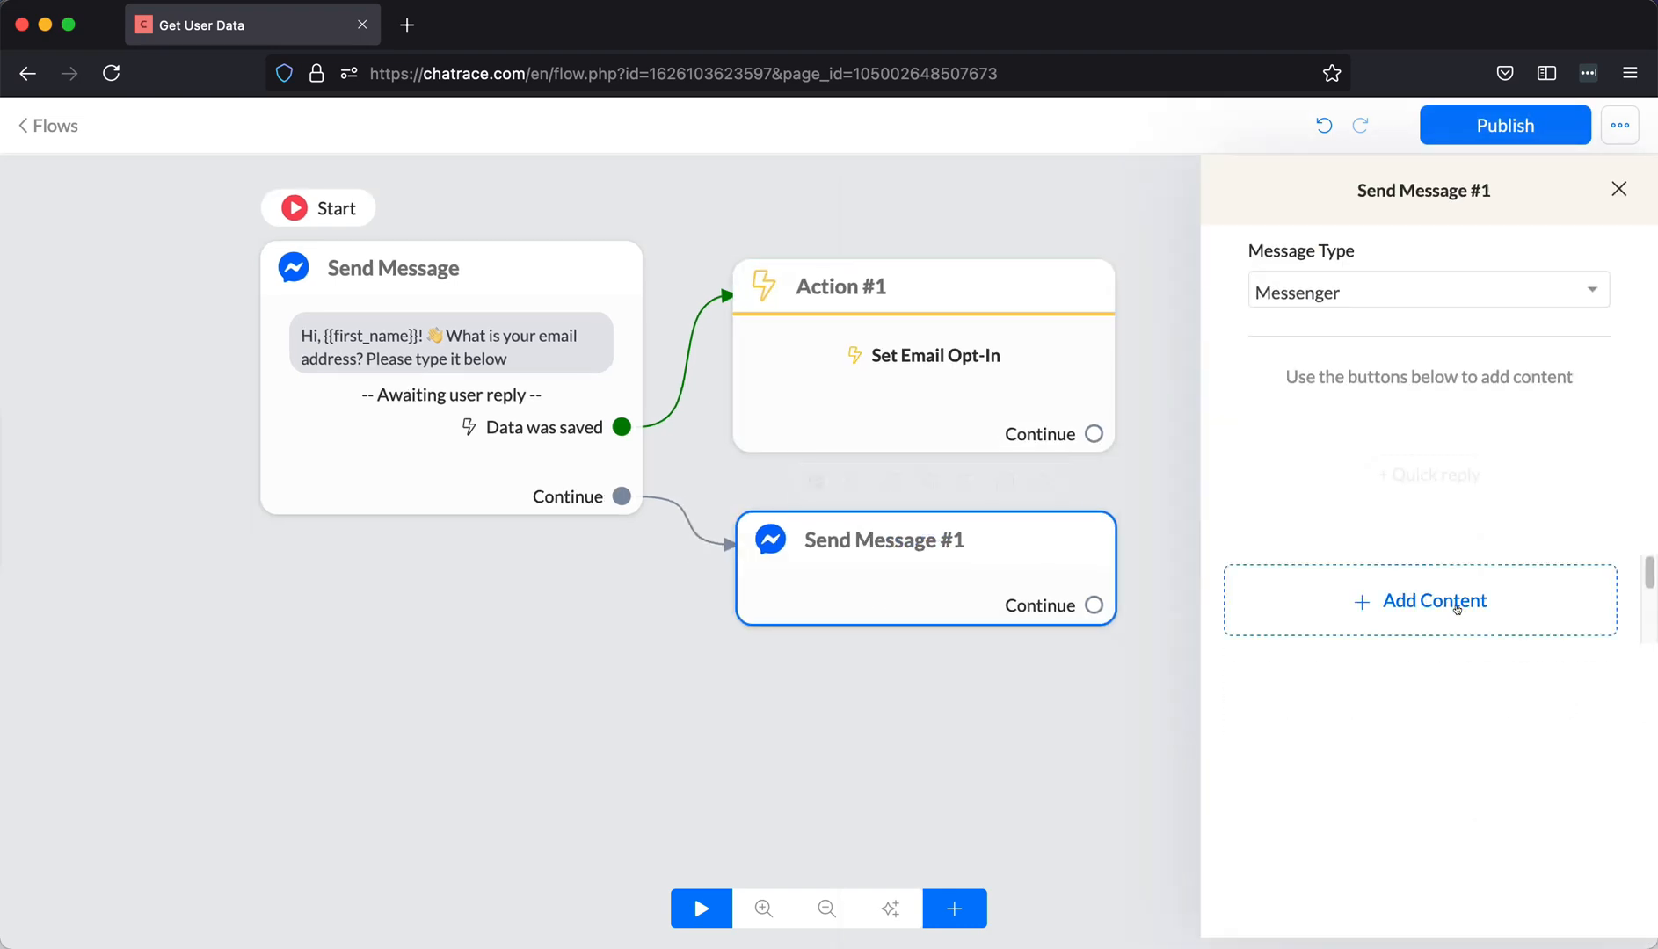
type("Thank you,")
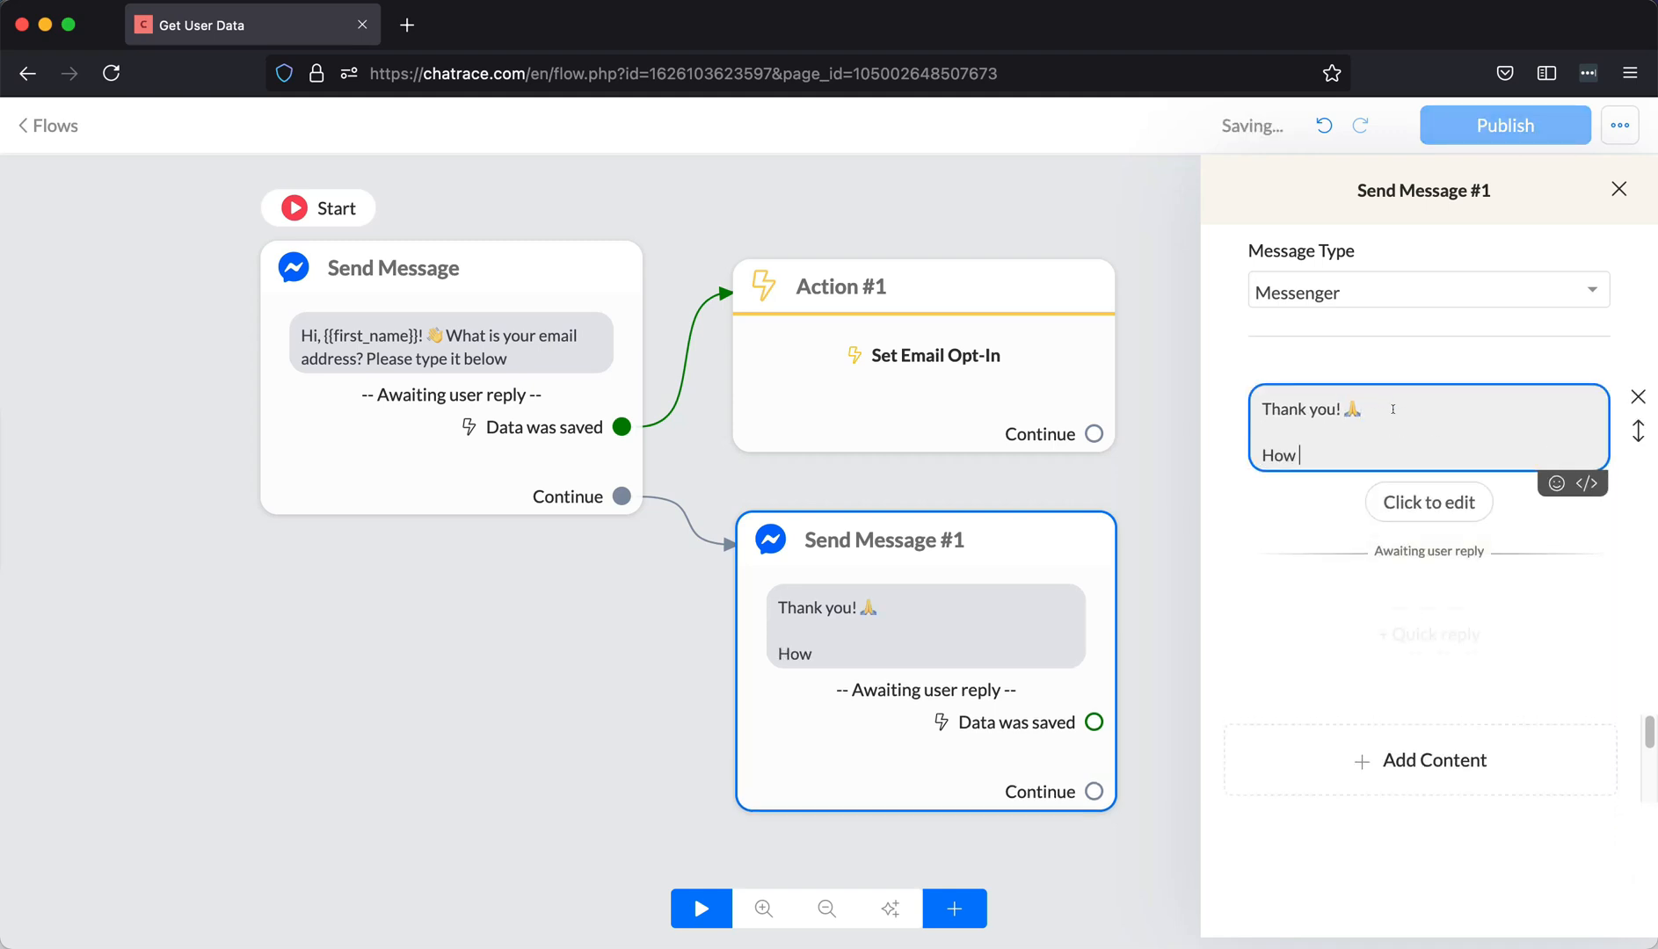
type("about your mobile number?")
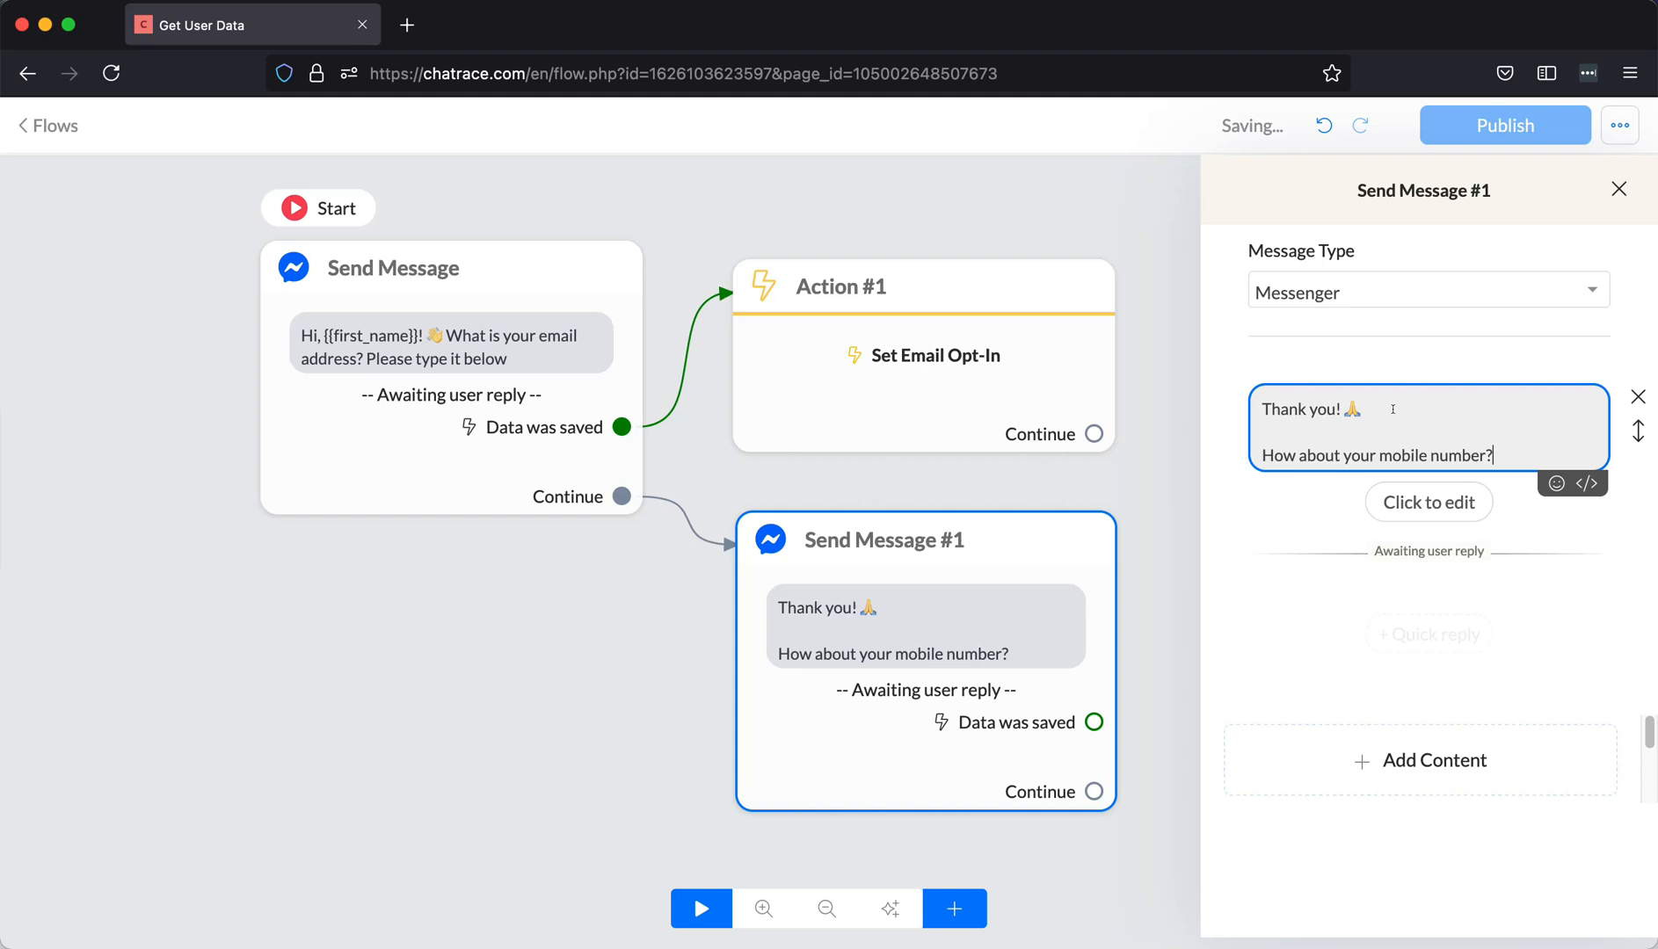
Set the mobile question to expect Phone replies saved to the Phone field, without skip text
left_click(1428, 501)
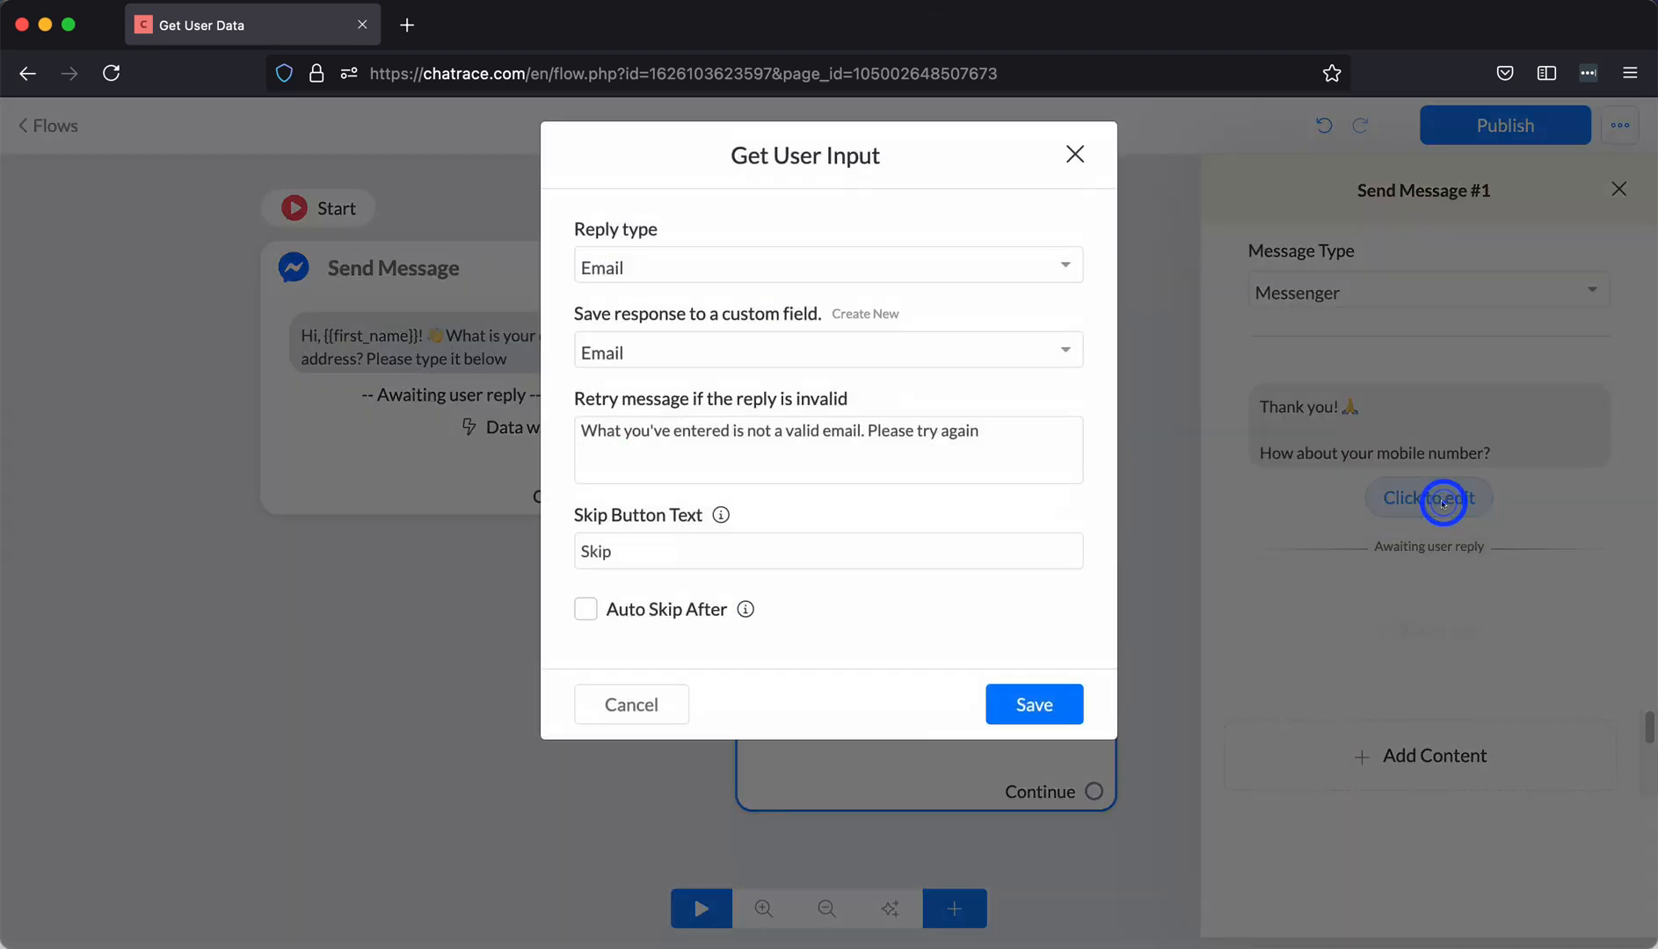
left_click(827, 265)
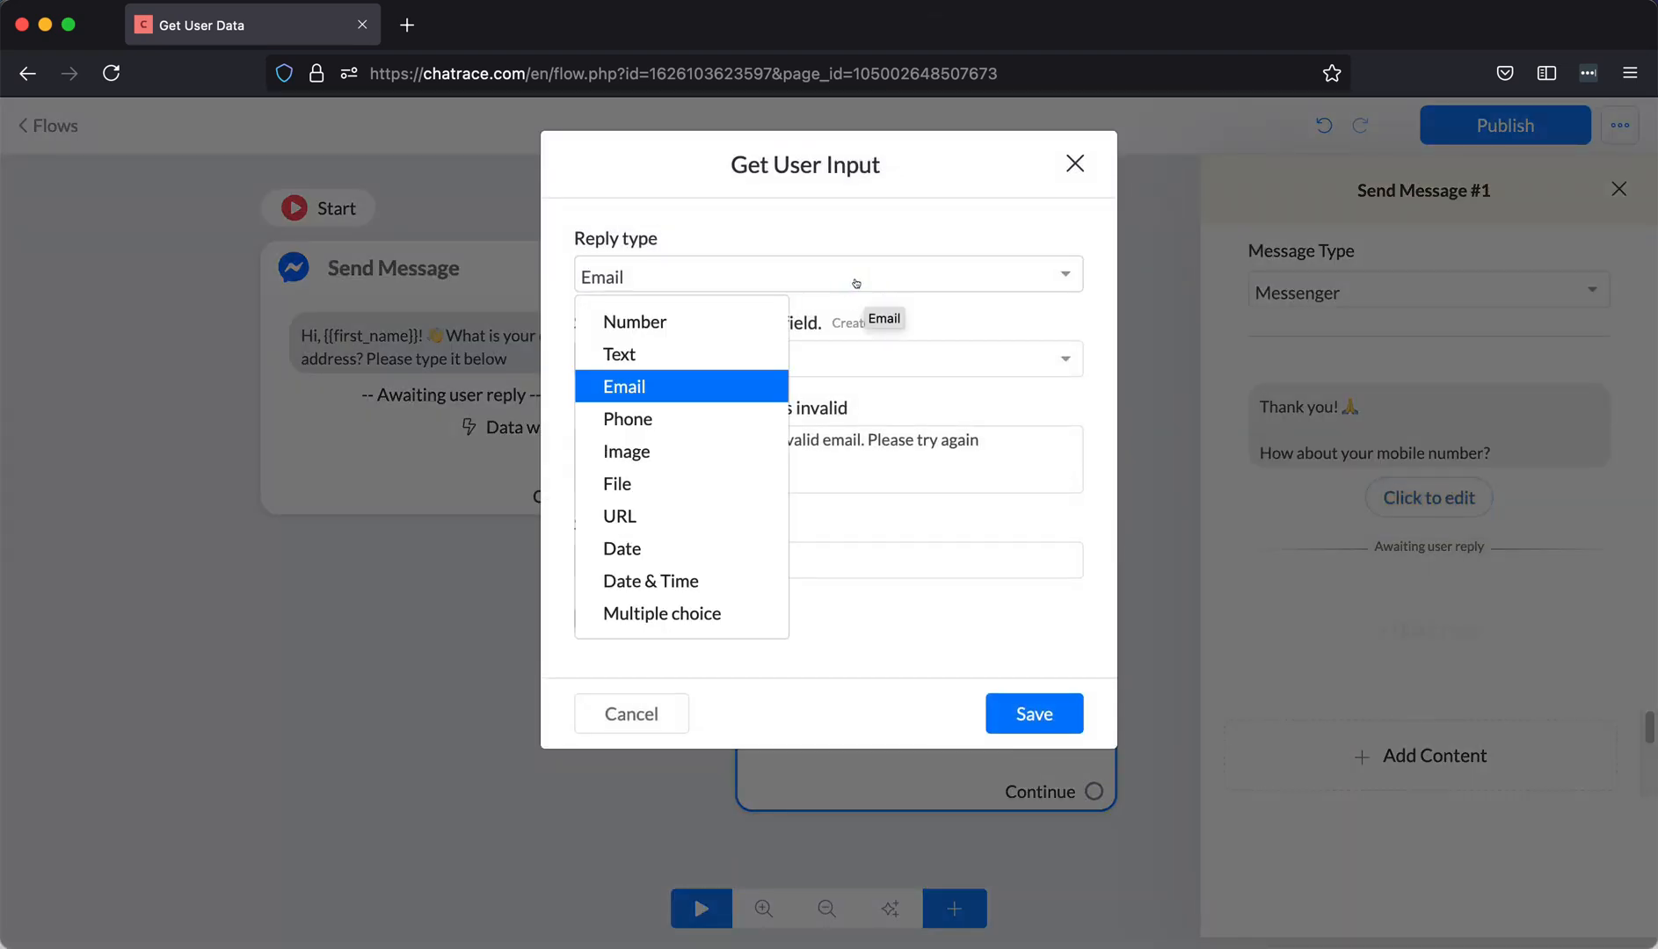
left_click(626, 419)
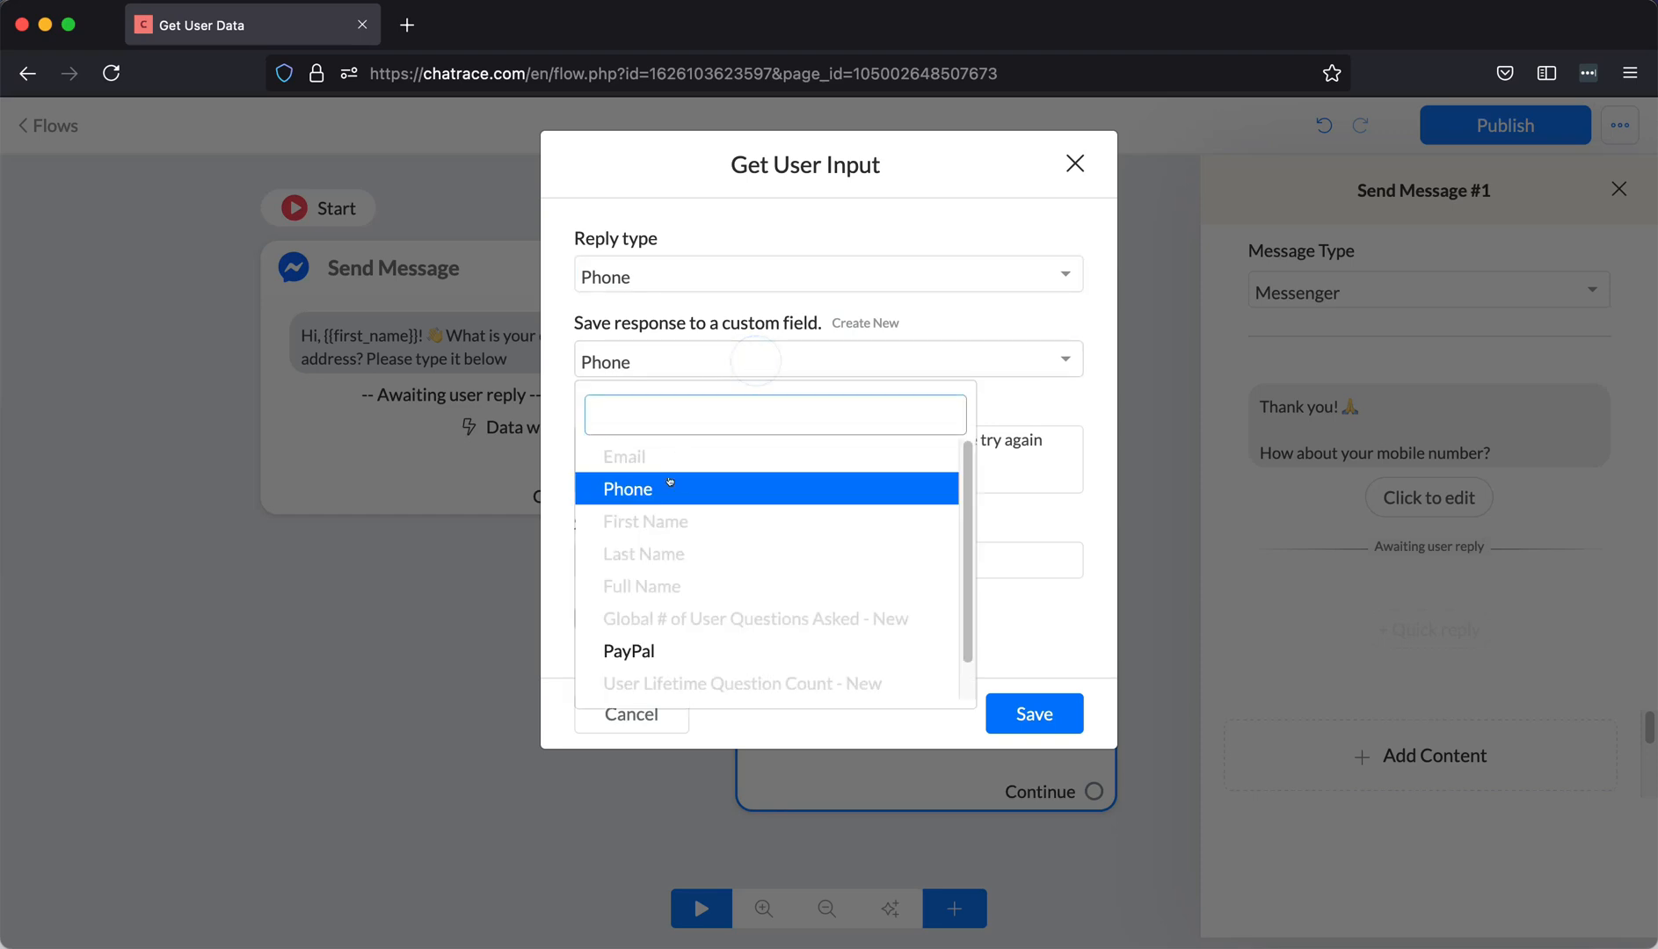
left_click(626, 489)
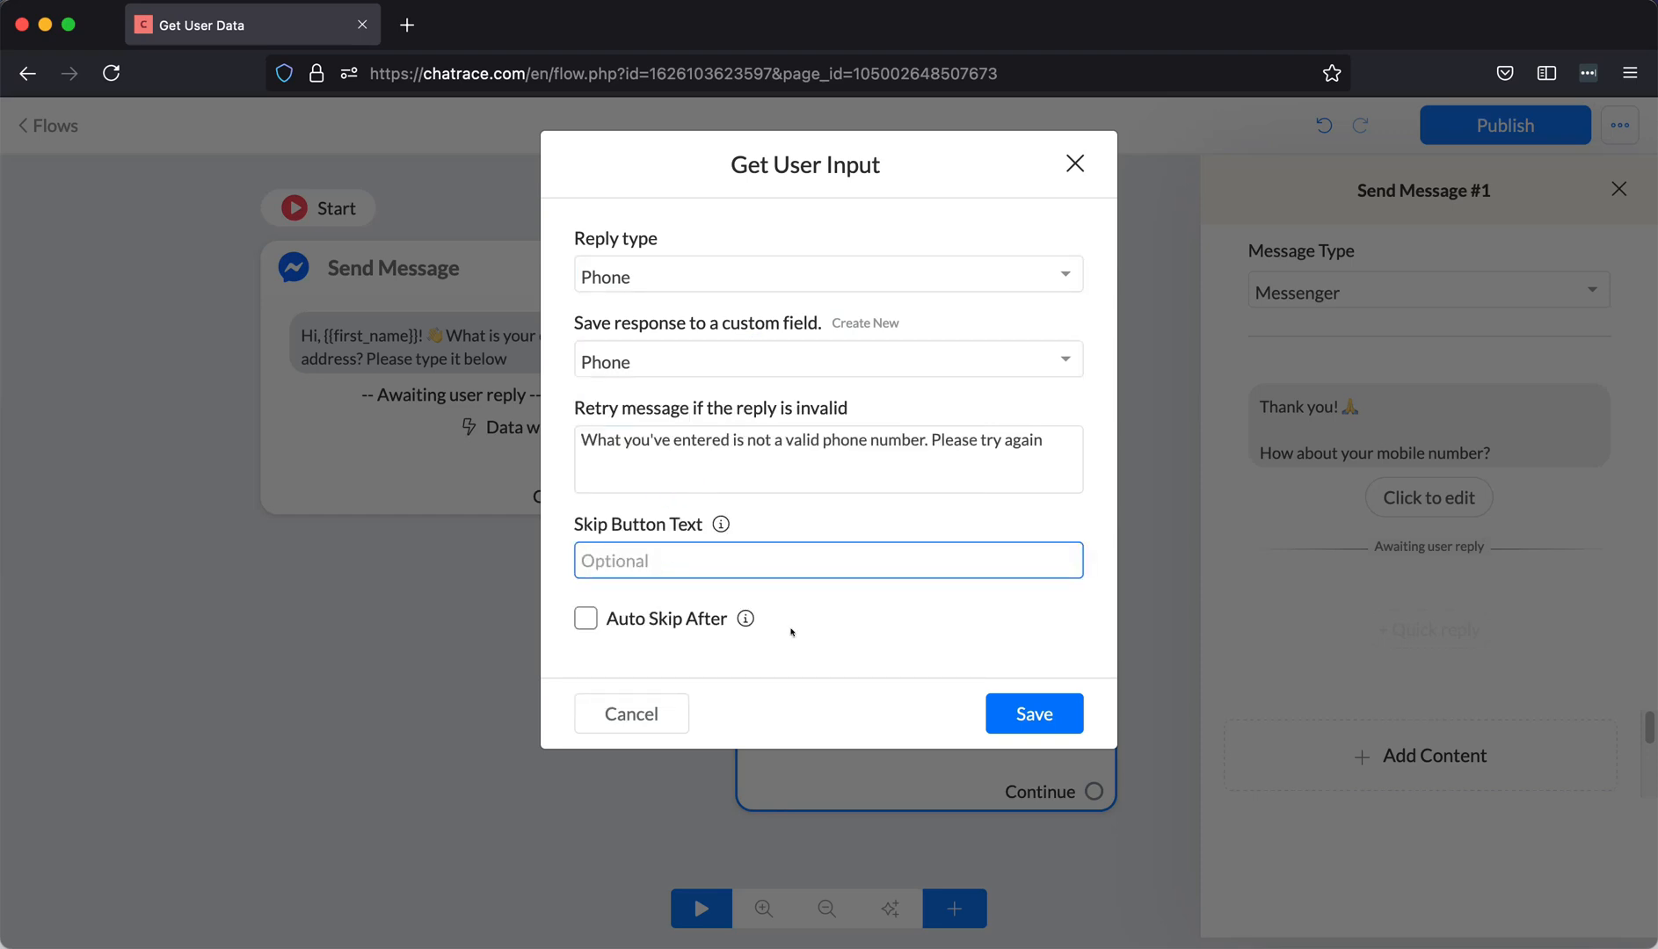
left_click(1033, 713)
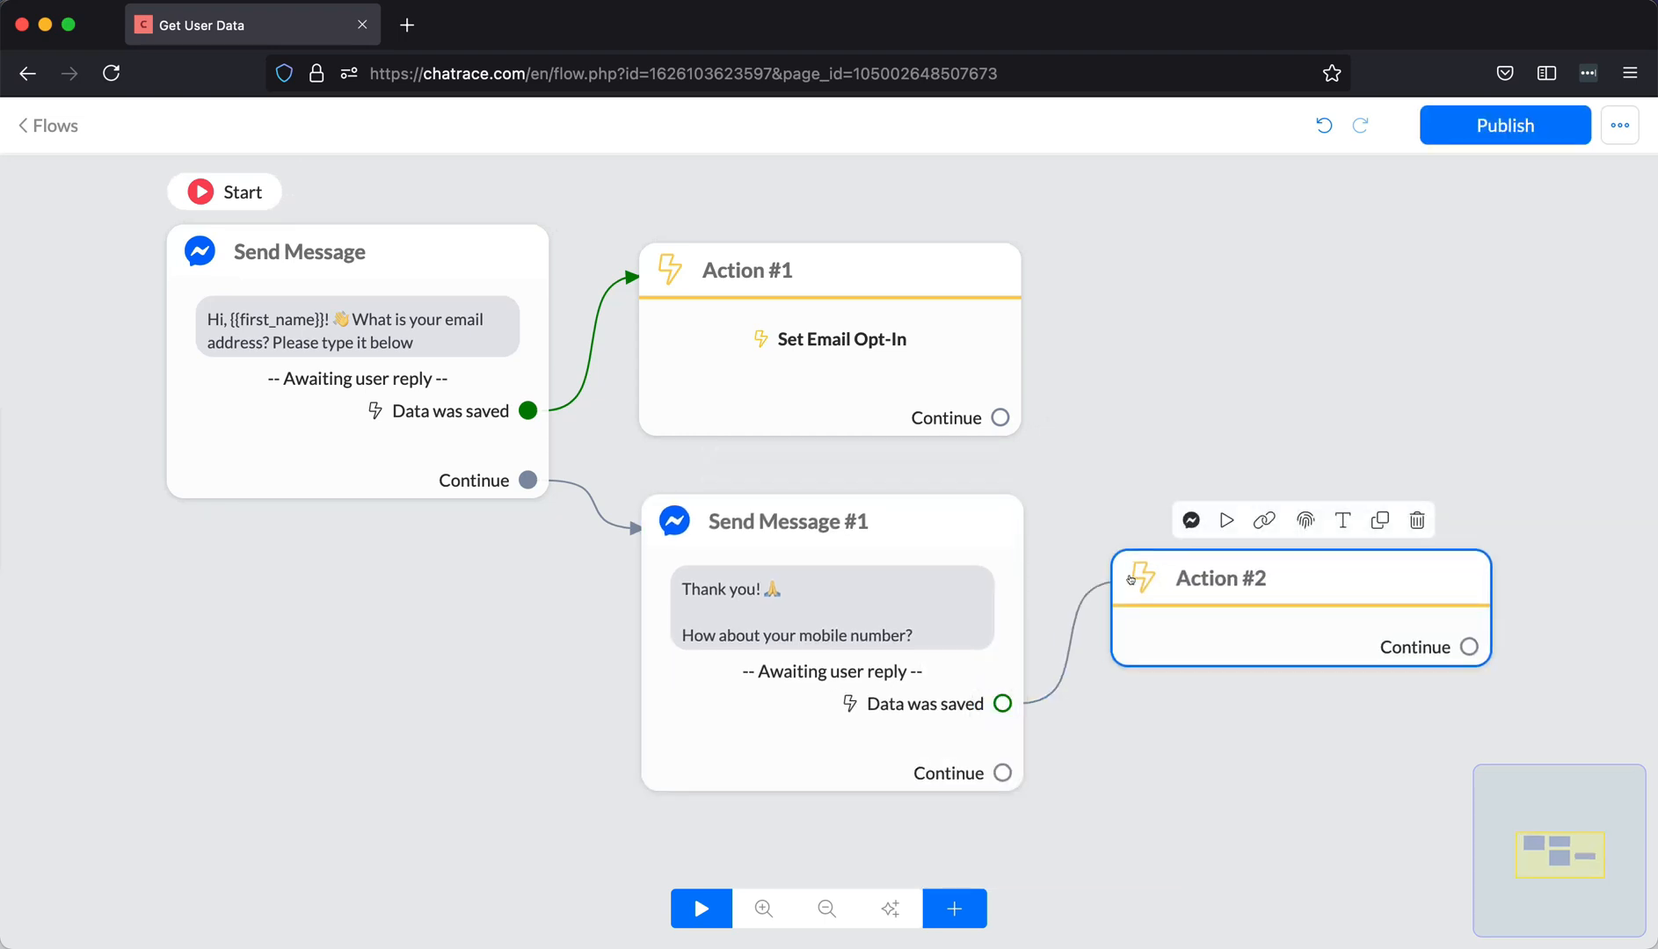
Add a Set SMS Opt-In action to Action #2
left_click(1221, 578)
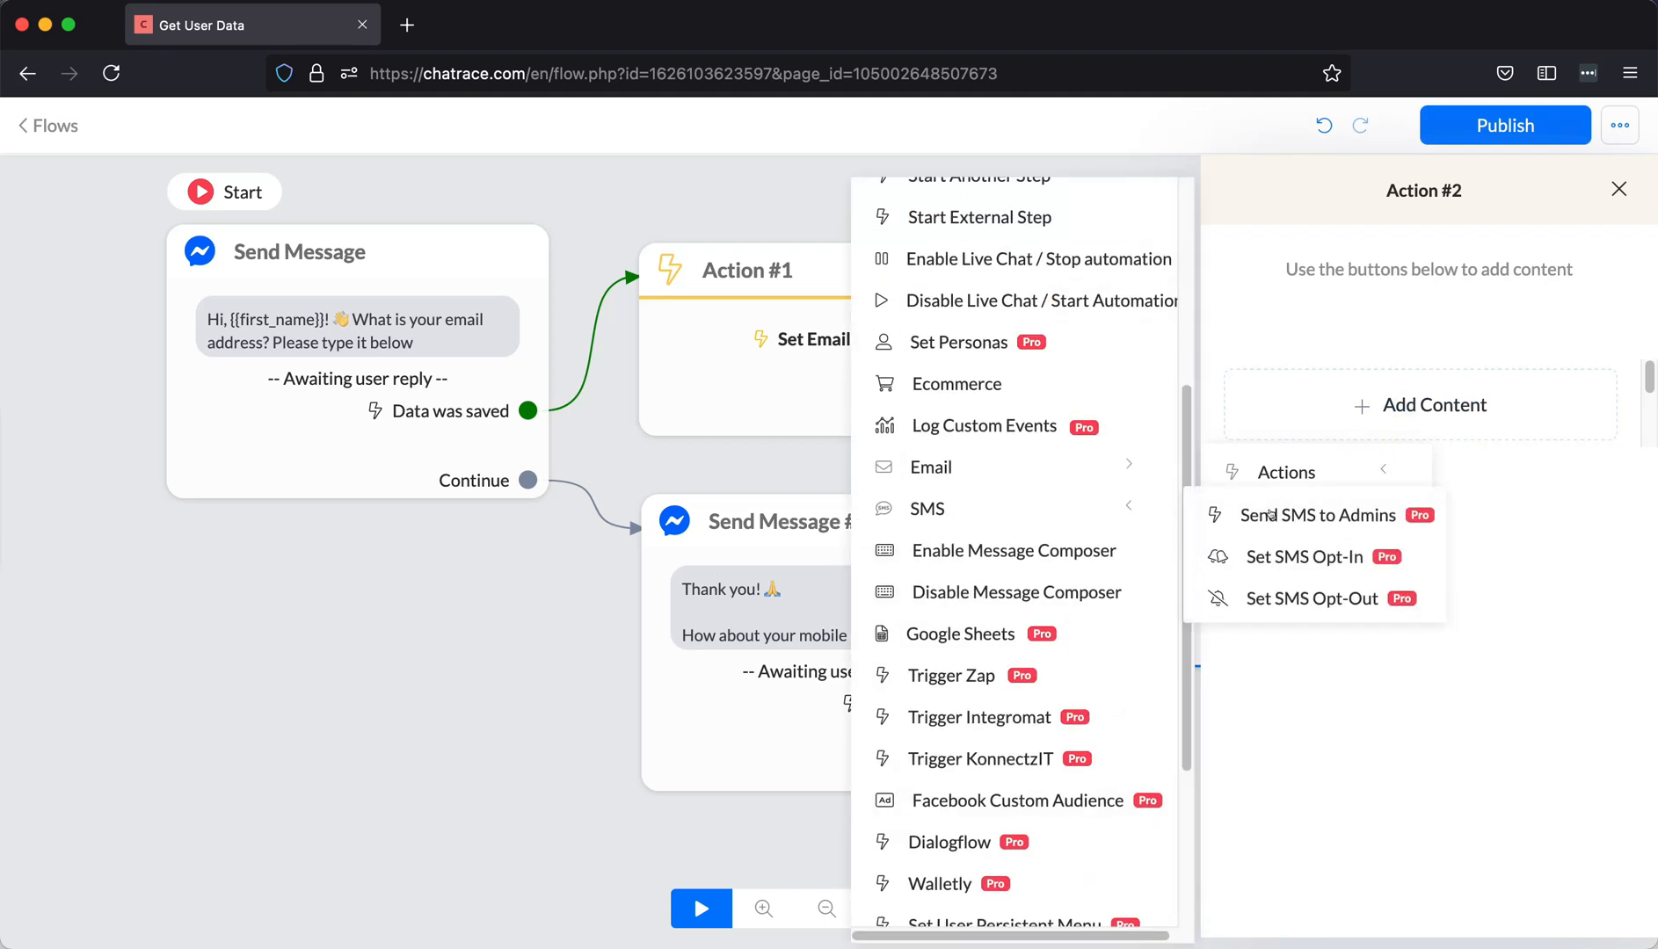
left_click(1305, 557)
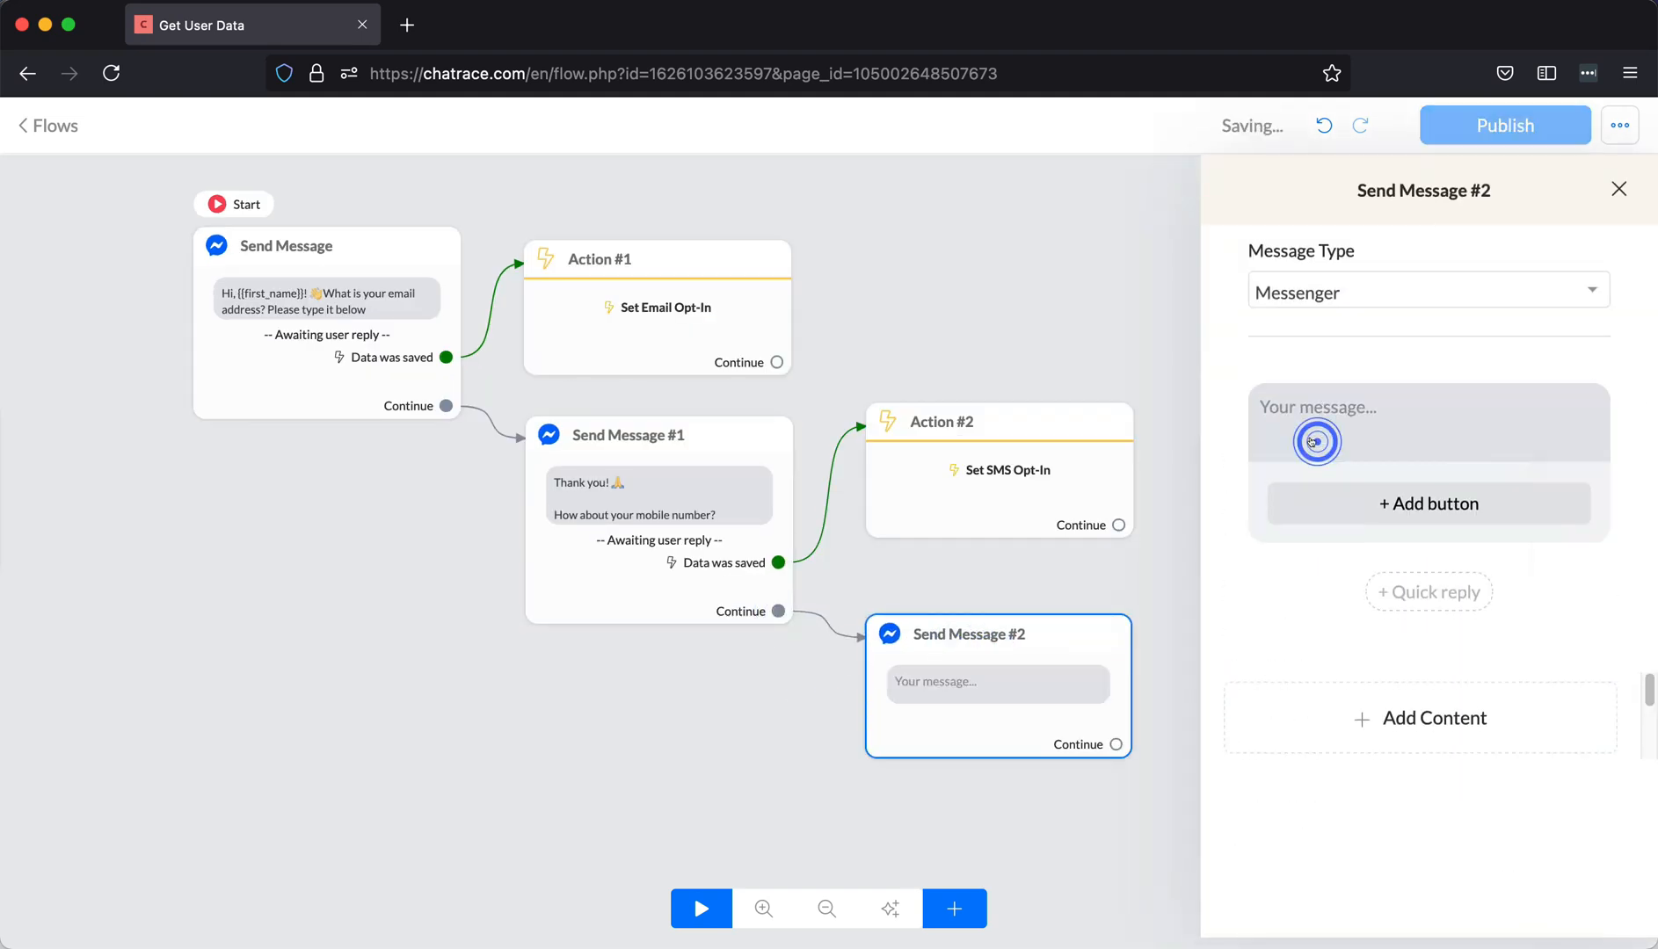
Write Send Message #2: 'Alright, {{first_name}}! Here are your details: Email: {{email}} Mobile: {{phone}}'
type("Alright, {")
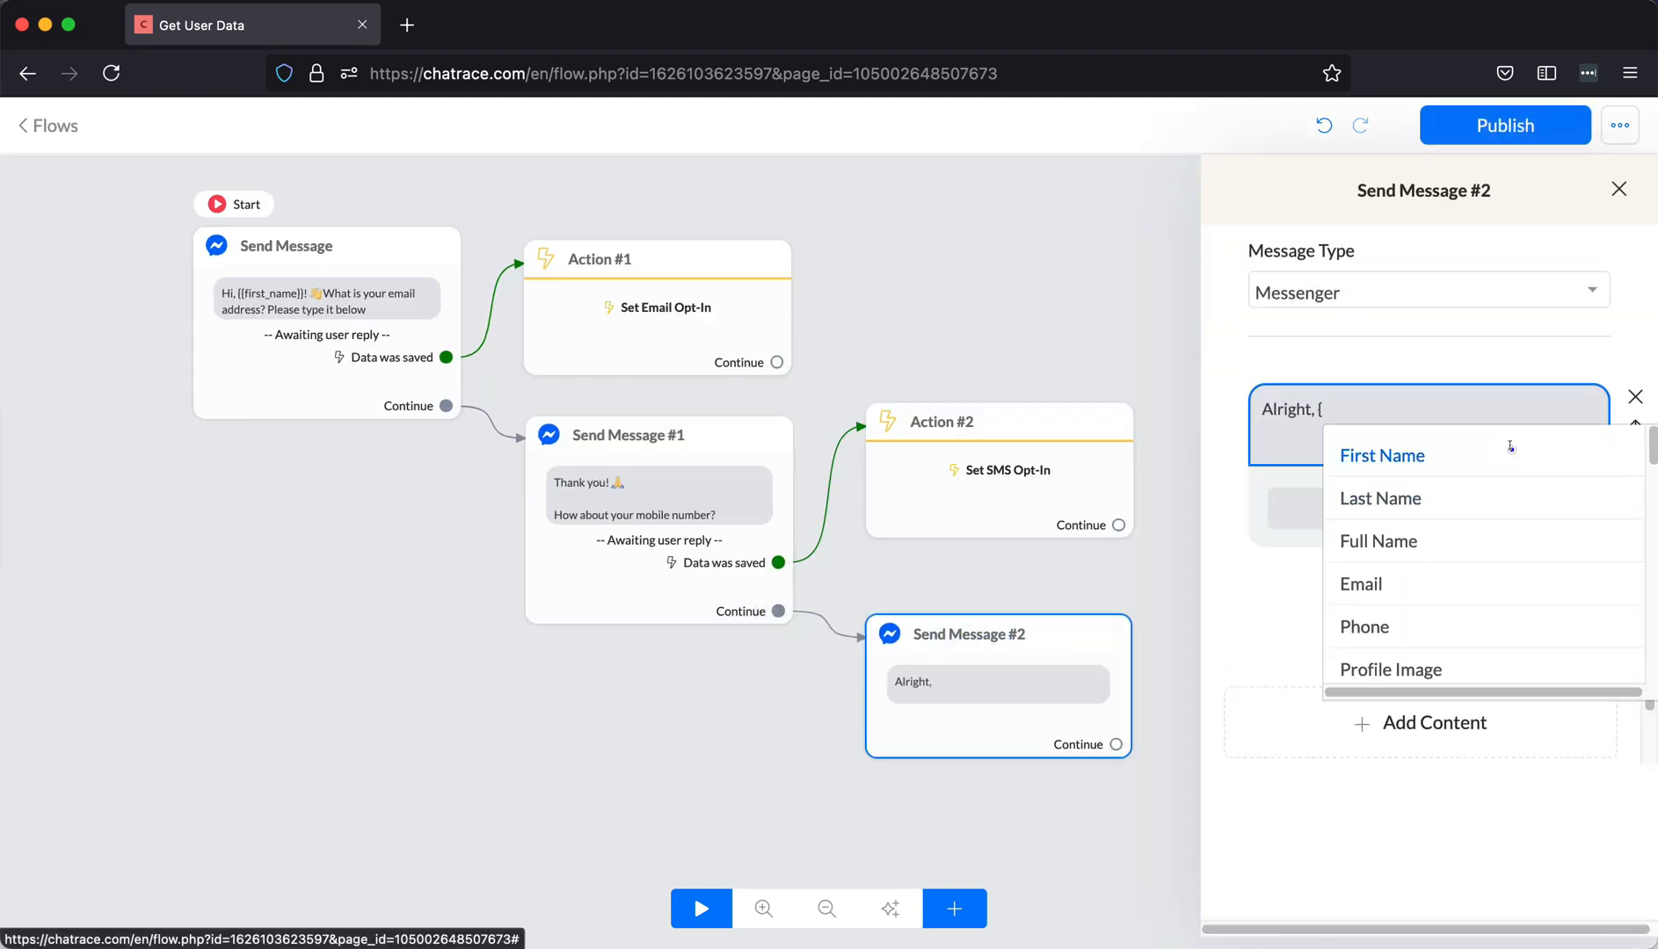
left_click(1382, 455)
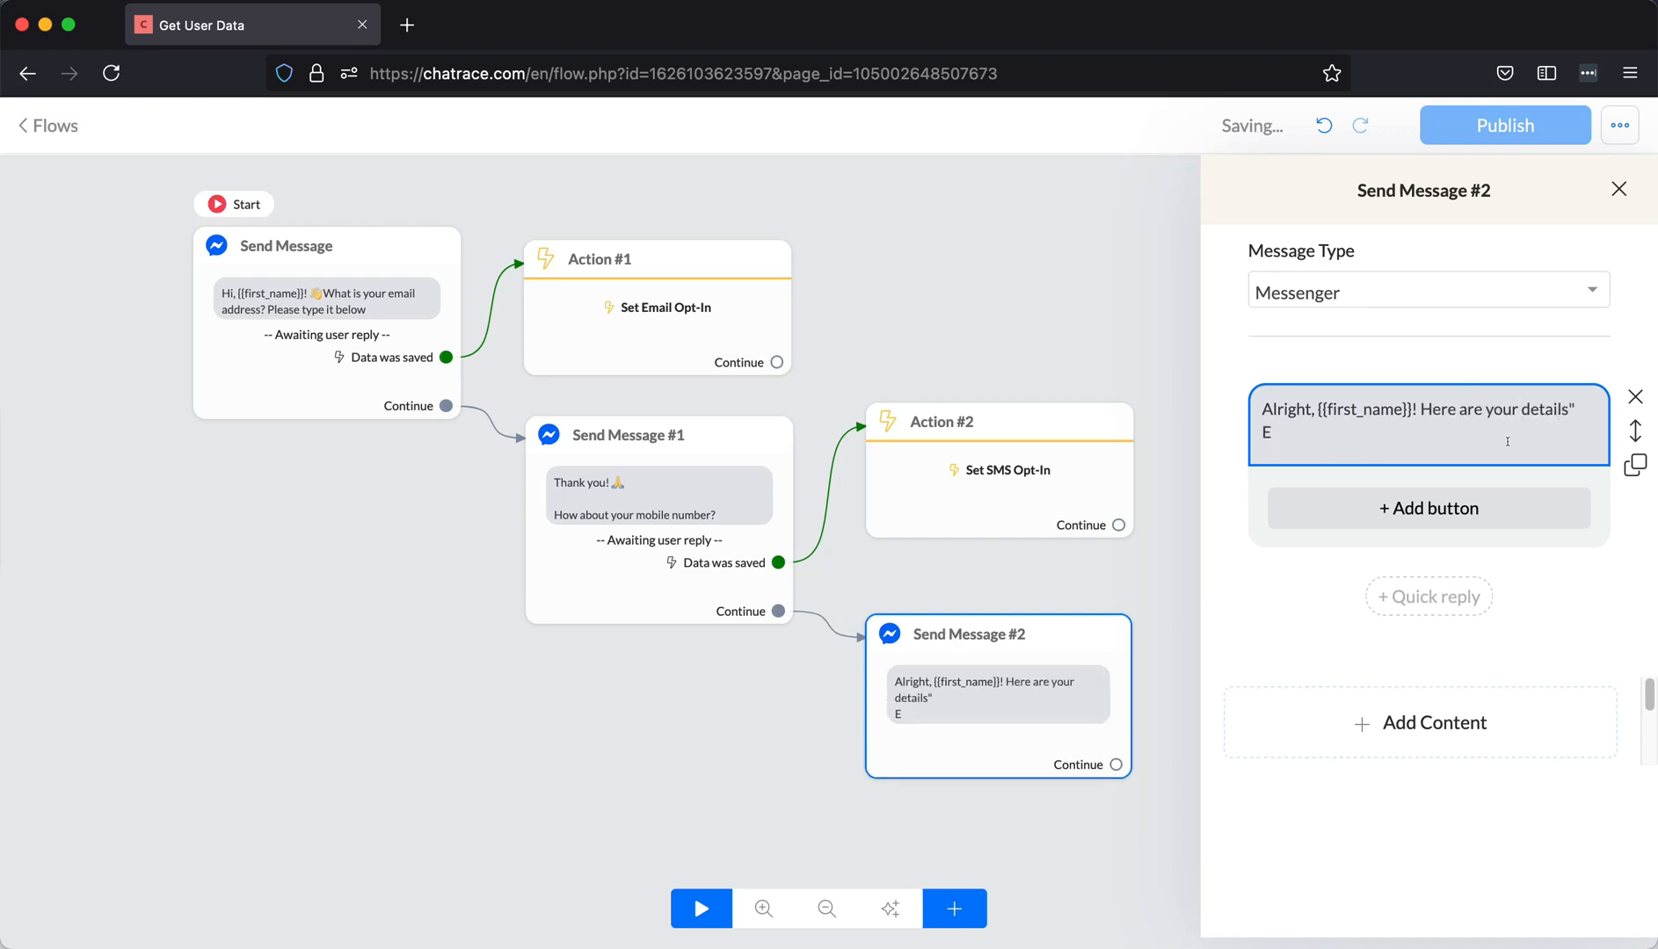
type("mail:")
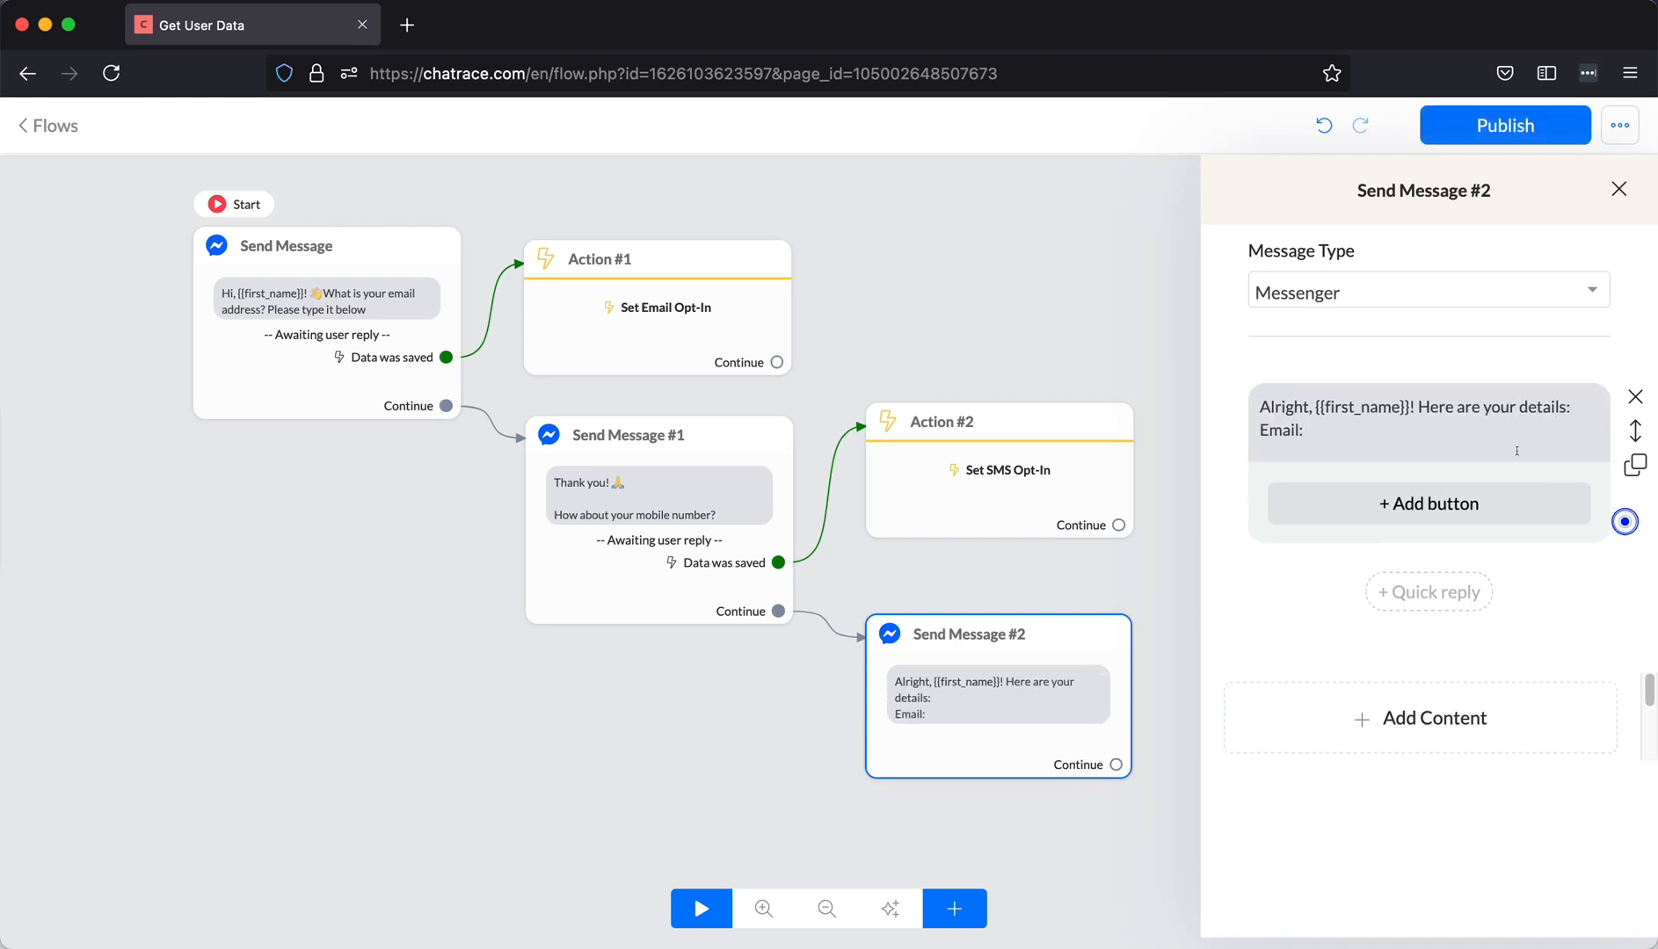
type("{{email}}")
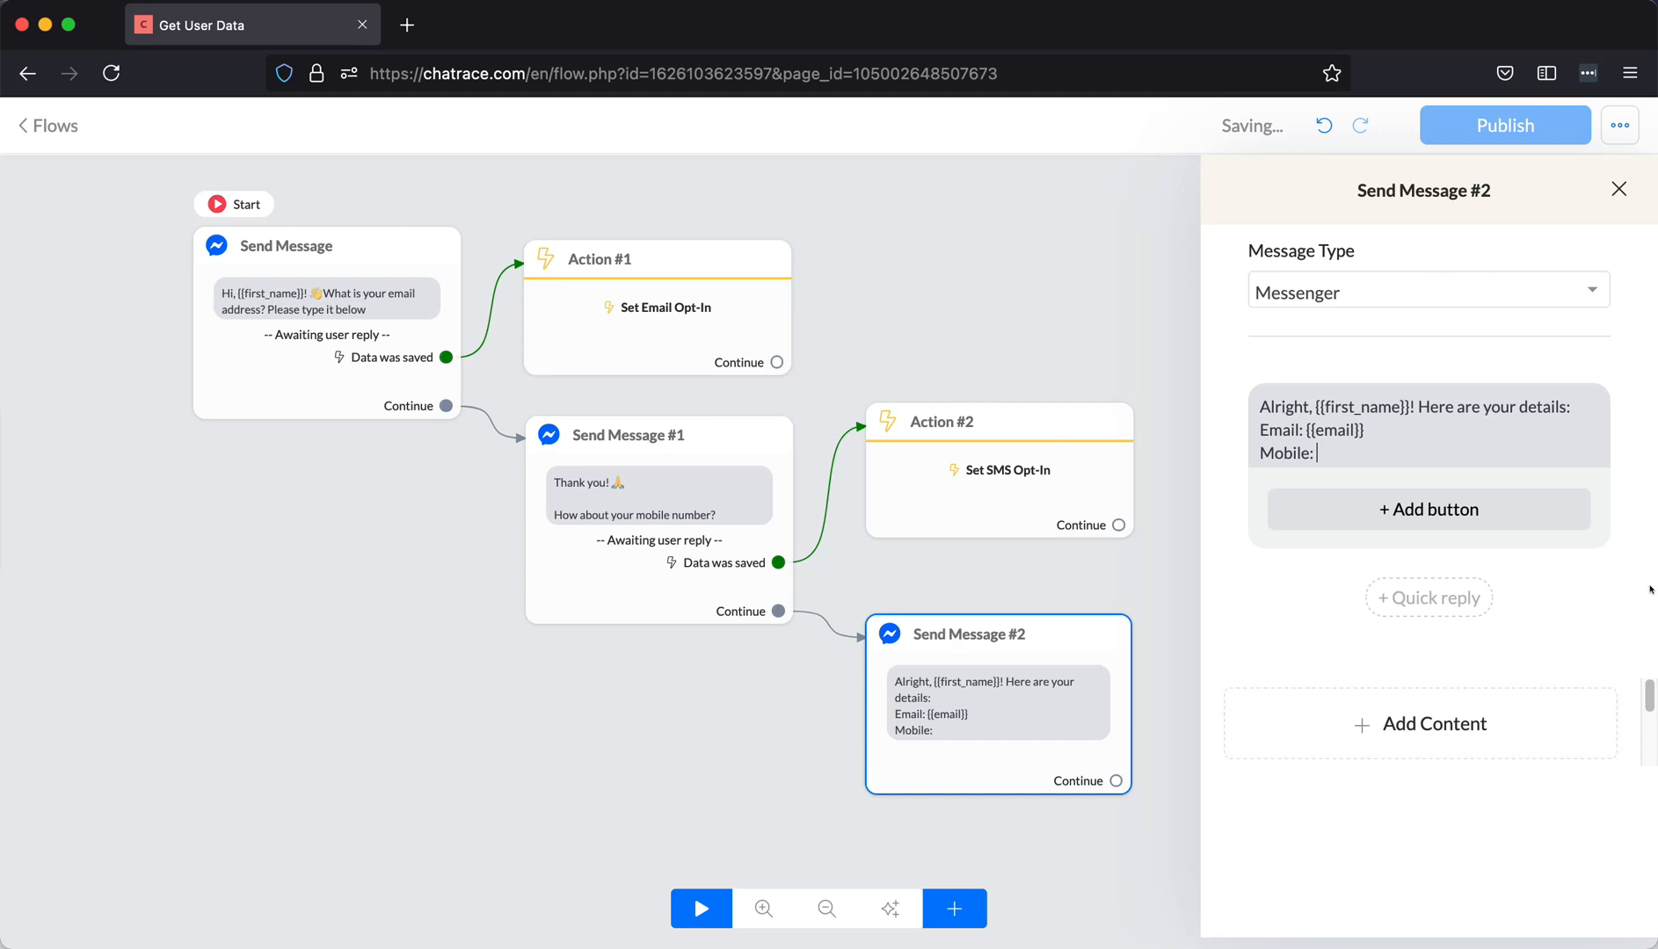
left_click(1419, 724)
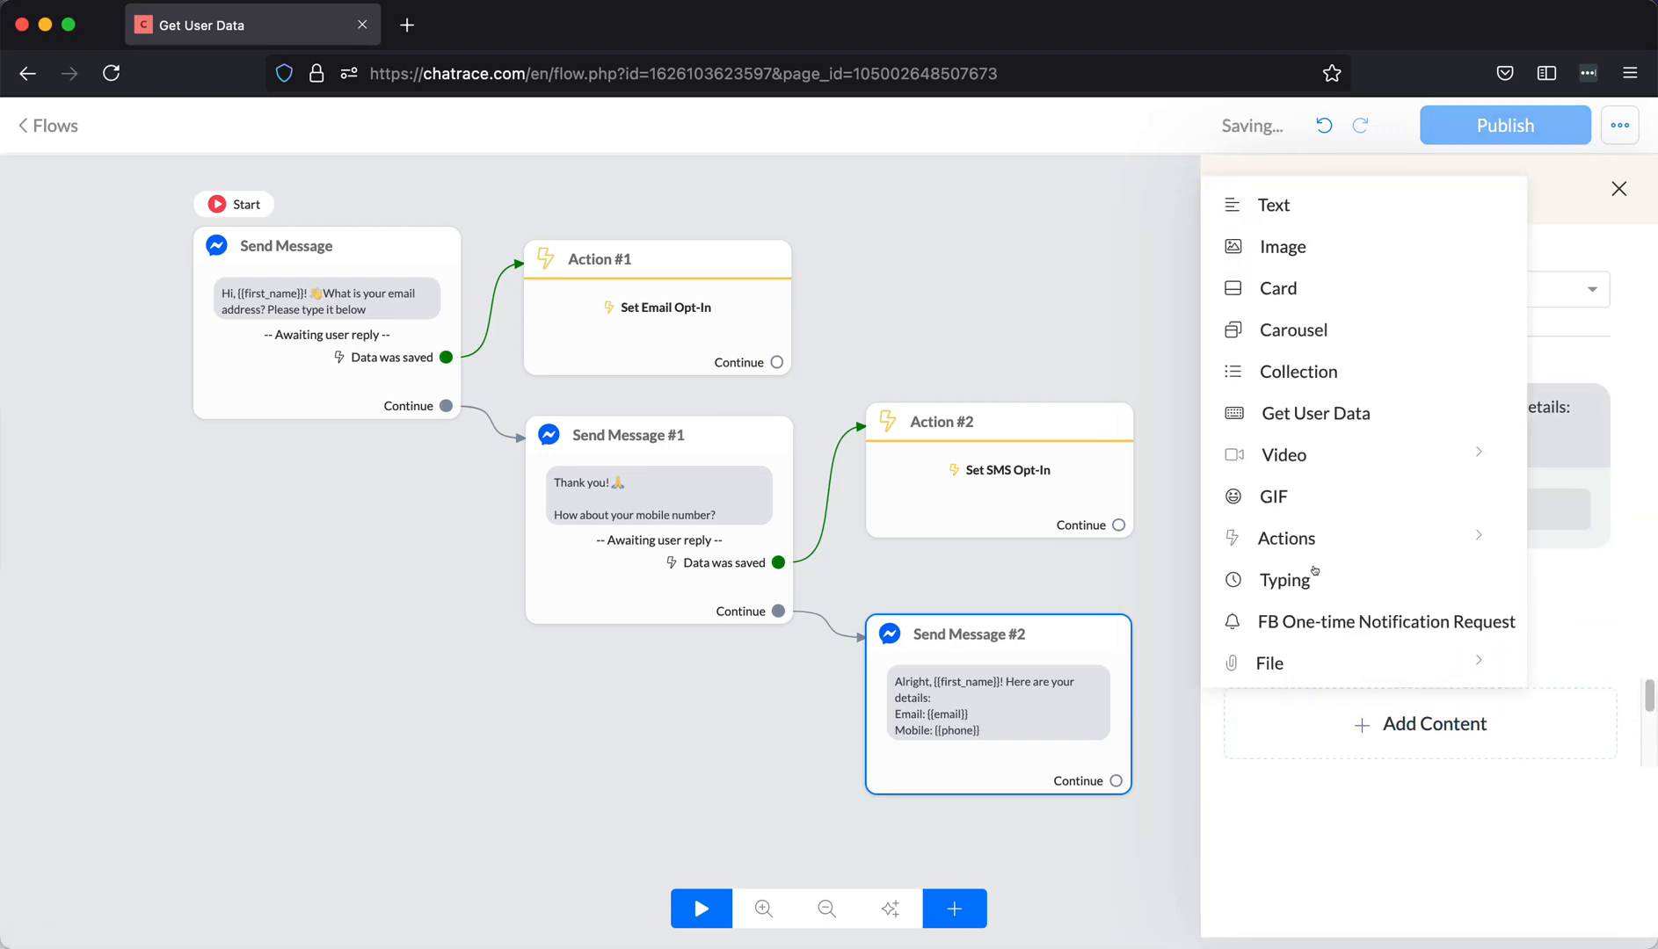
Add a 2-second typing pause and the question 'Lastly, what is your favorite color?'
left_click(1283, 578)
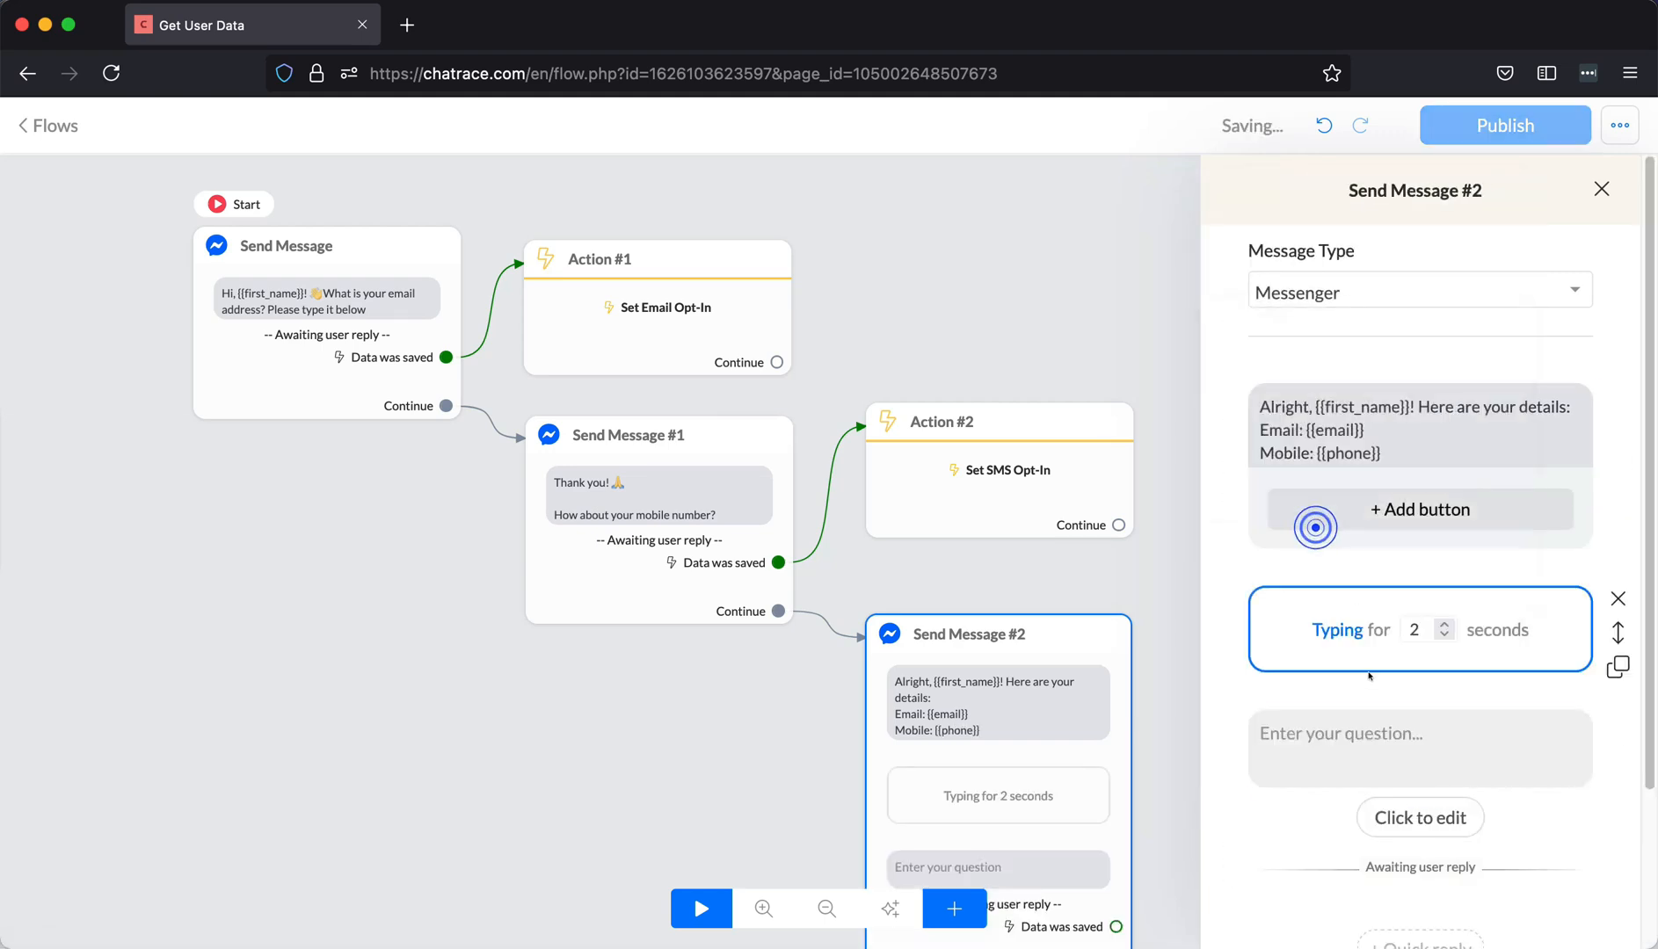
type("L")
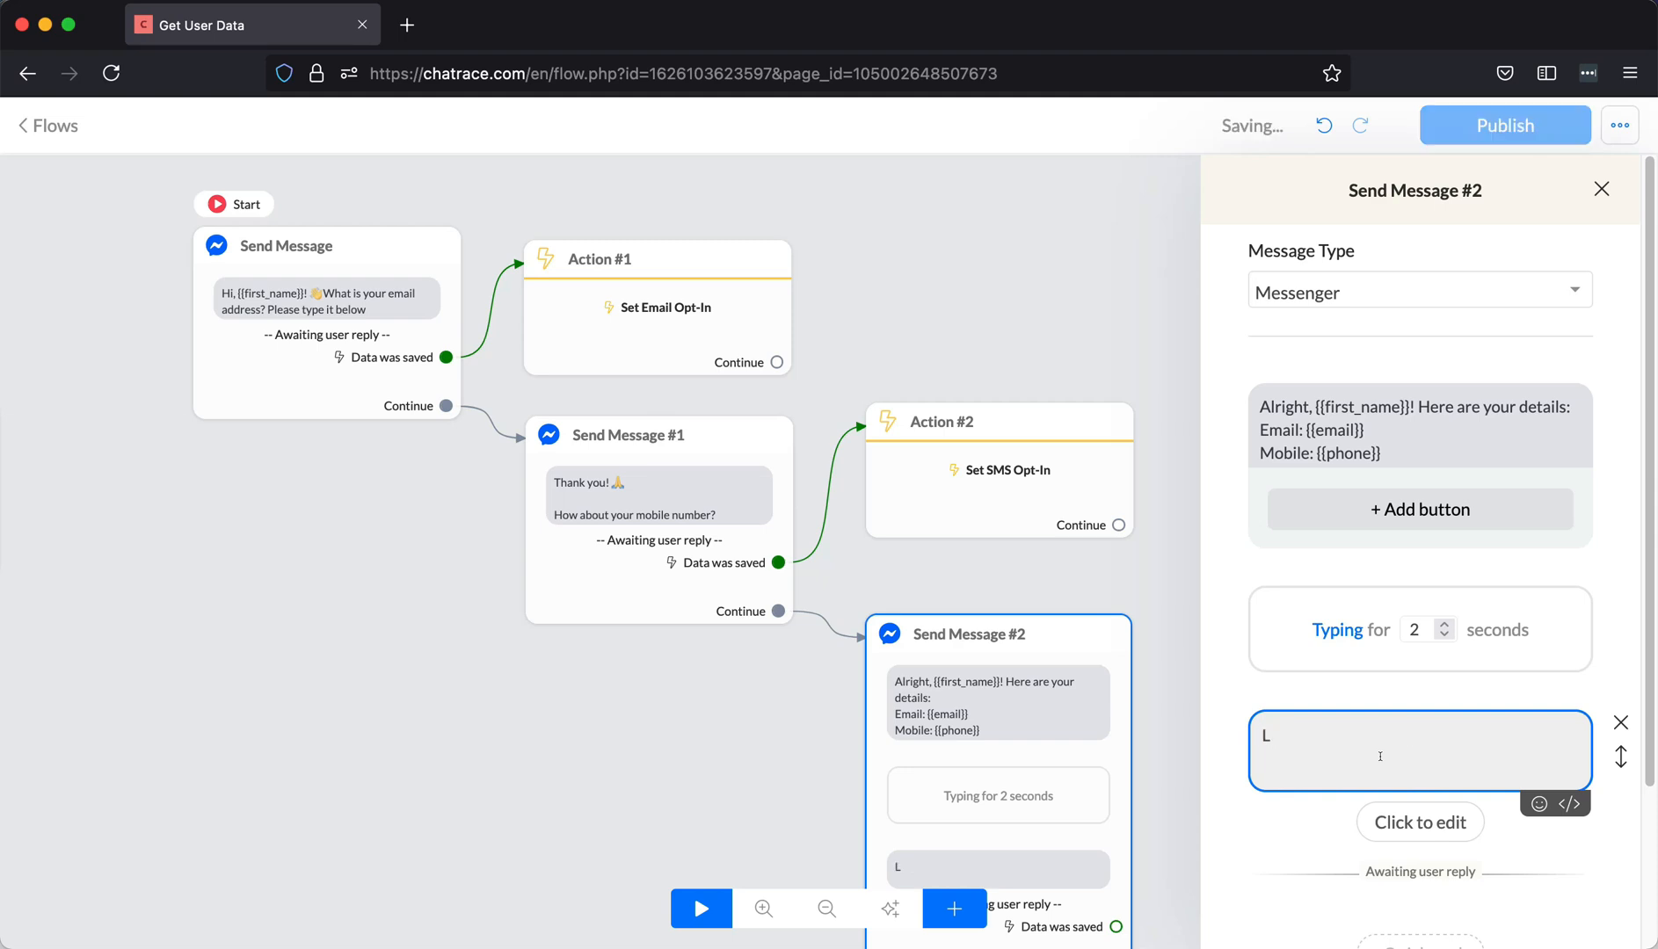
type("astly, w")
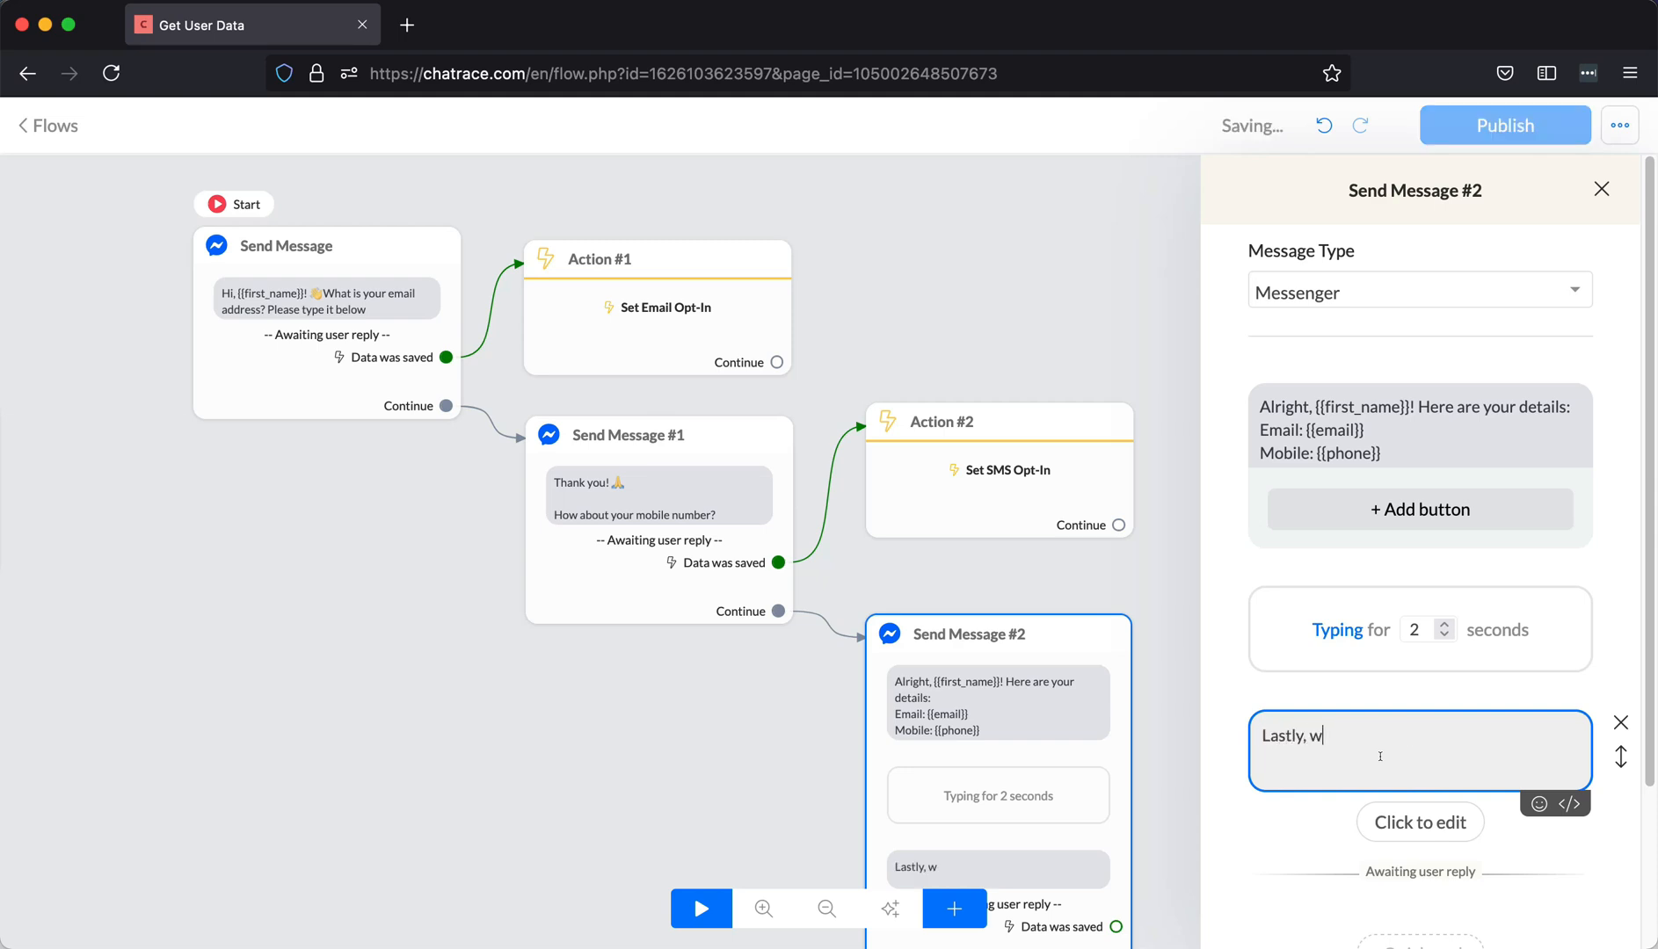
type("hat is your favorite")
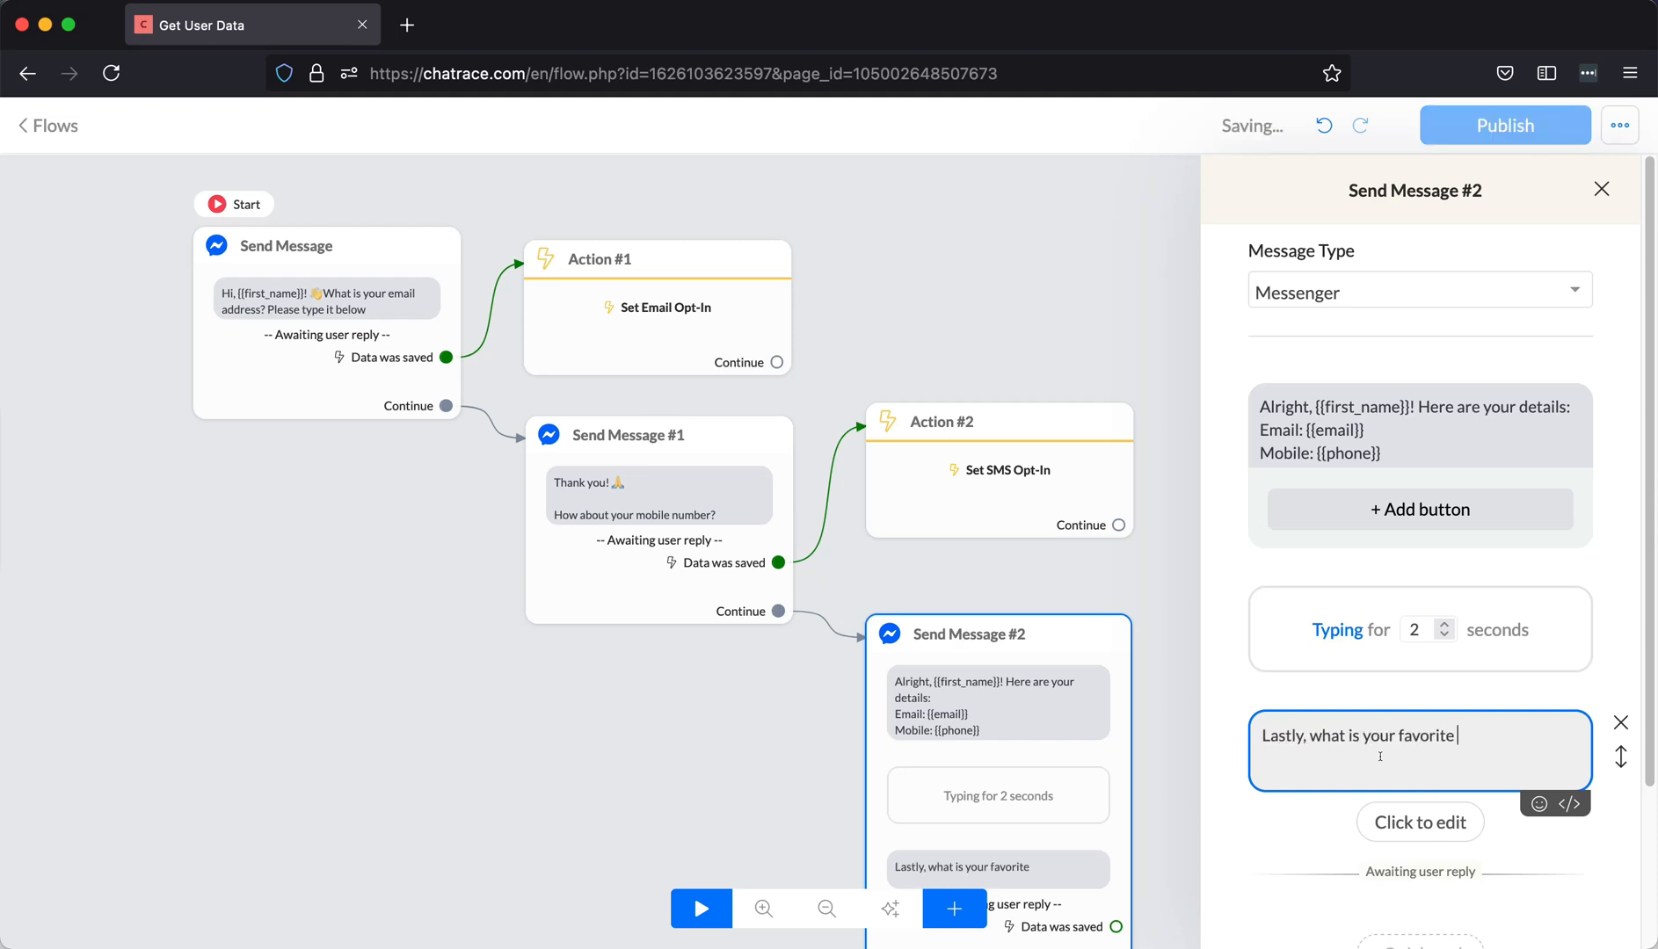
type("color?")
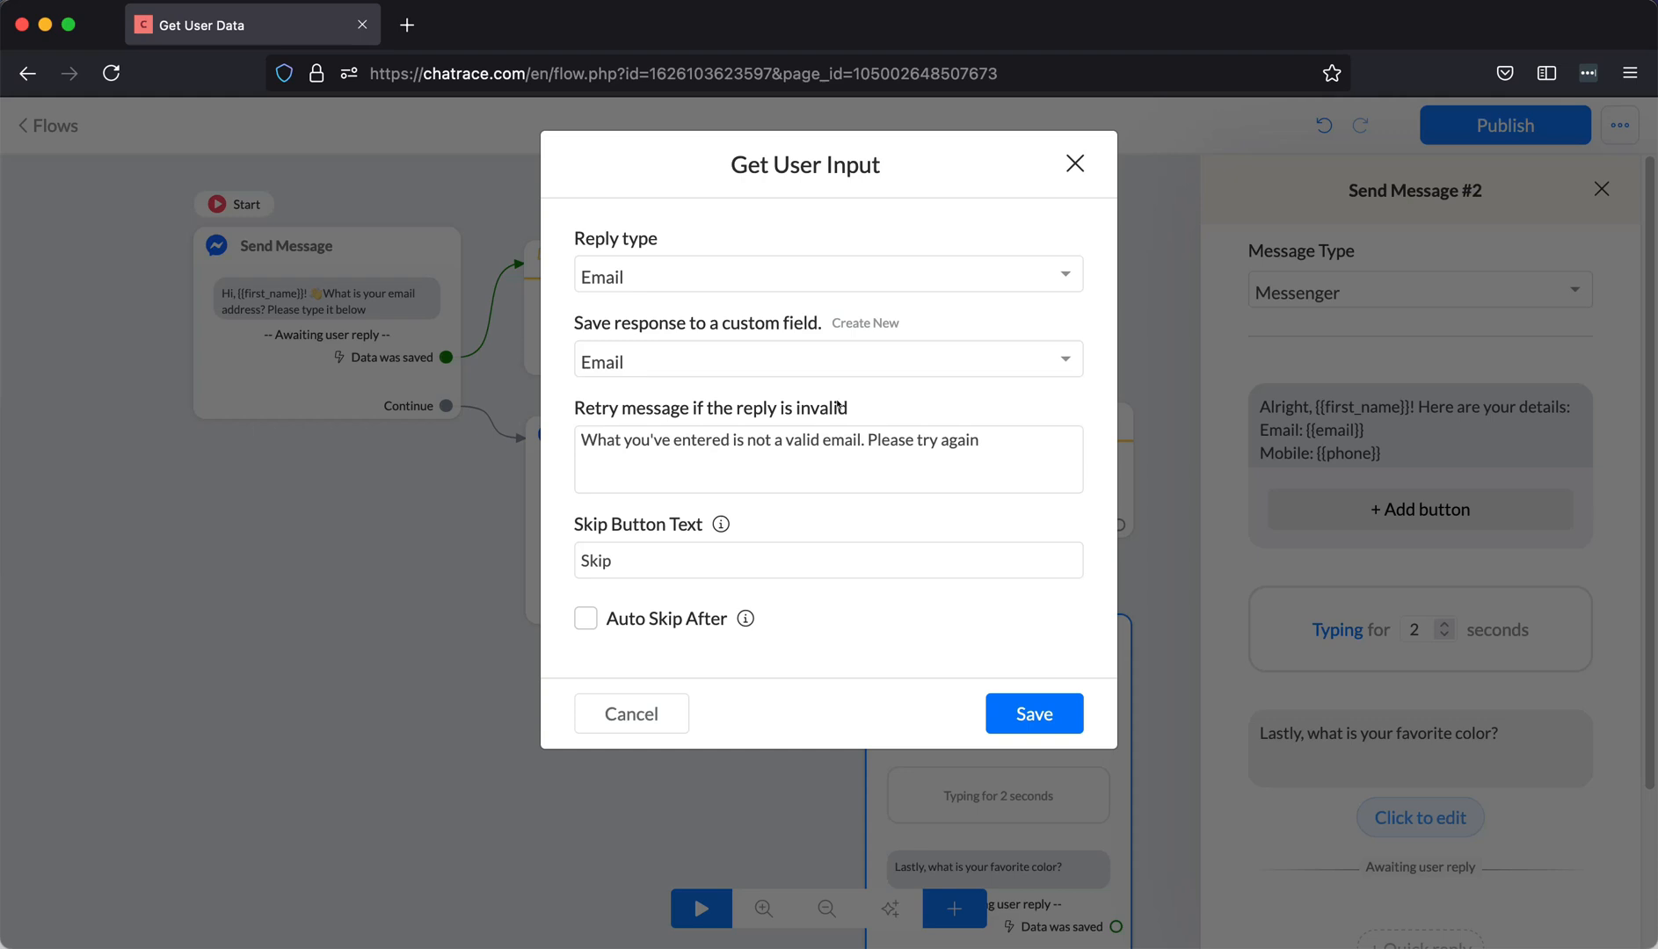
Set the color question to a Text reply saved to a new fav_color custom field
left_click(828, 275)
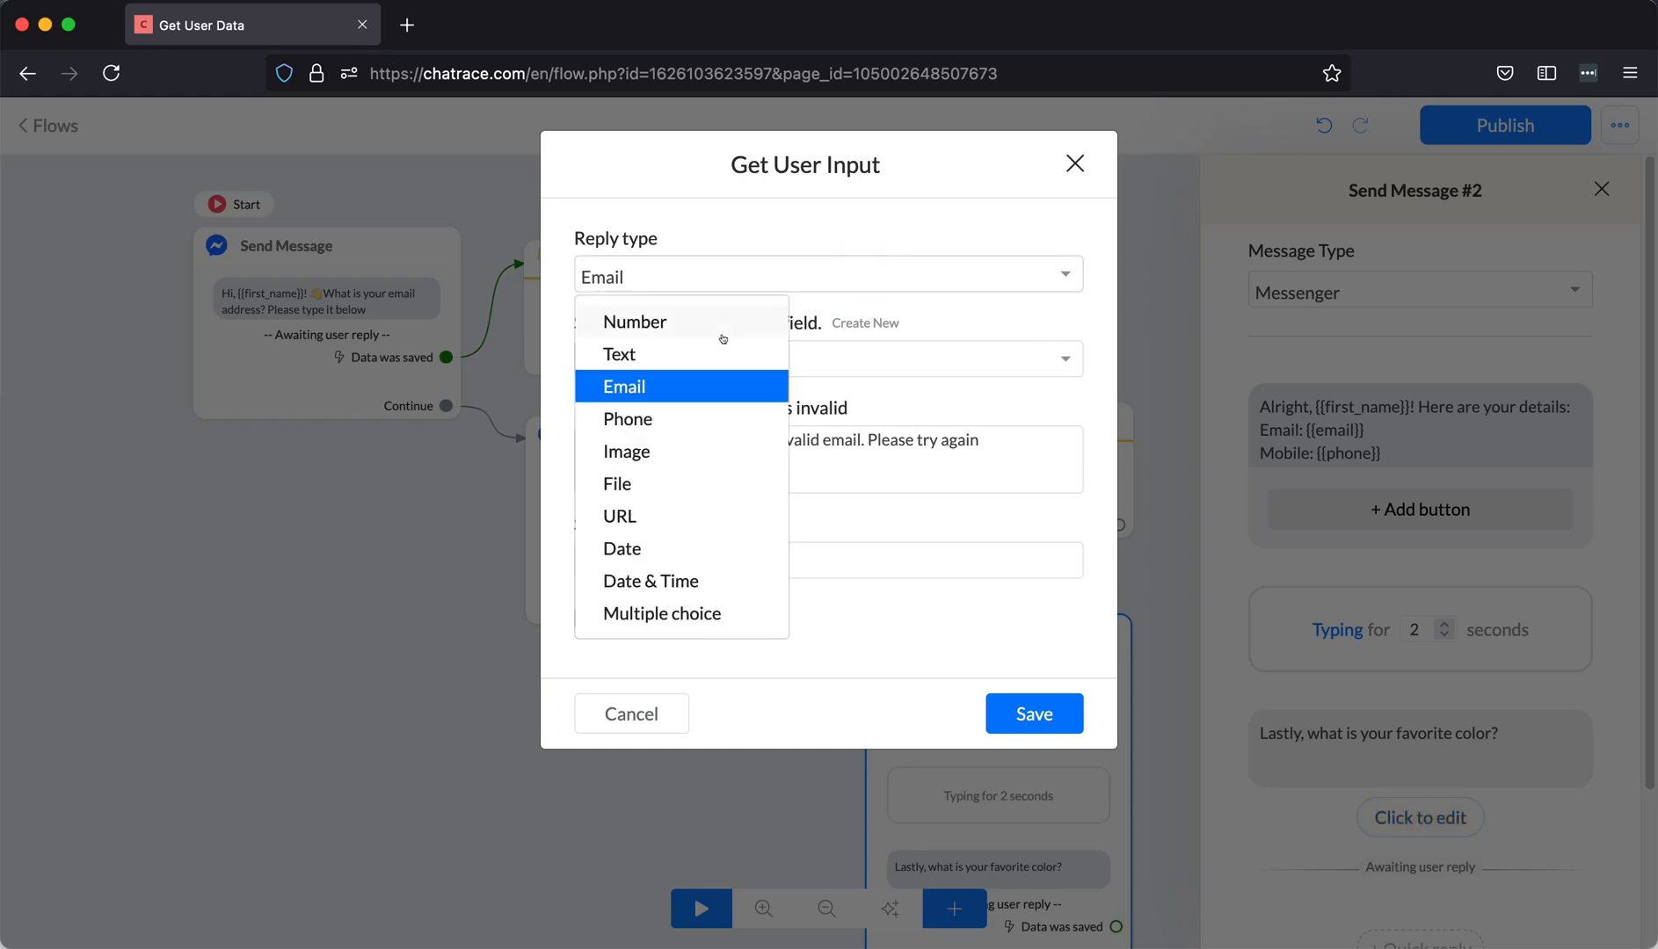
left_click(618, 354)
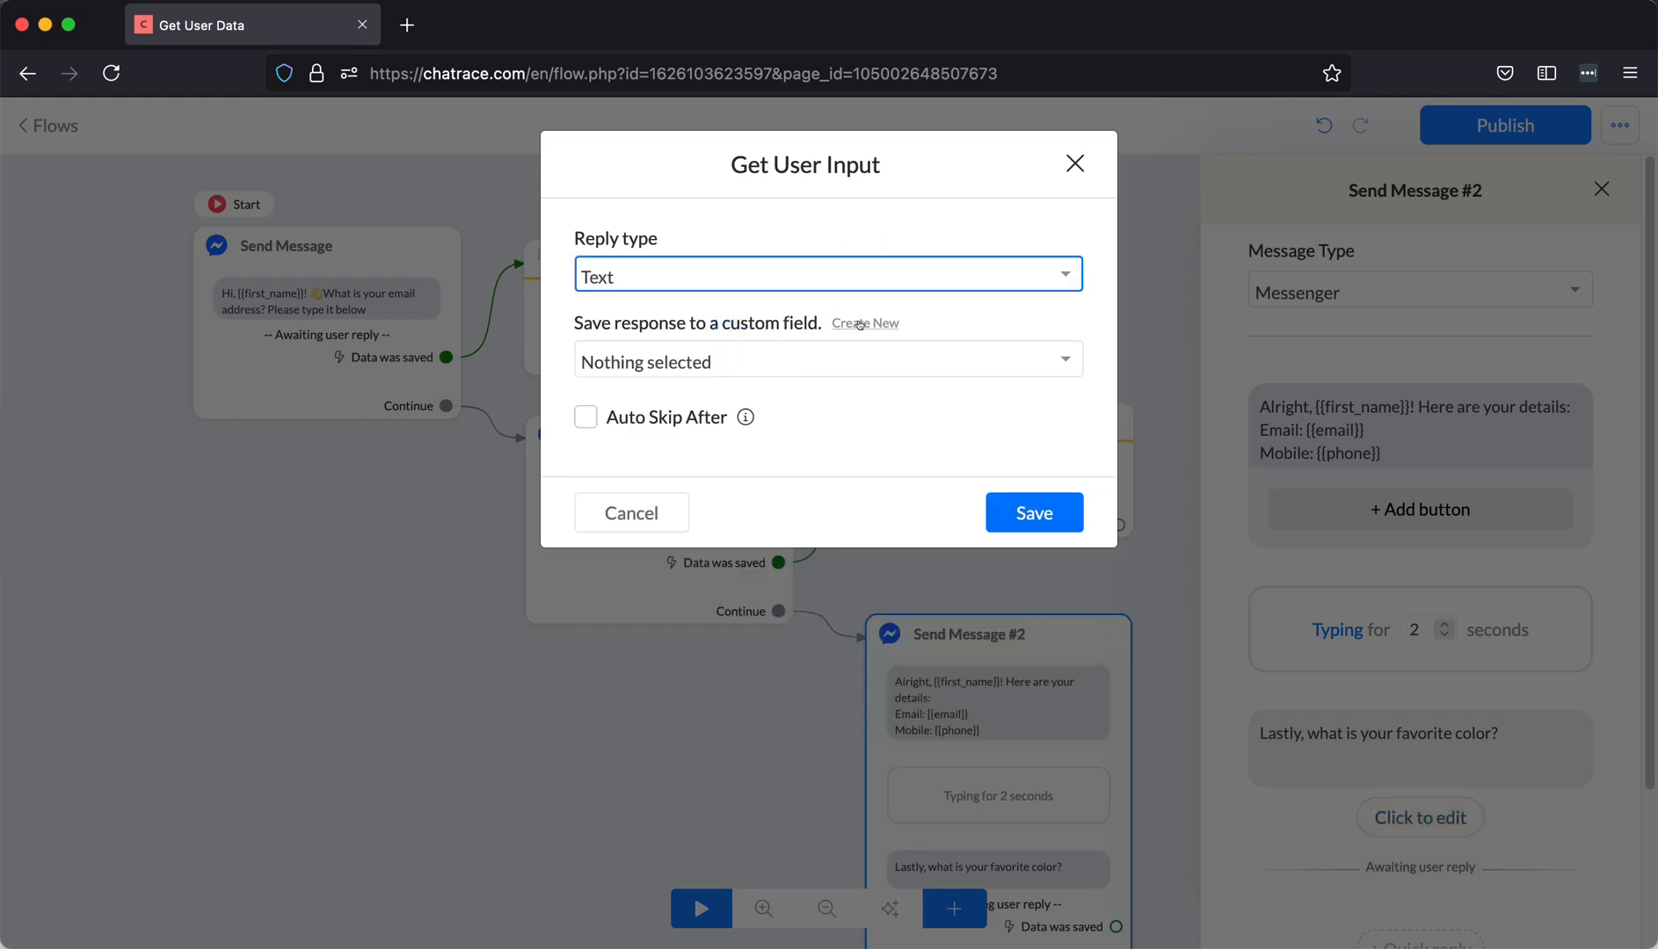
left_click(827, 360)
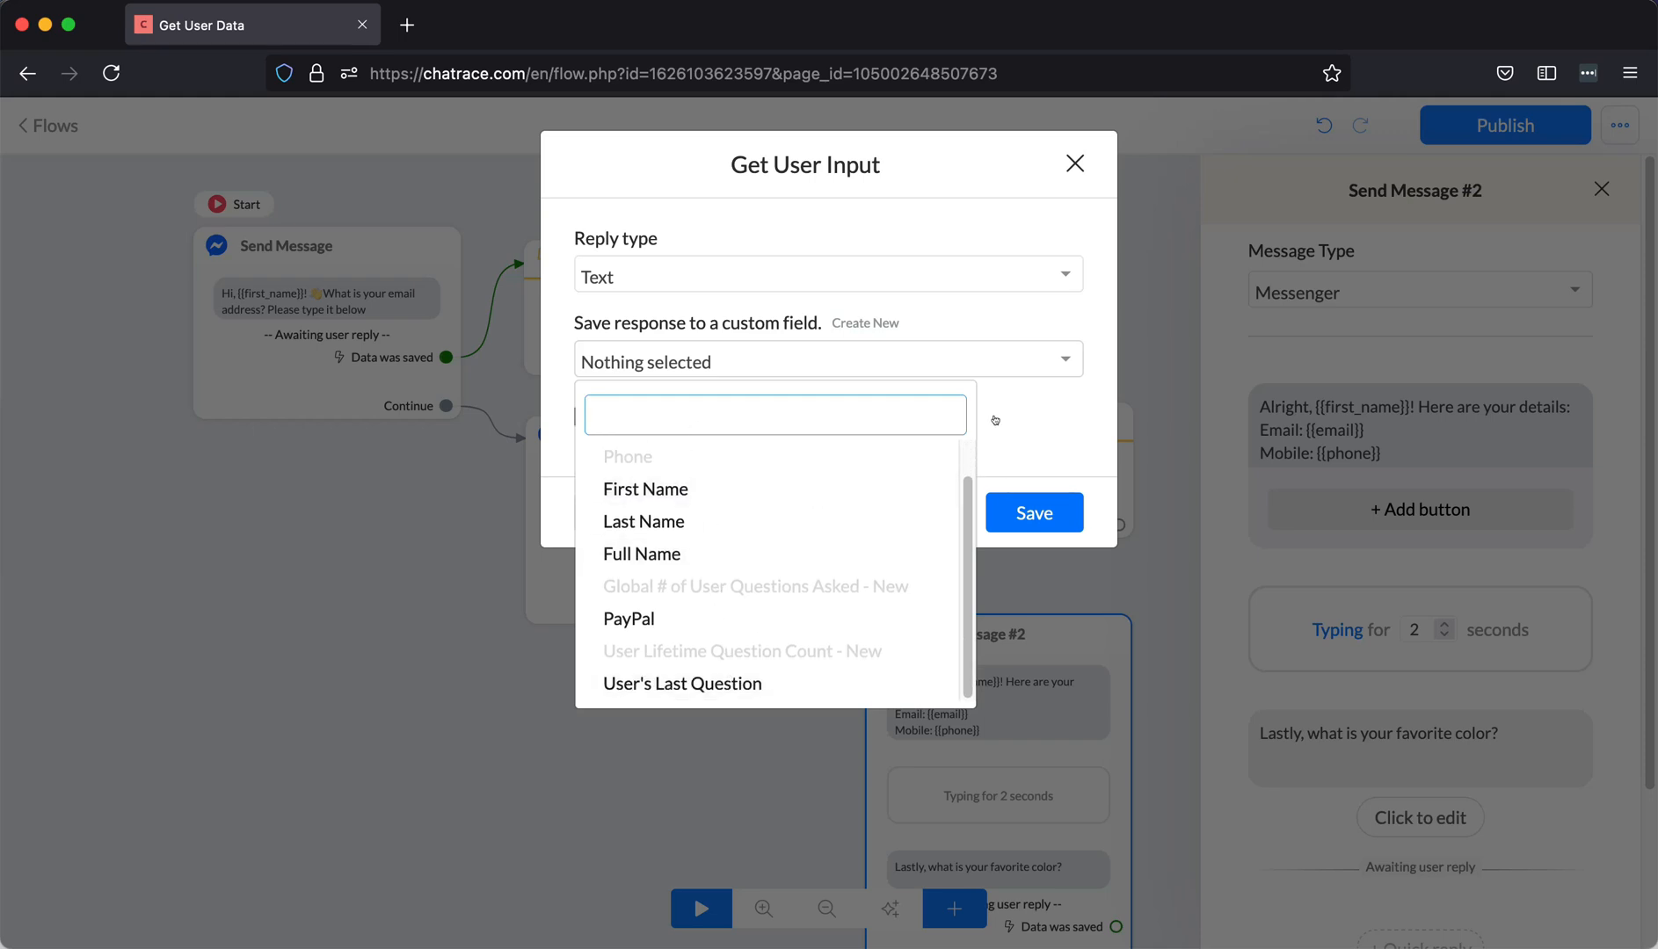
left_click(864, 323)
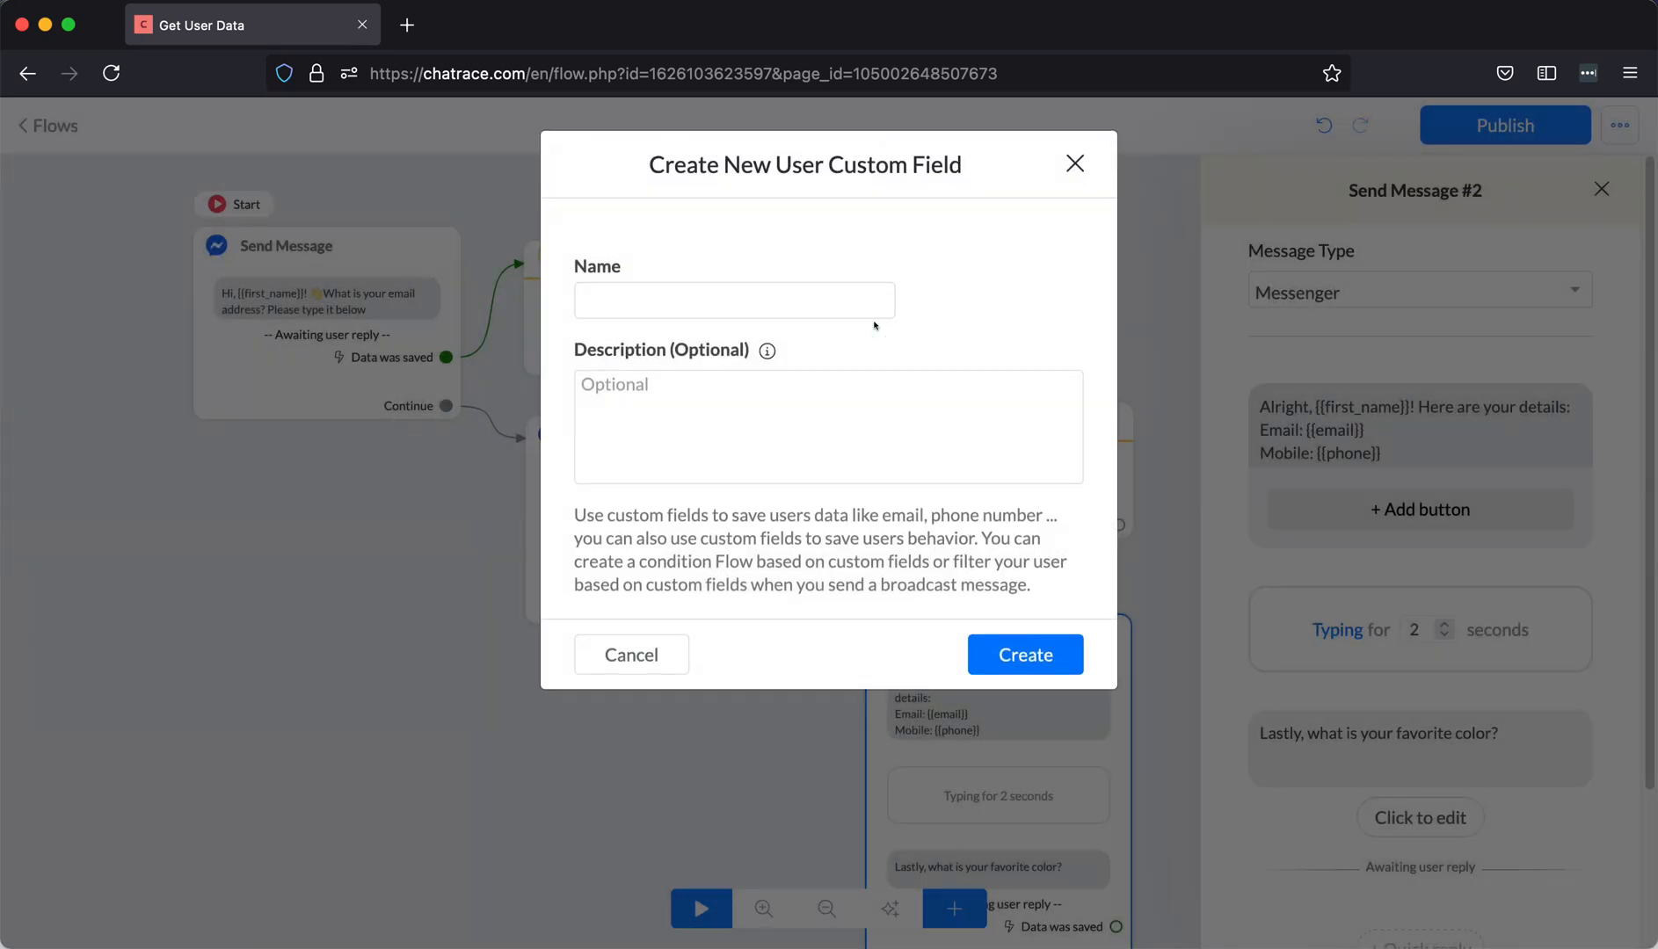
left_click(734, 300)
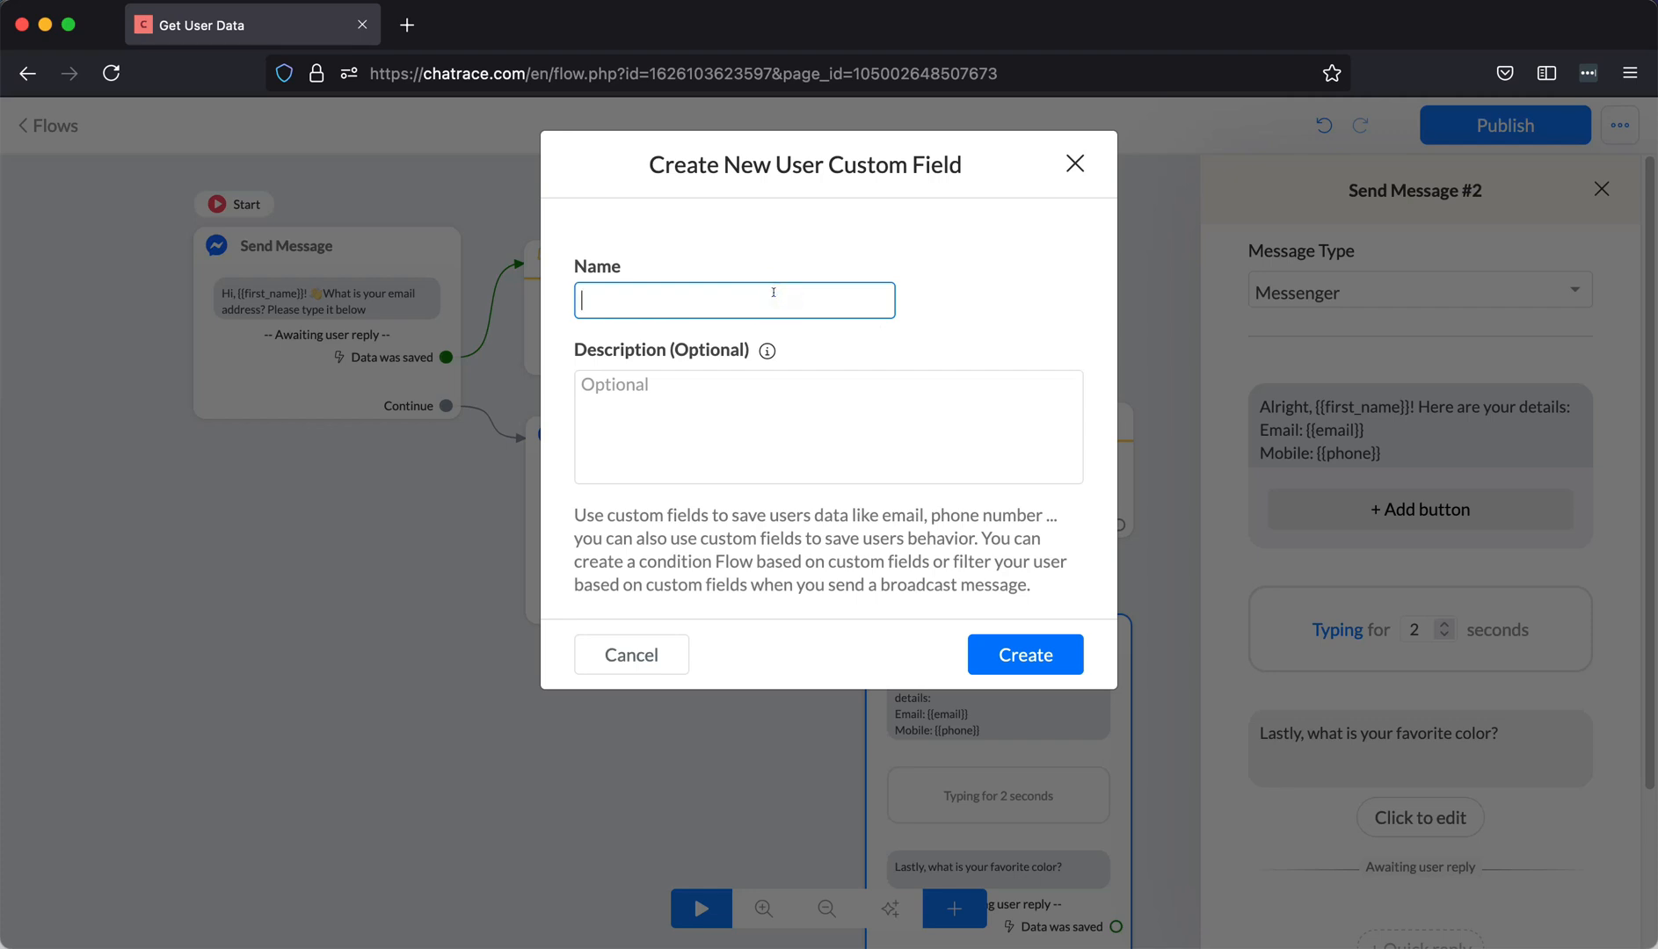
type("fav_color")
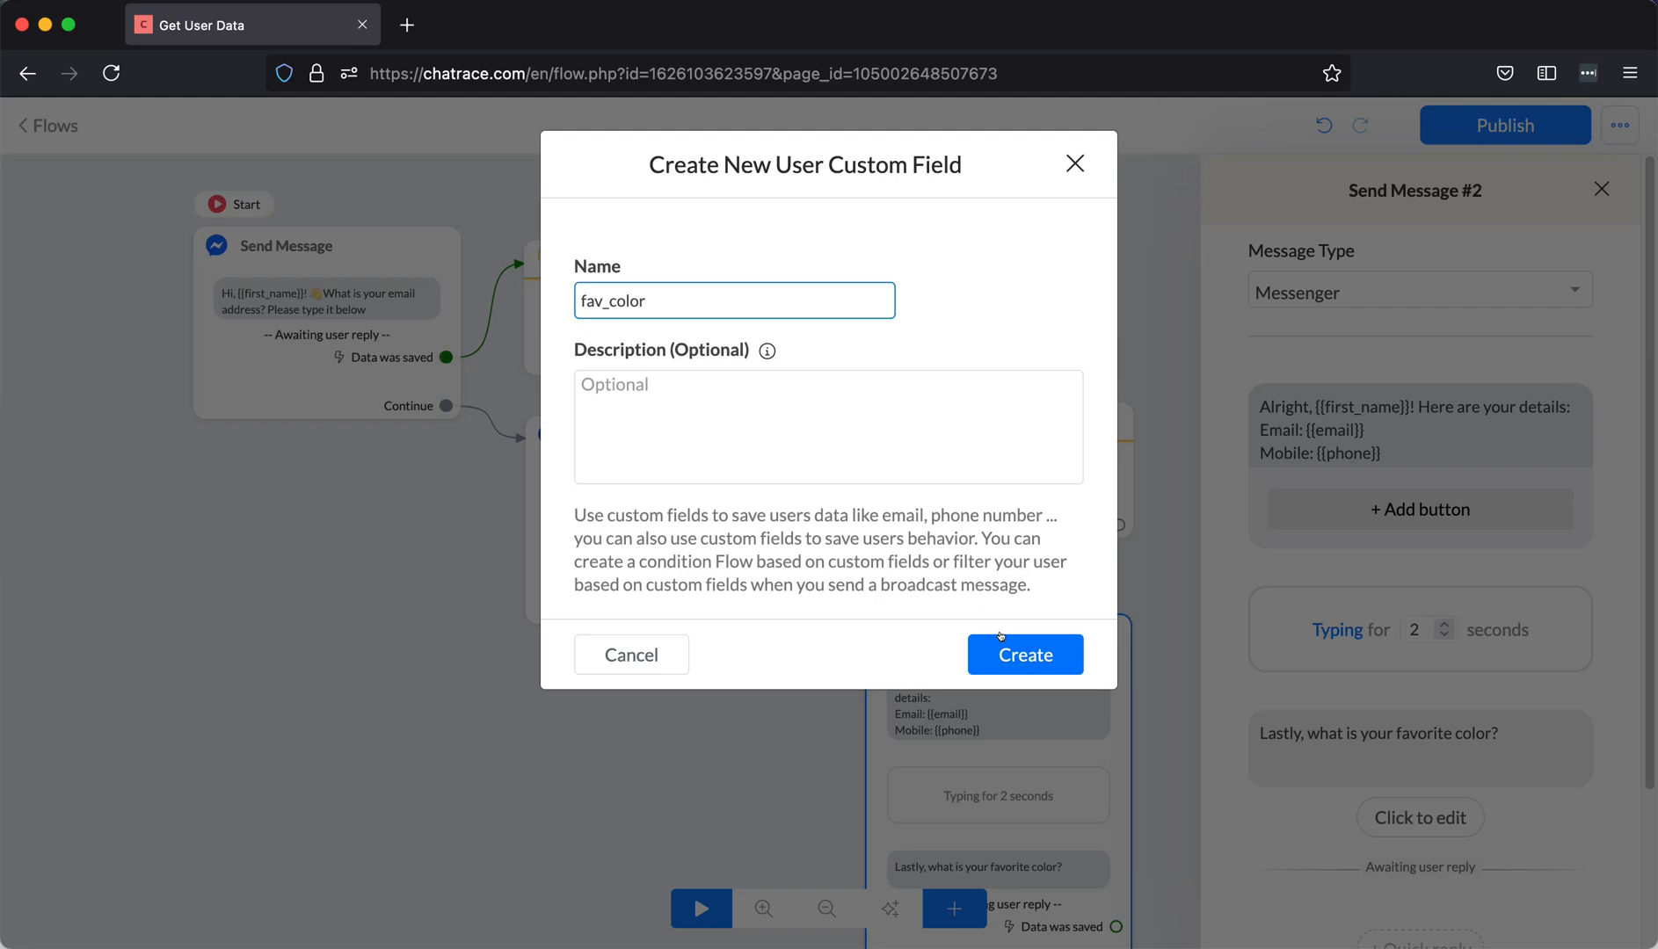
left_click(1022, 653)
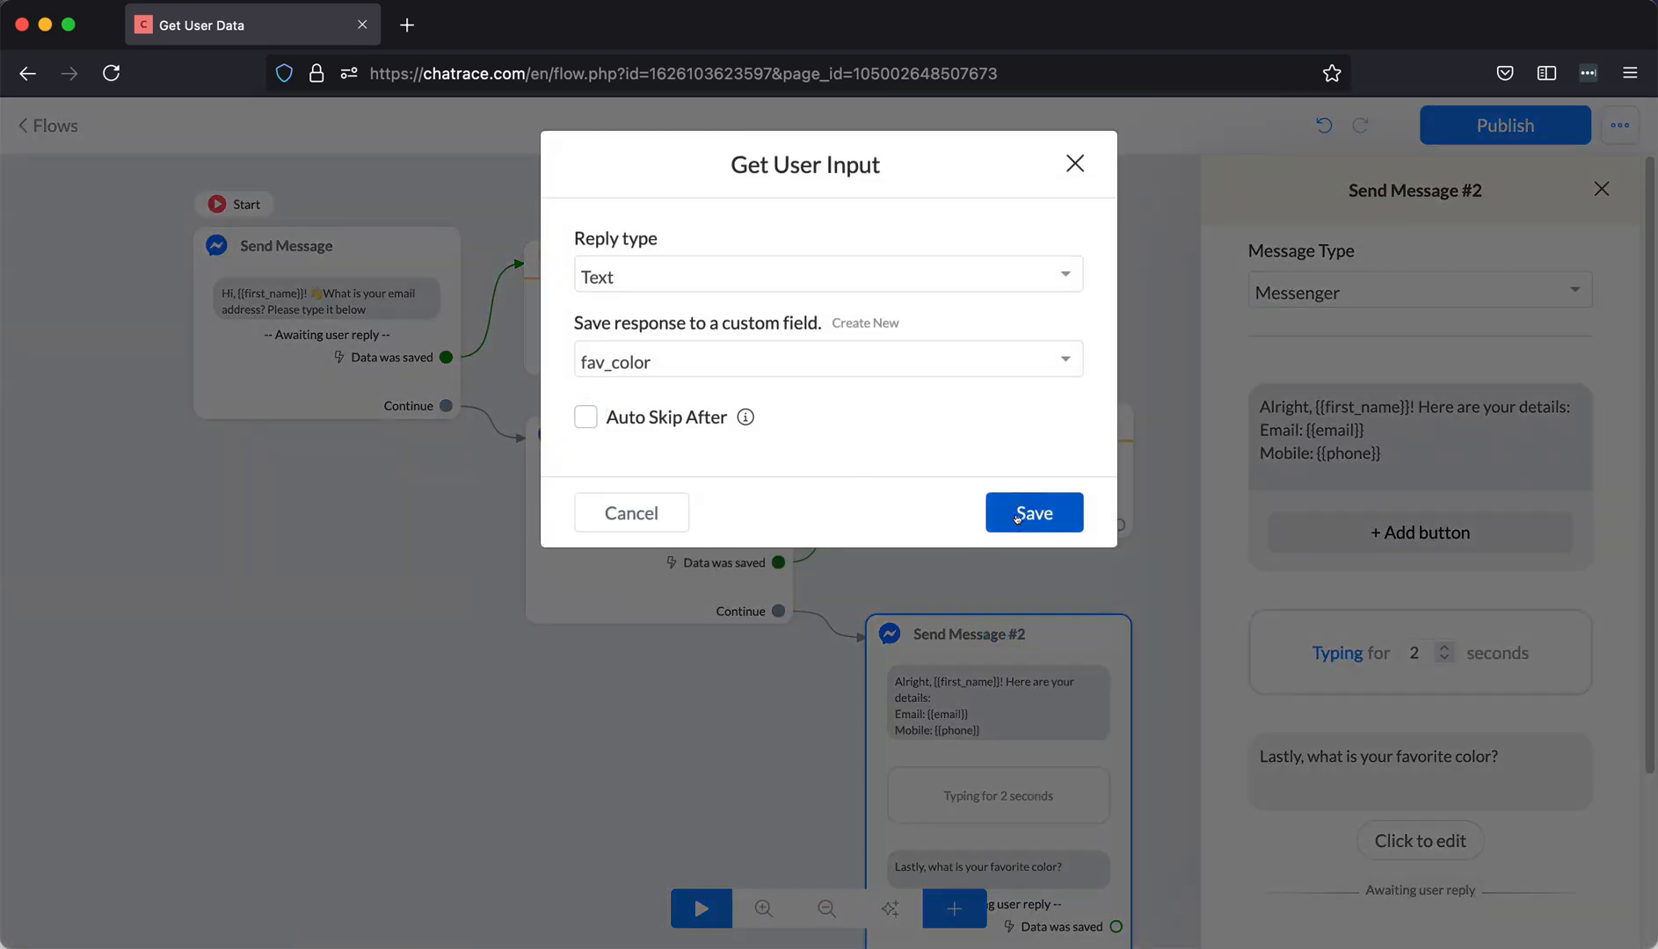
Save the color question and add a final message 'Wow, your favorite color is {{fav_color}}!' with an emoji
left_click(1031, 513)
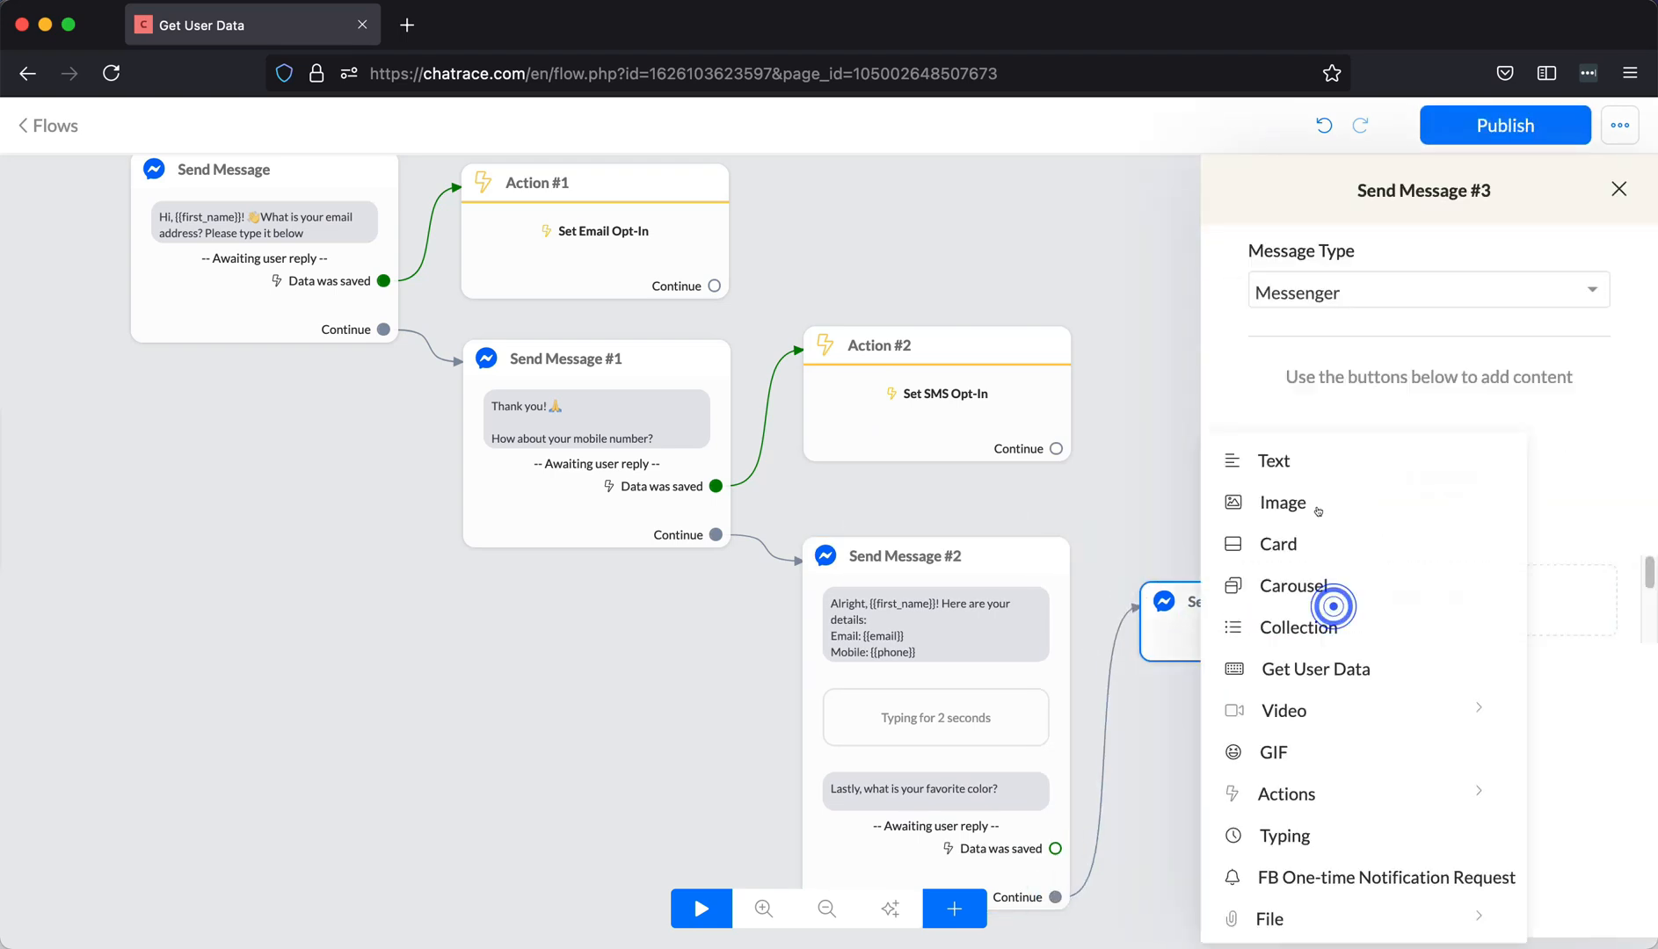
type("pray")
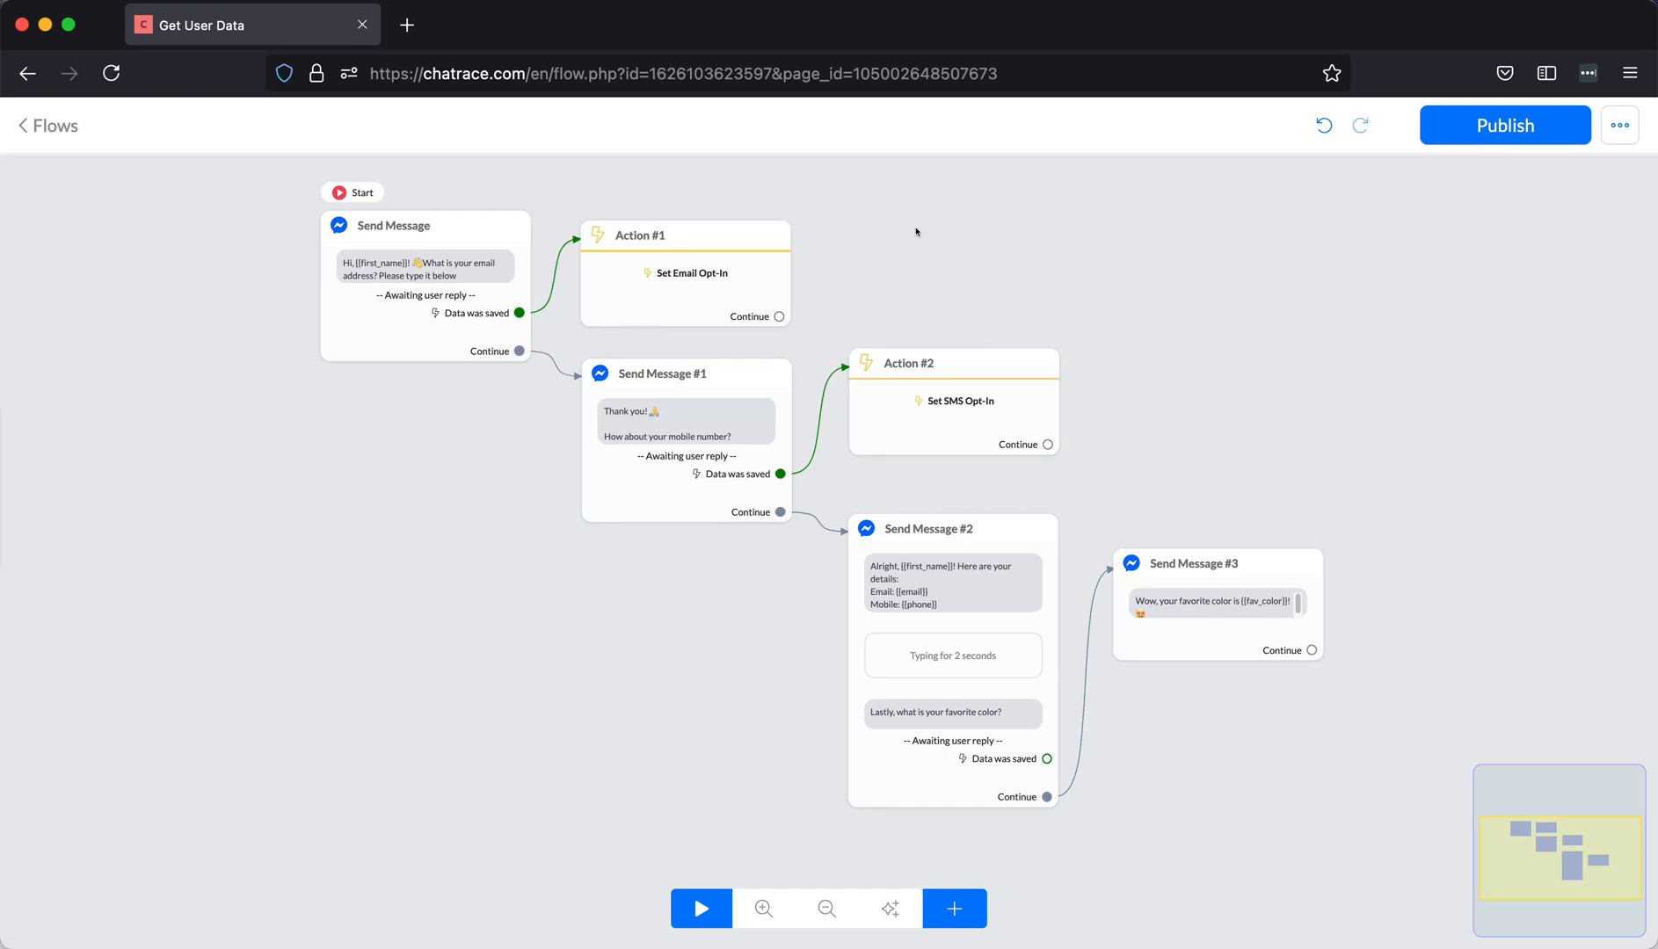
left_click(1503, 125)
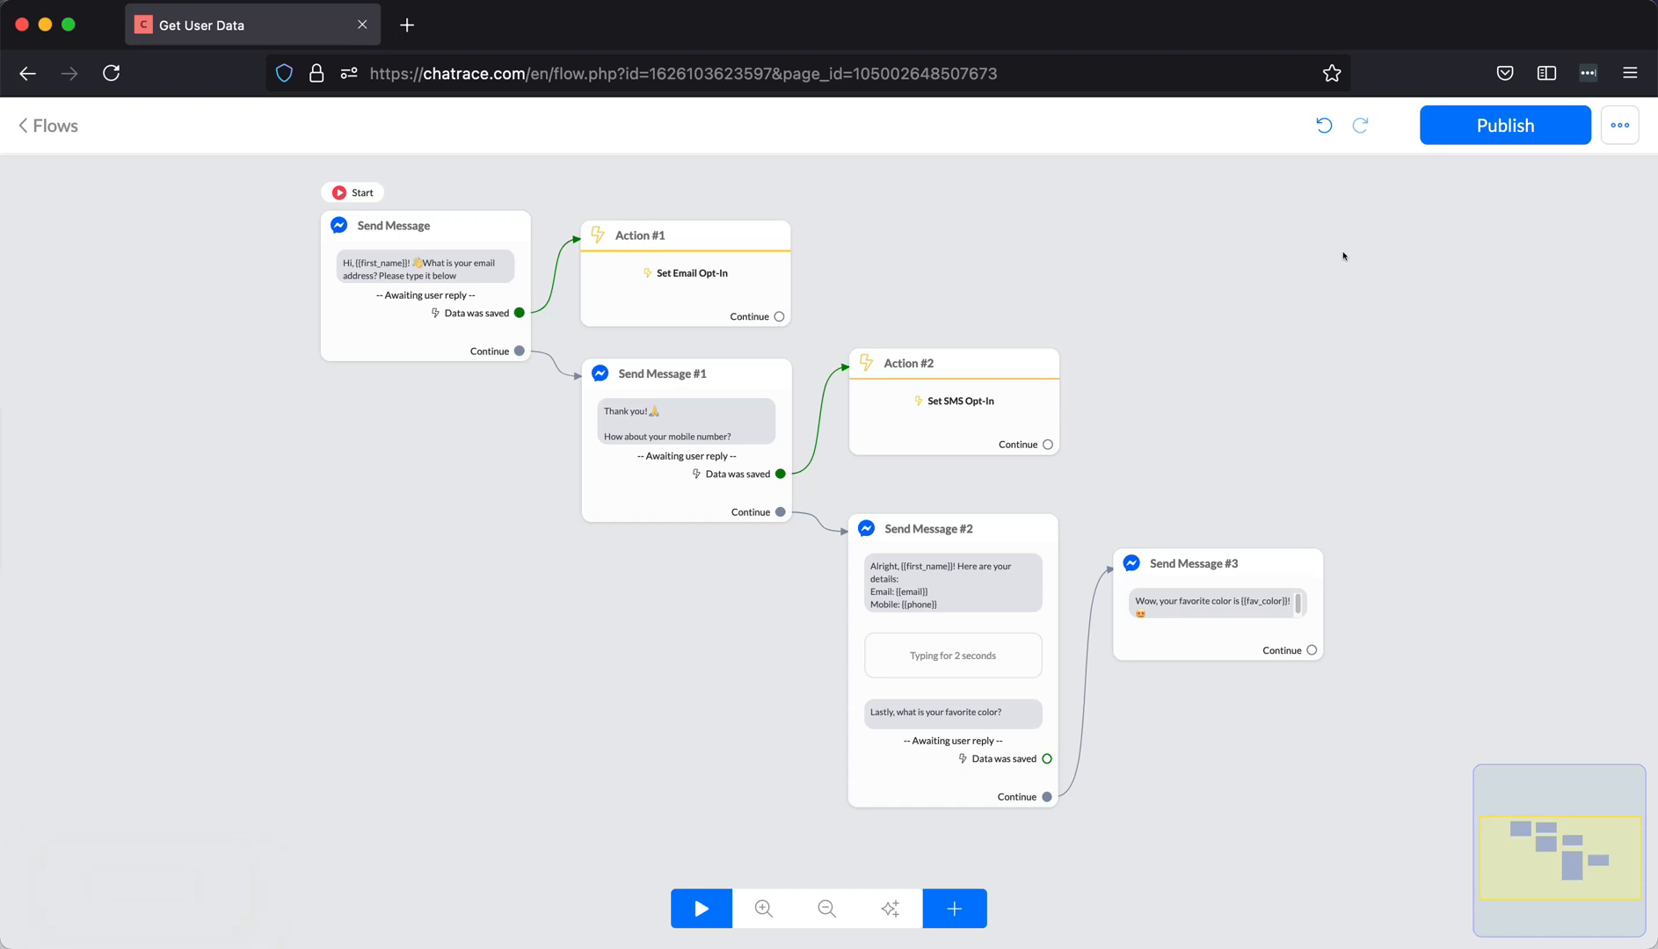
left_click(426, 226)
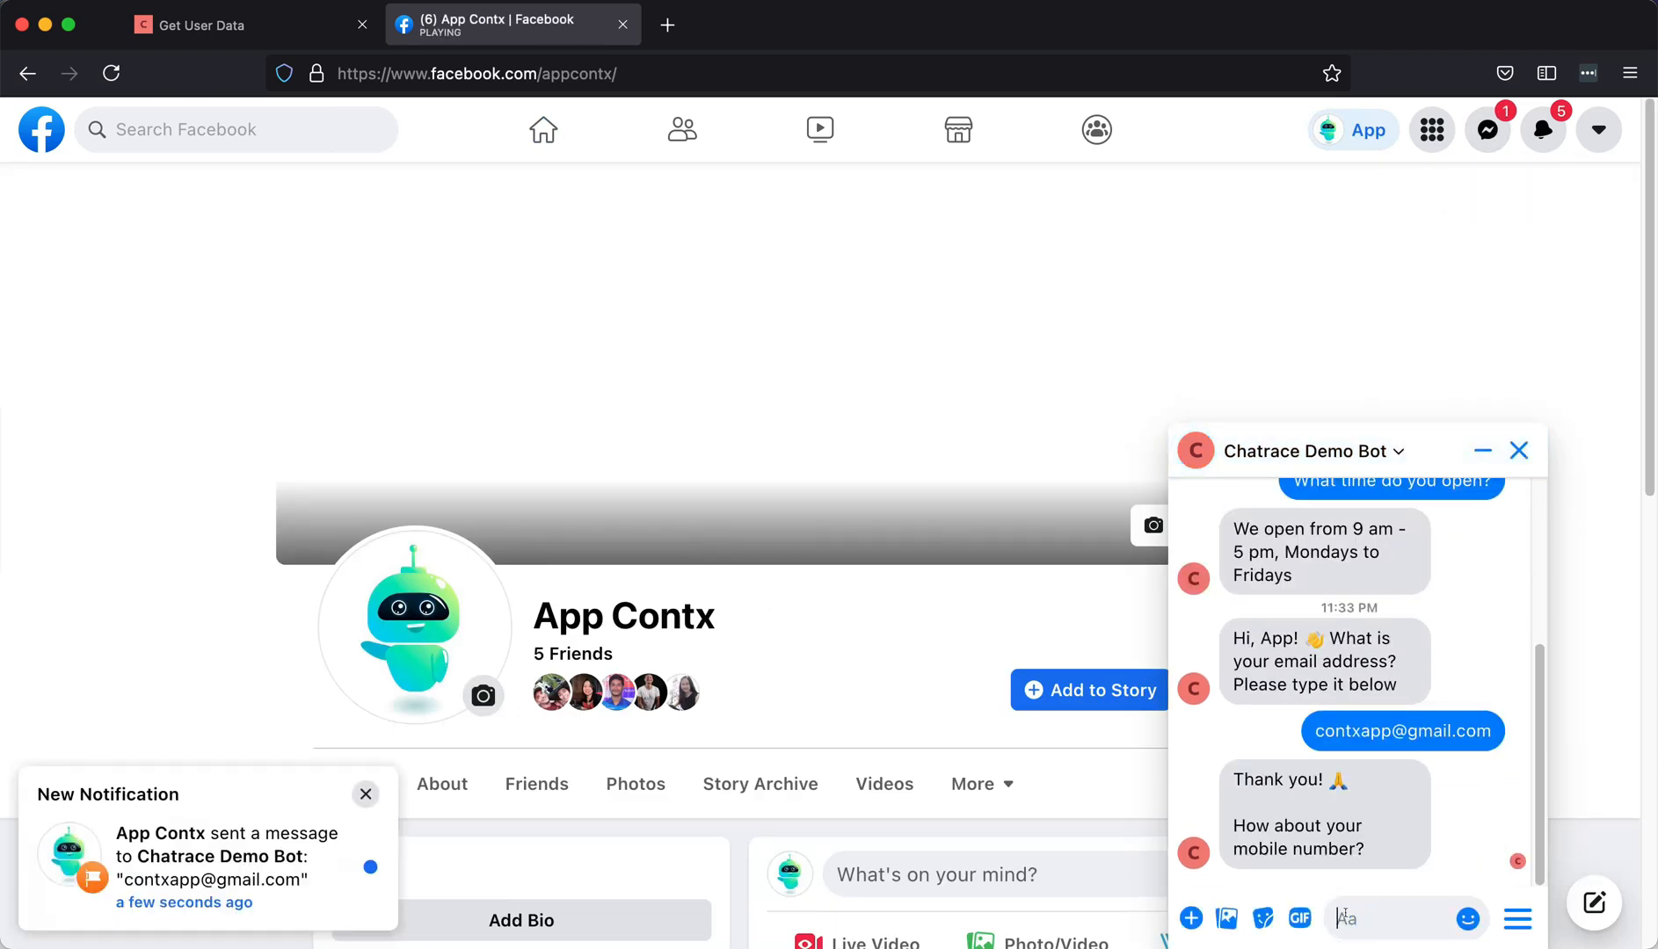
type("+123")
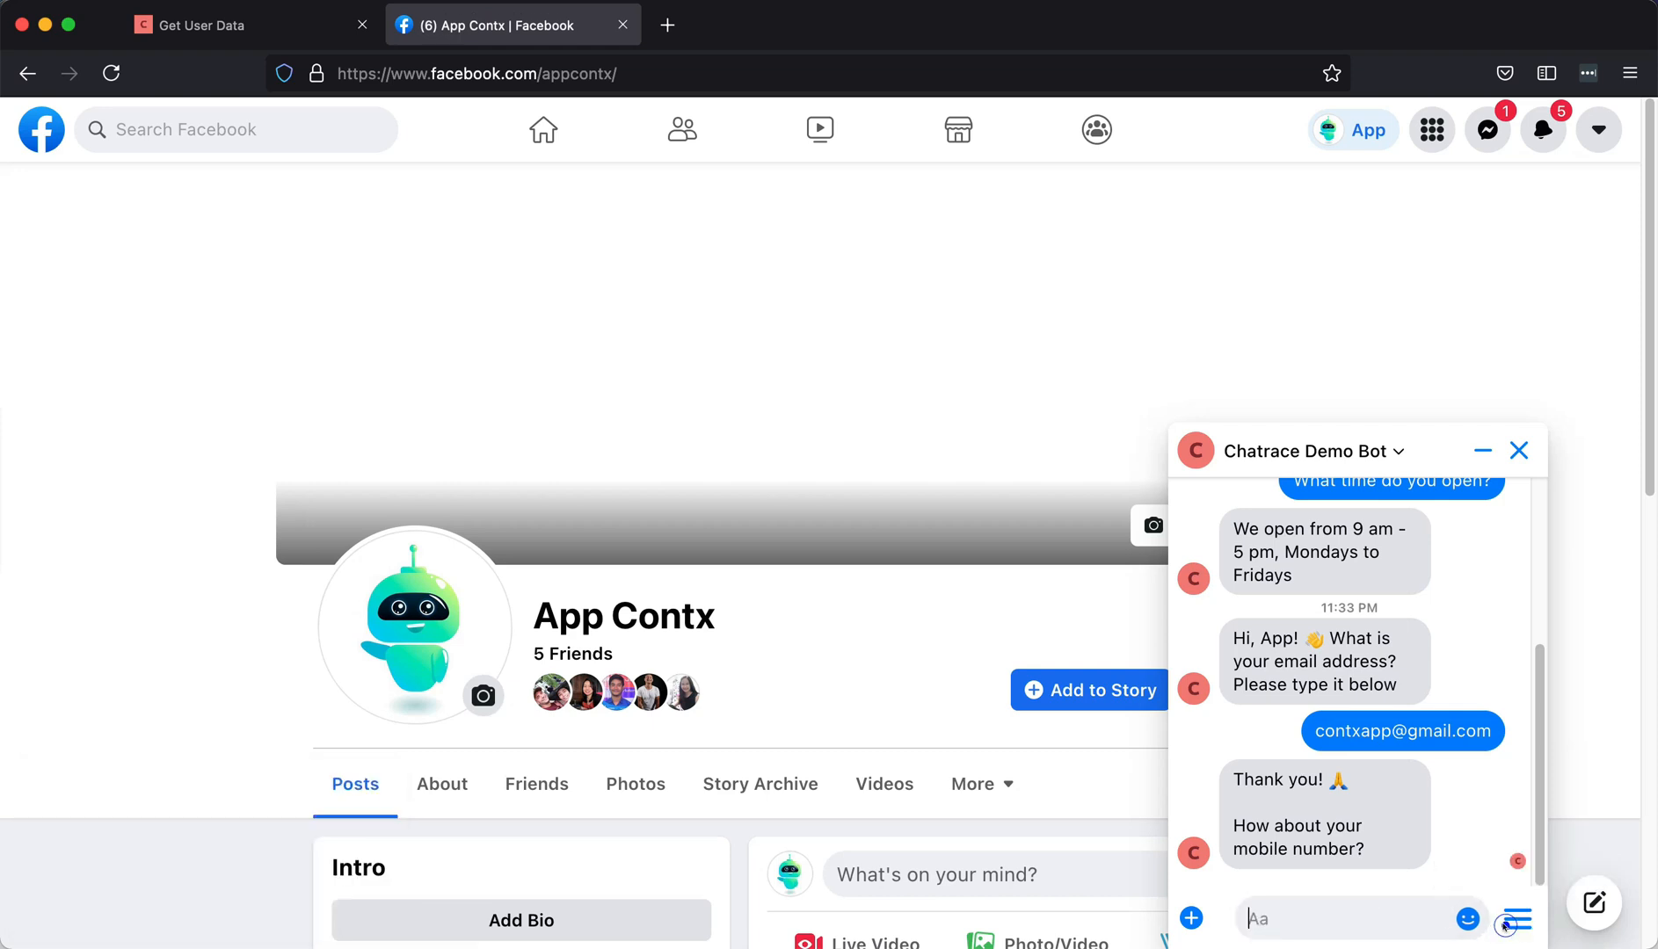
type("+1234567890")
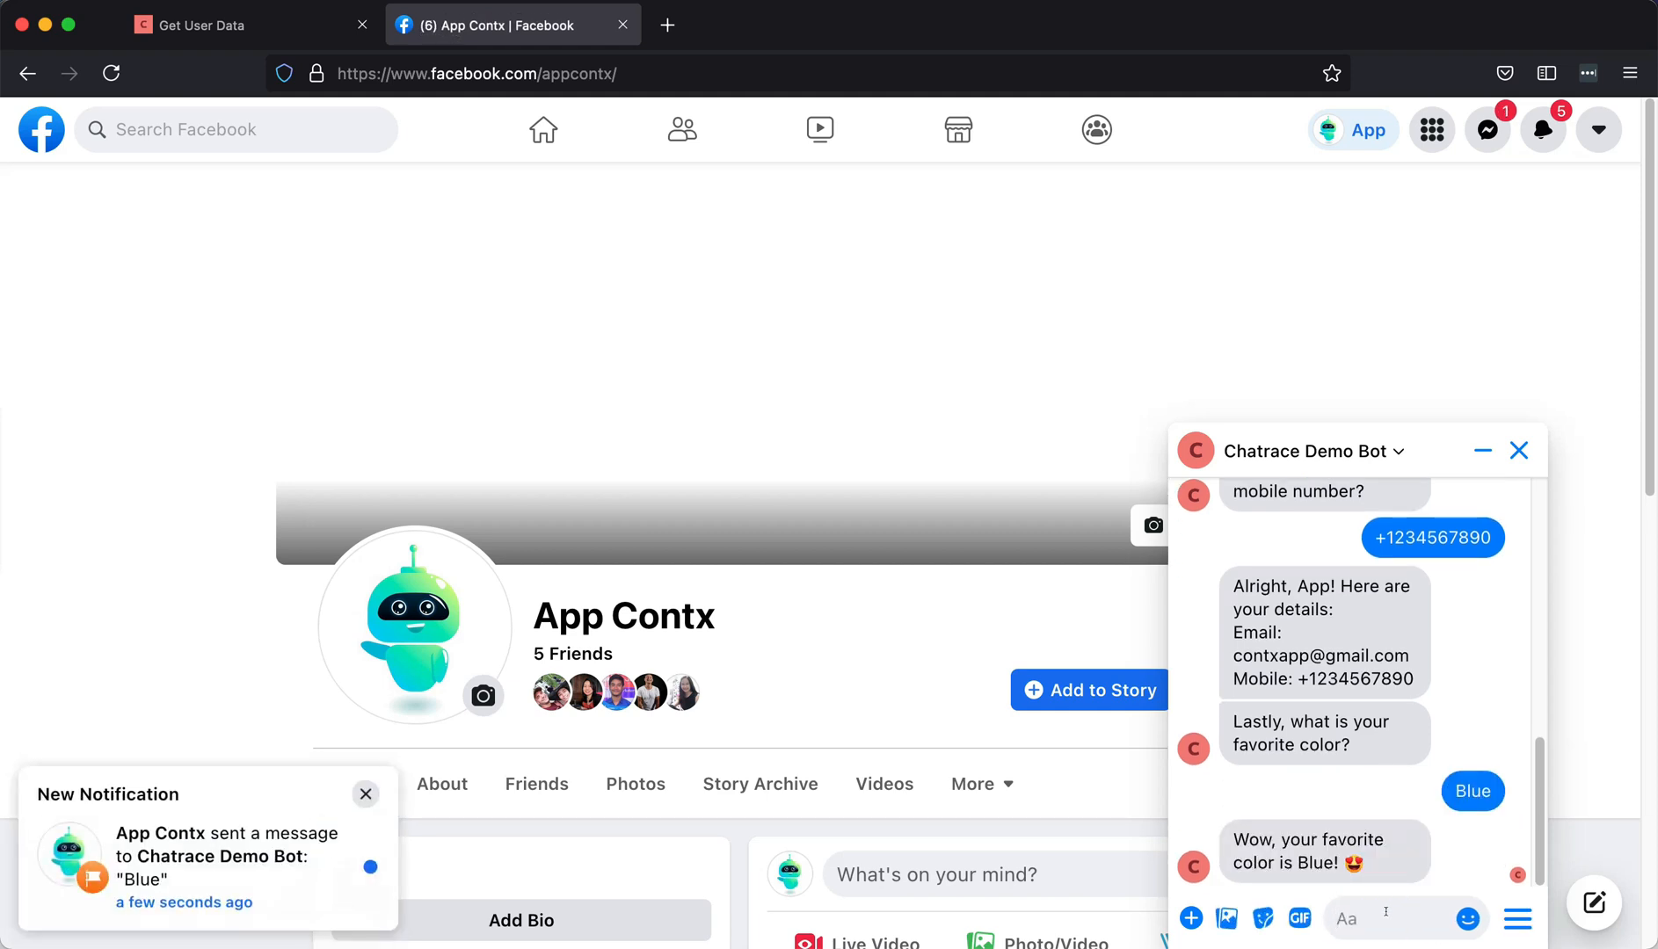
mouse_move(1433, 538)
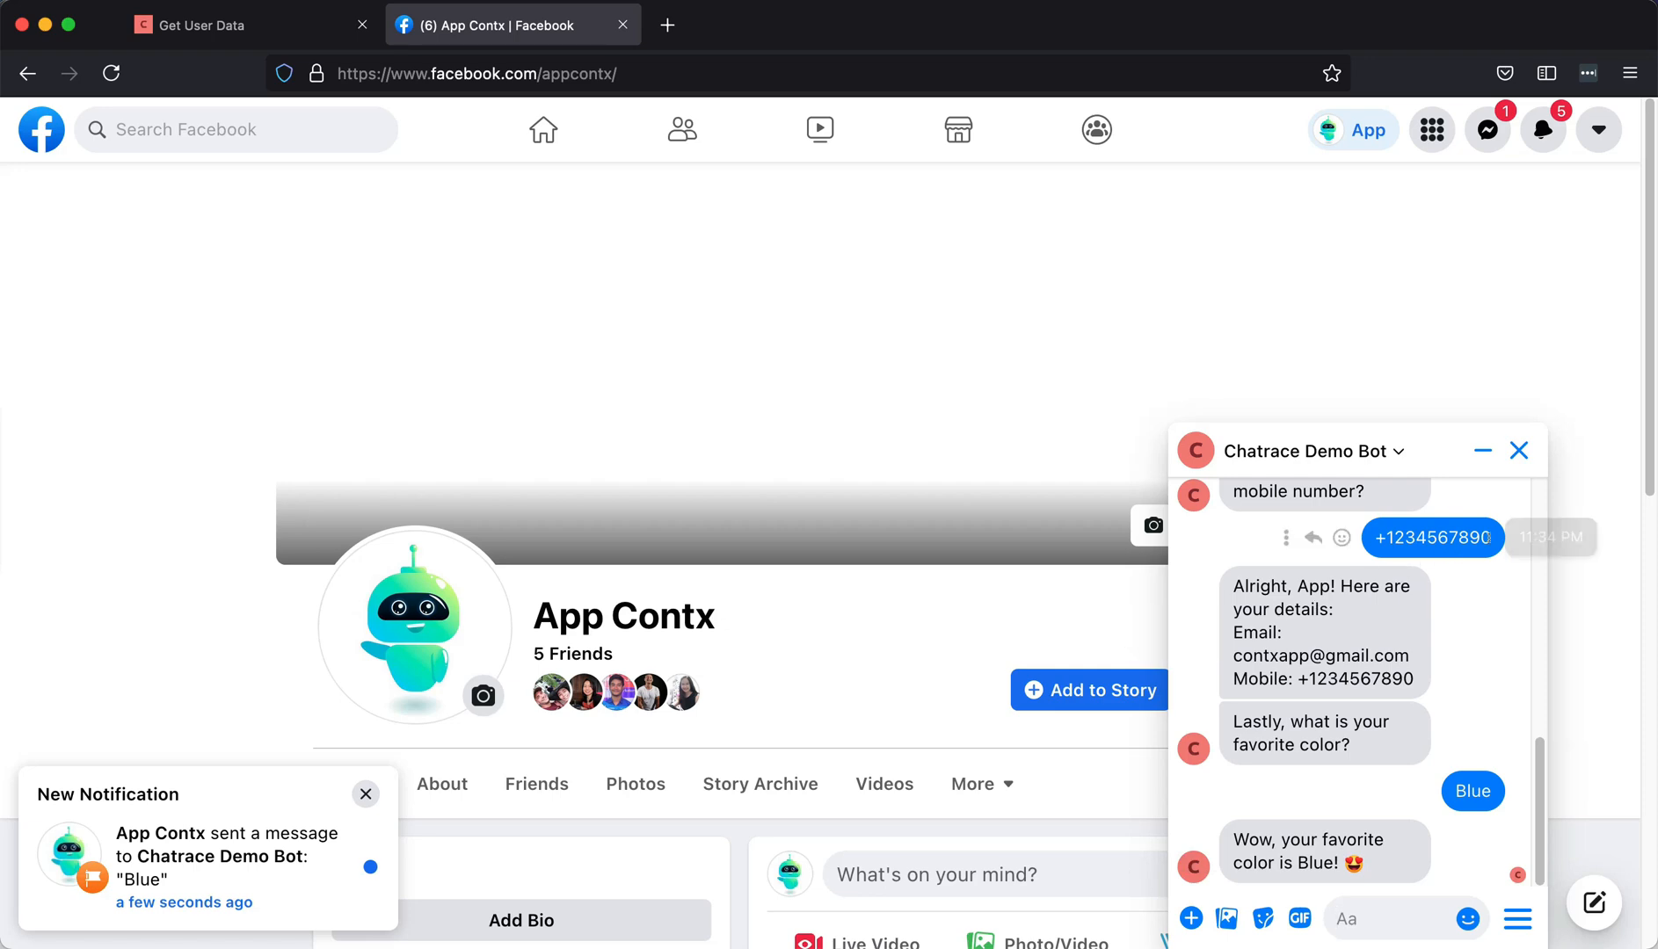